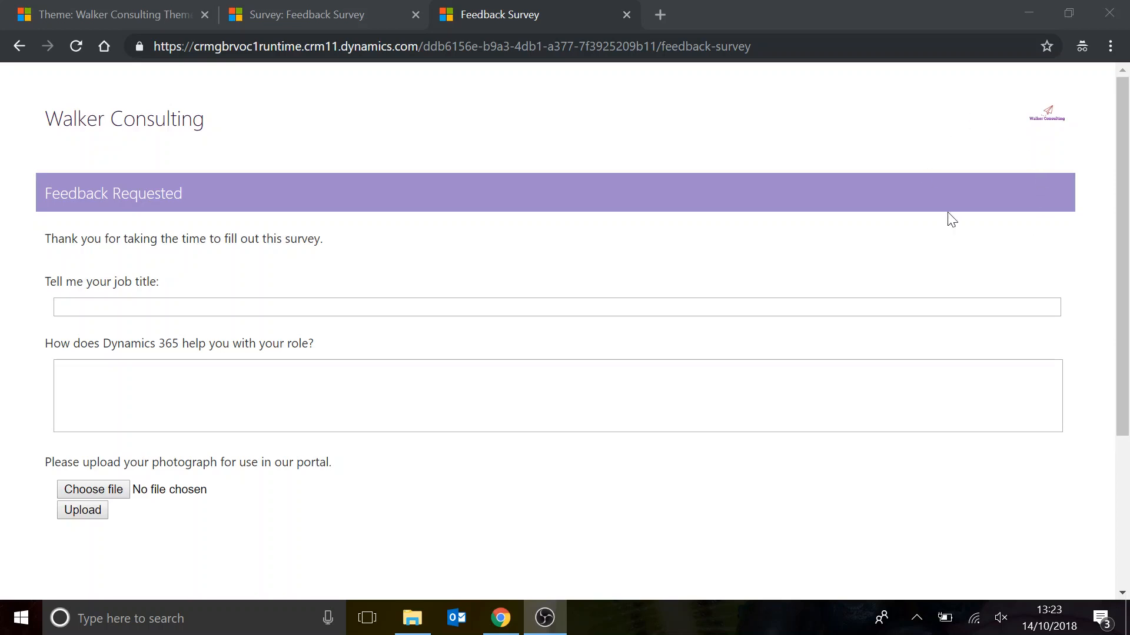
mouse_move(1046, 112)
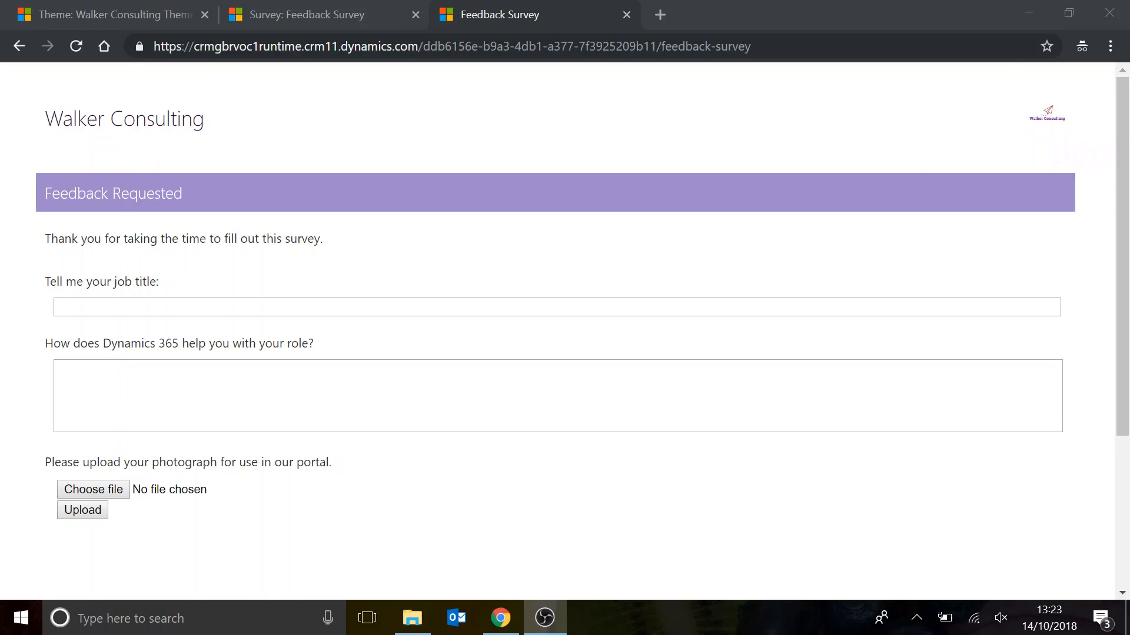
mouse_move(228, 123)
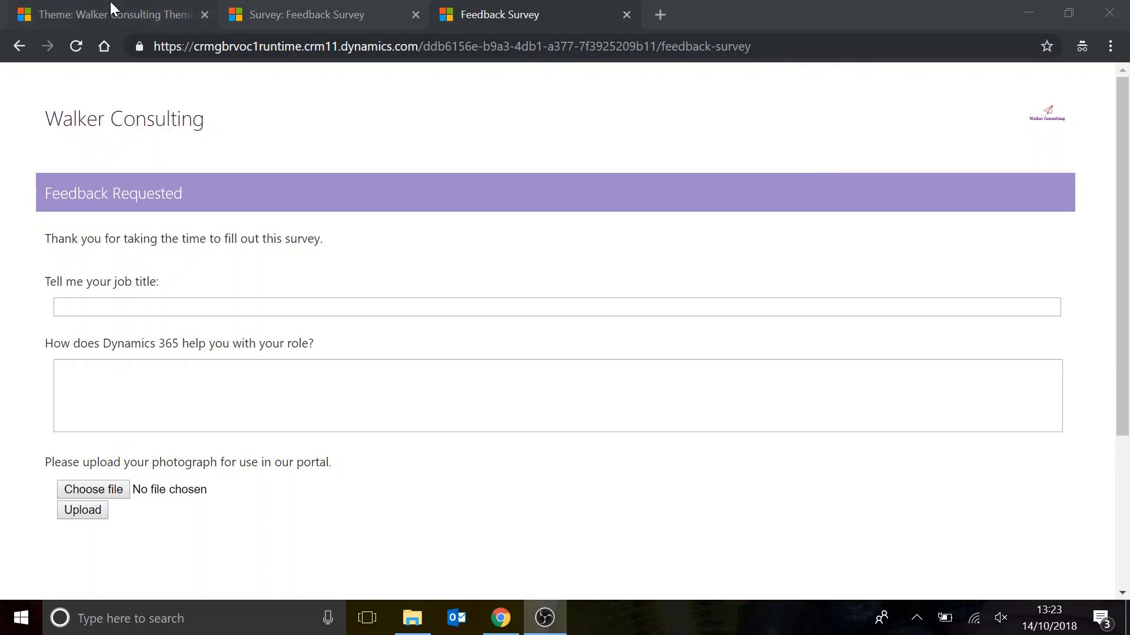
Return to the live survey and inspect the Walker Consulting h1 heading in DevTools.
click(108, 14)
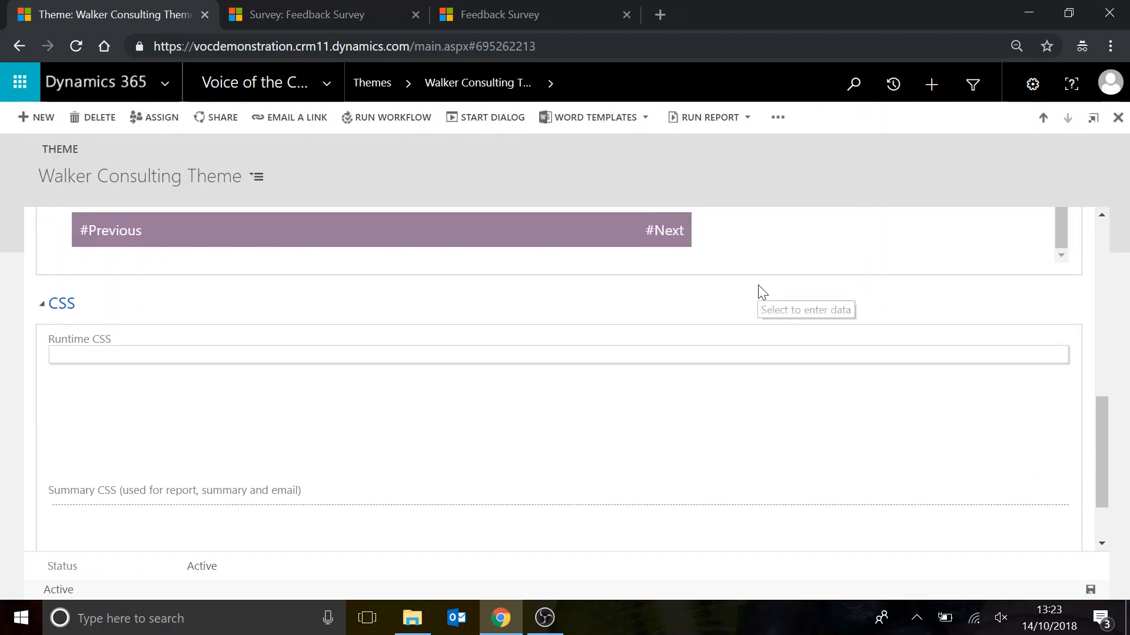
scroll(up, 3)
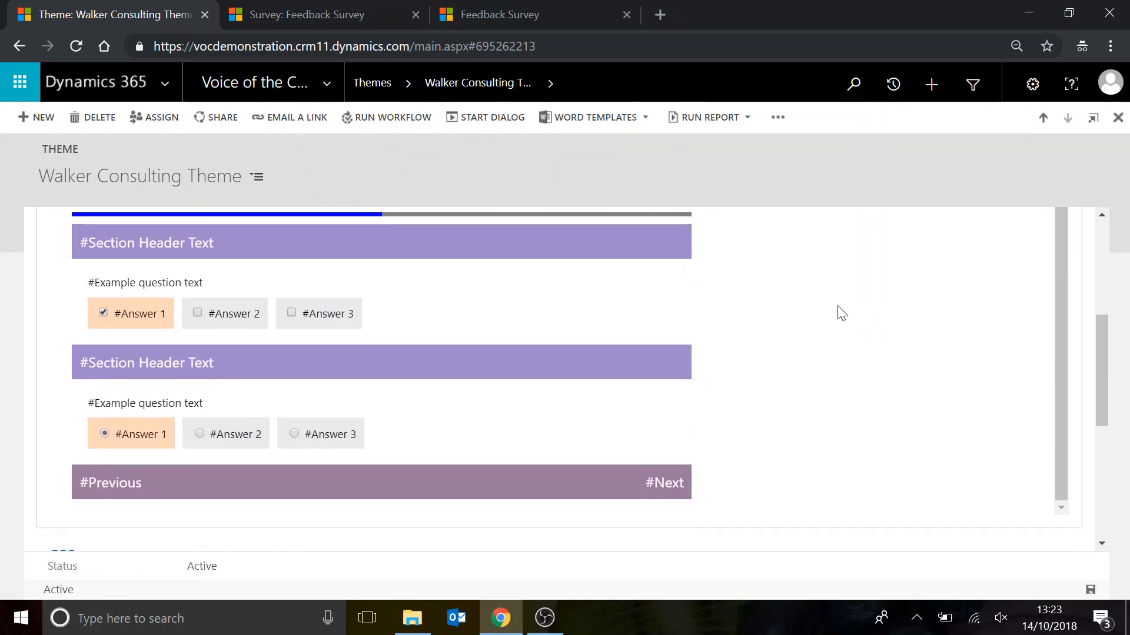
click(41, 217)
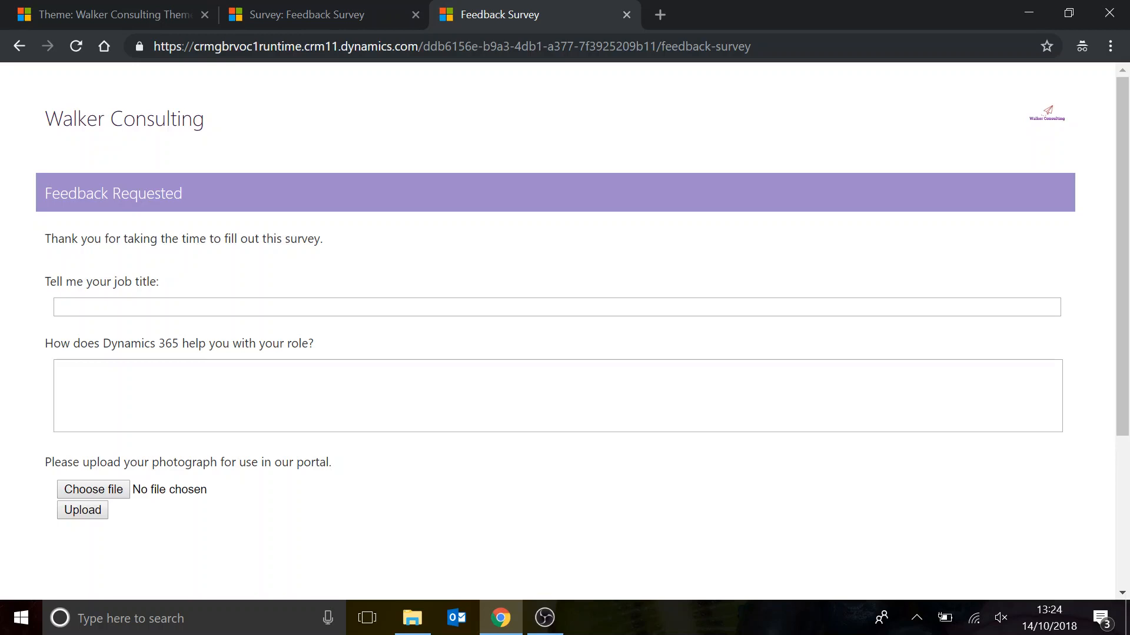
right_click(83, 122)
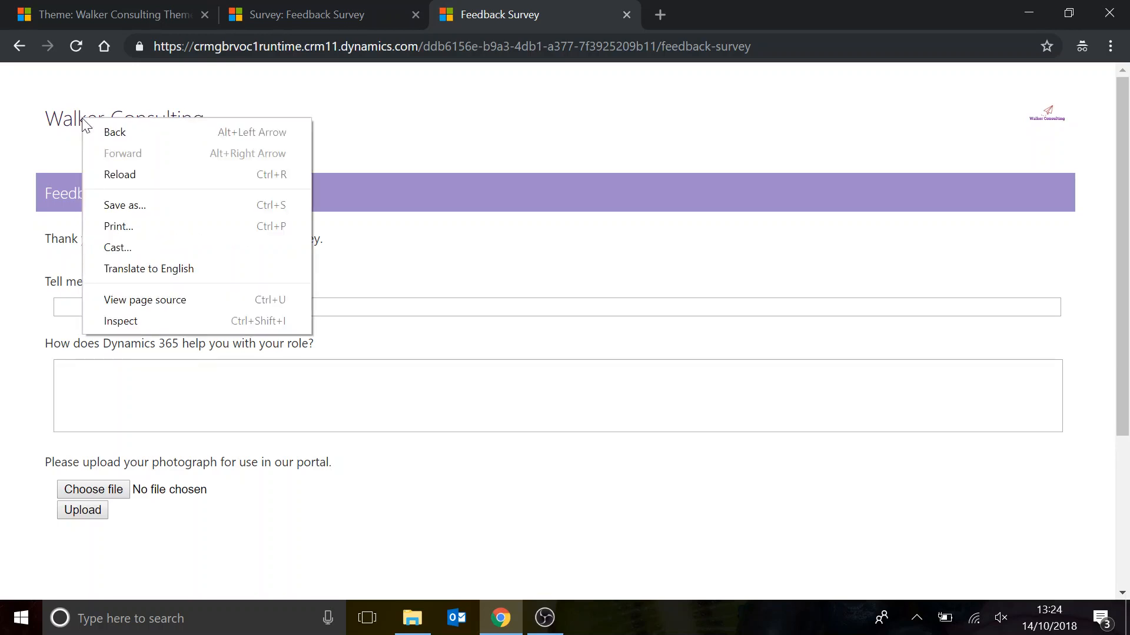
mouse_move(90, 119)
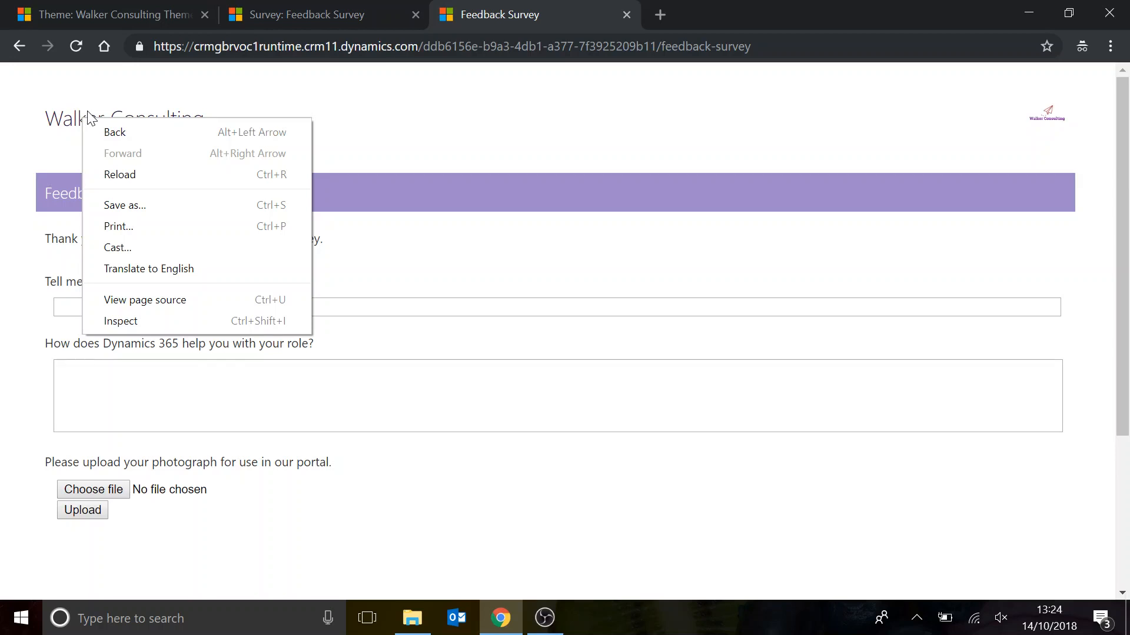
mouse_move(120, 321)
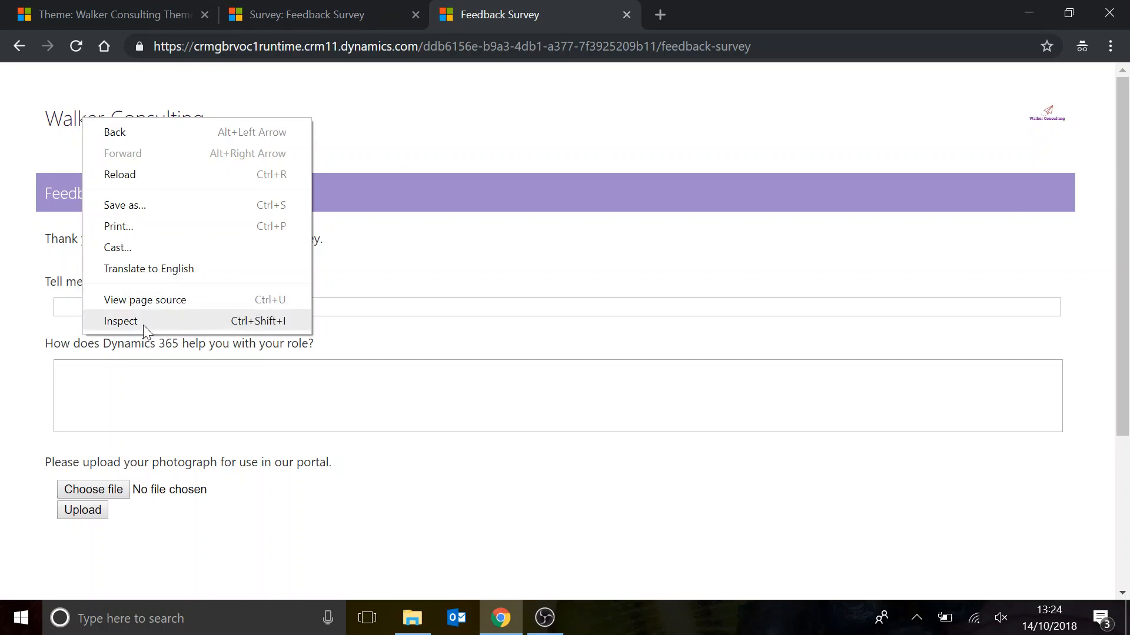
click(120, 321)
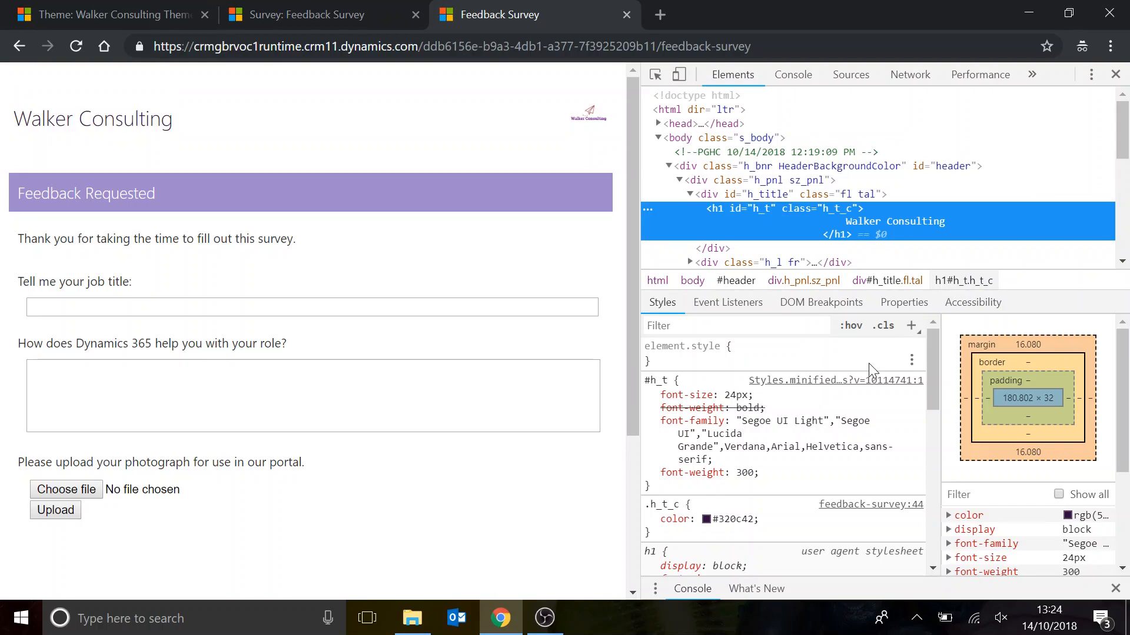
mouse_move(875, 295)
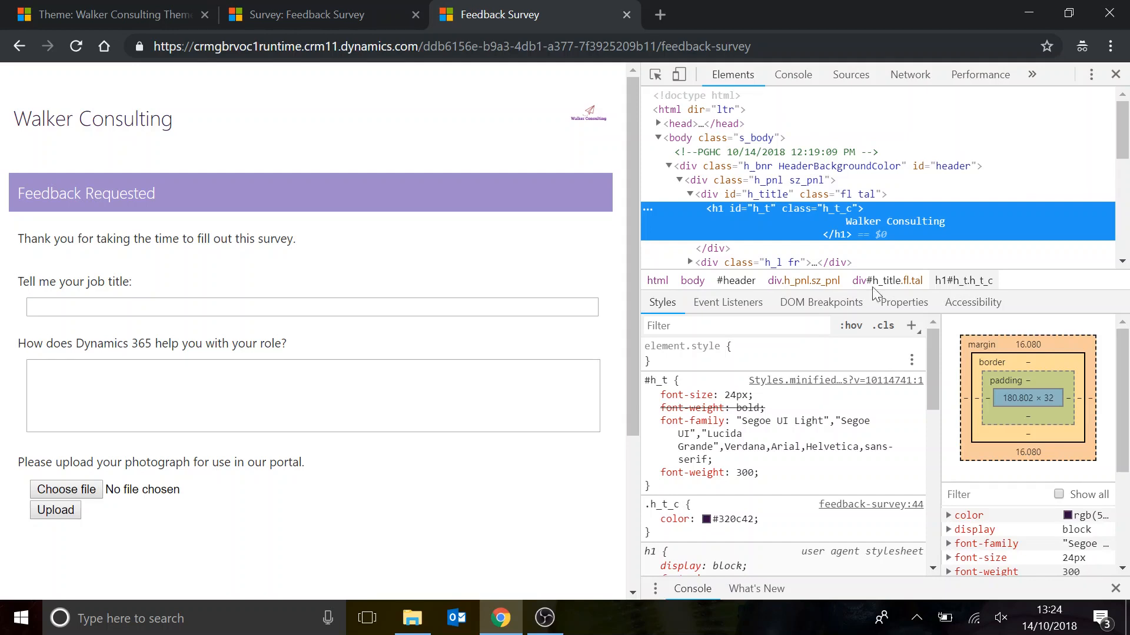
mouse_move(749, 229)
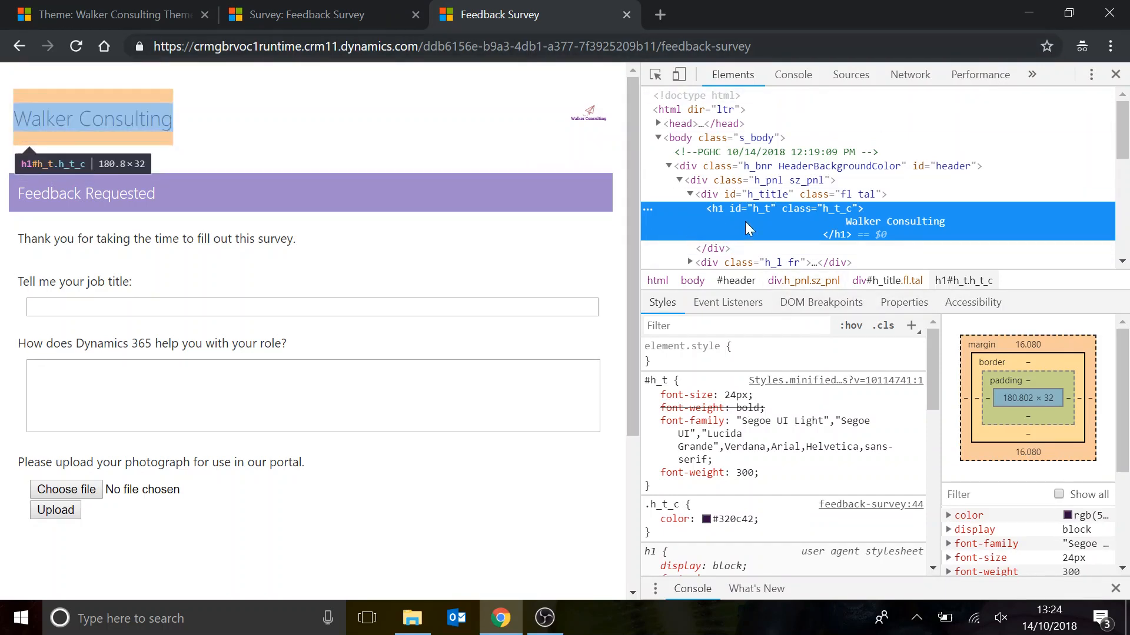
mouse_move(770, 231)
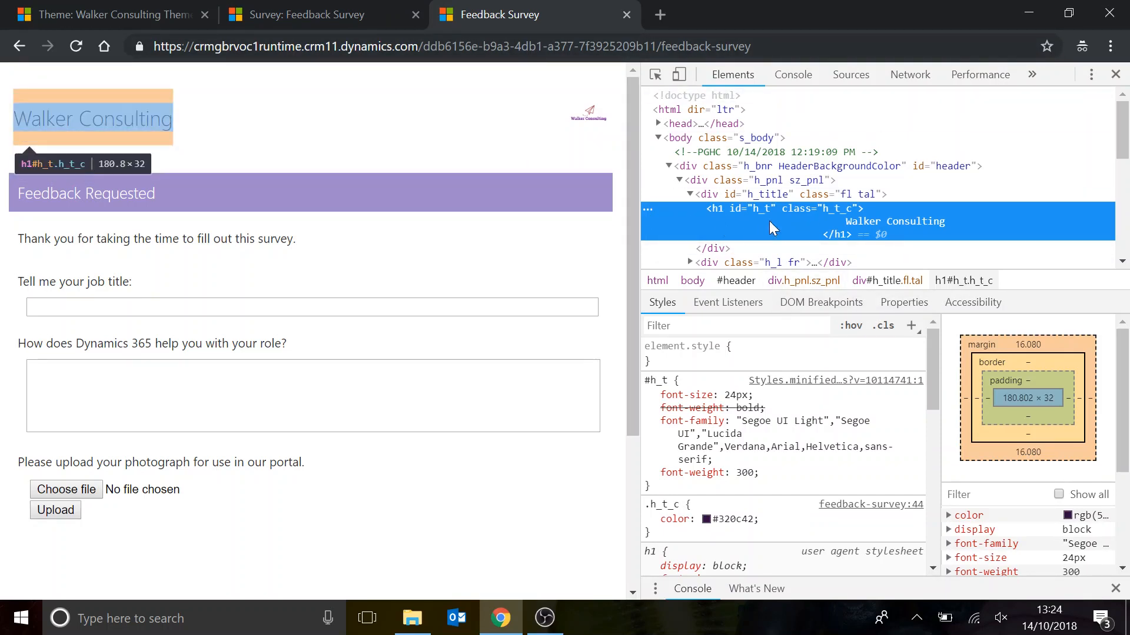
mouse_move(824, 233)
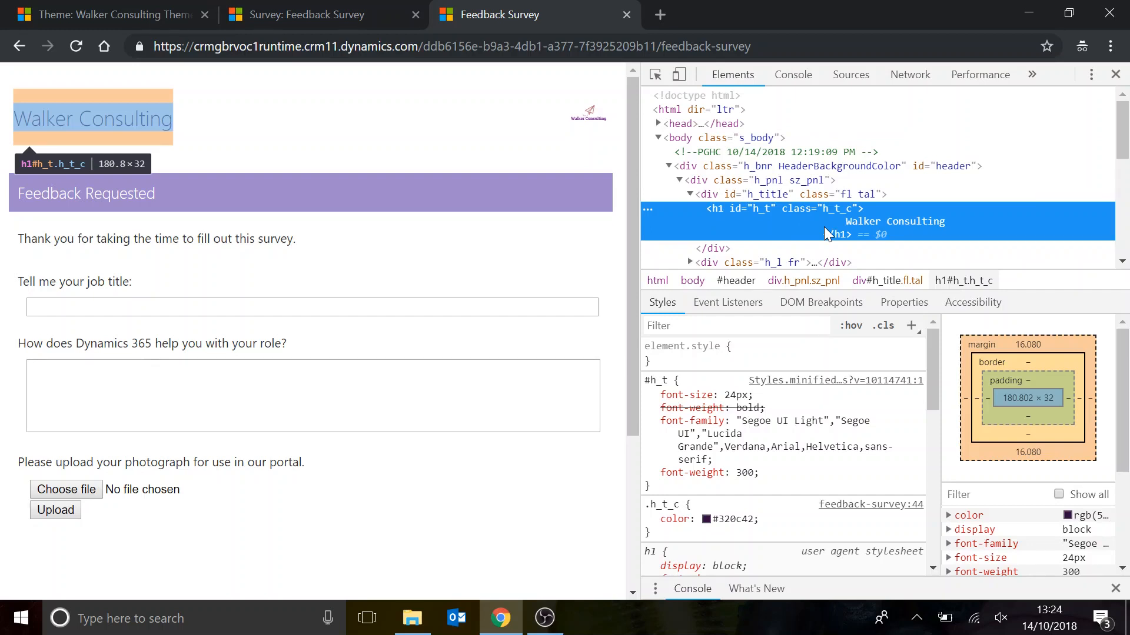
mouse_move(754, 247)
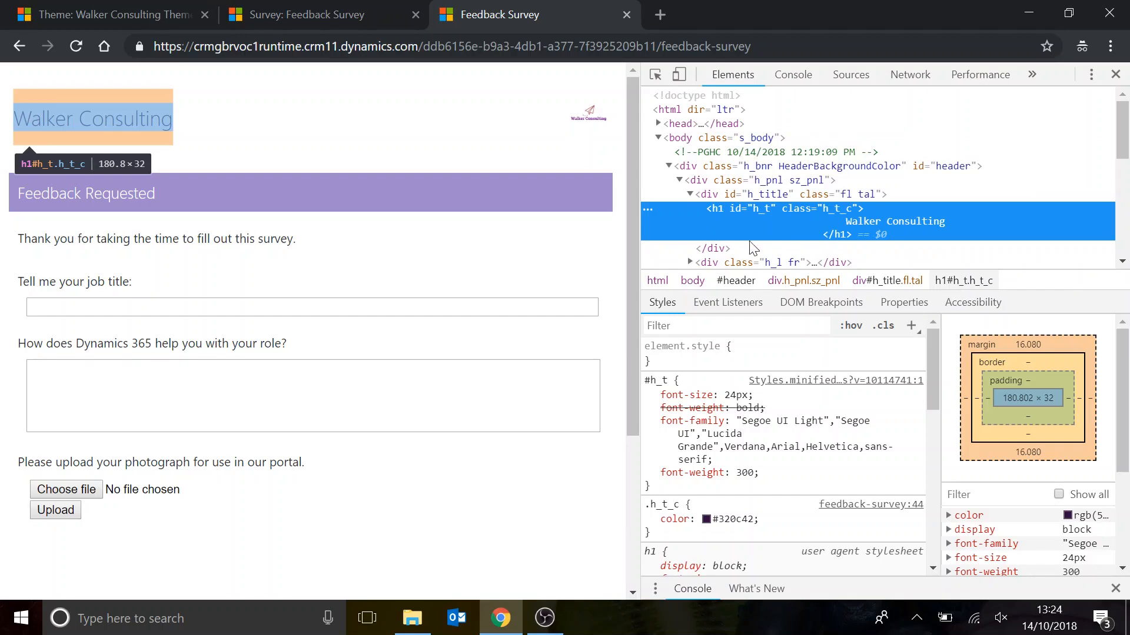
mouse_move(929, 236)
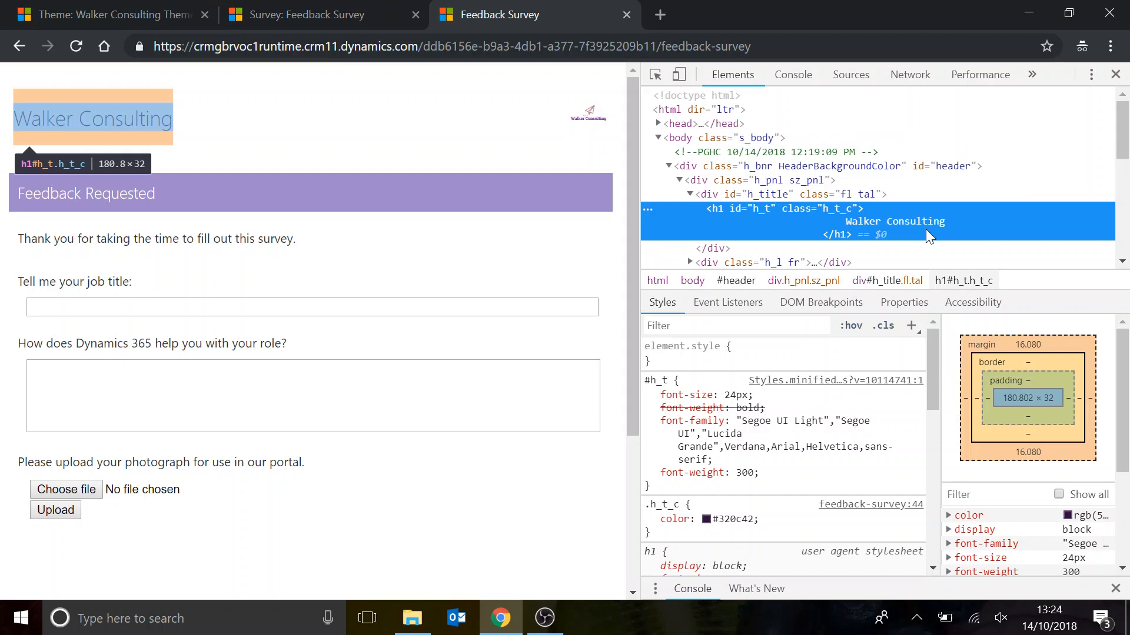
click(649, 519)
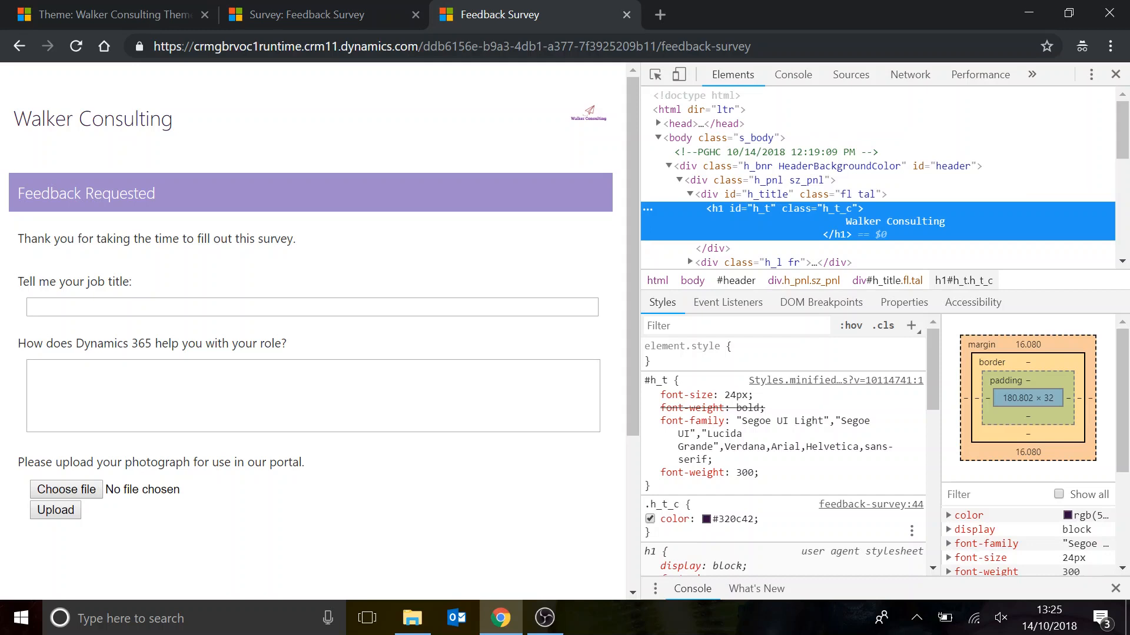
mouse_move(705, 519)
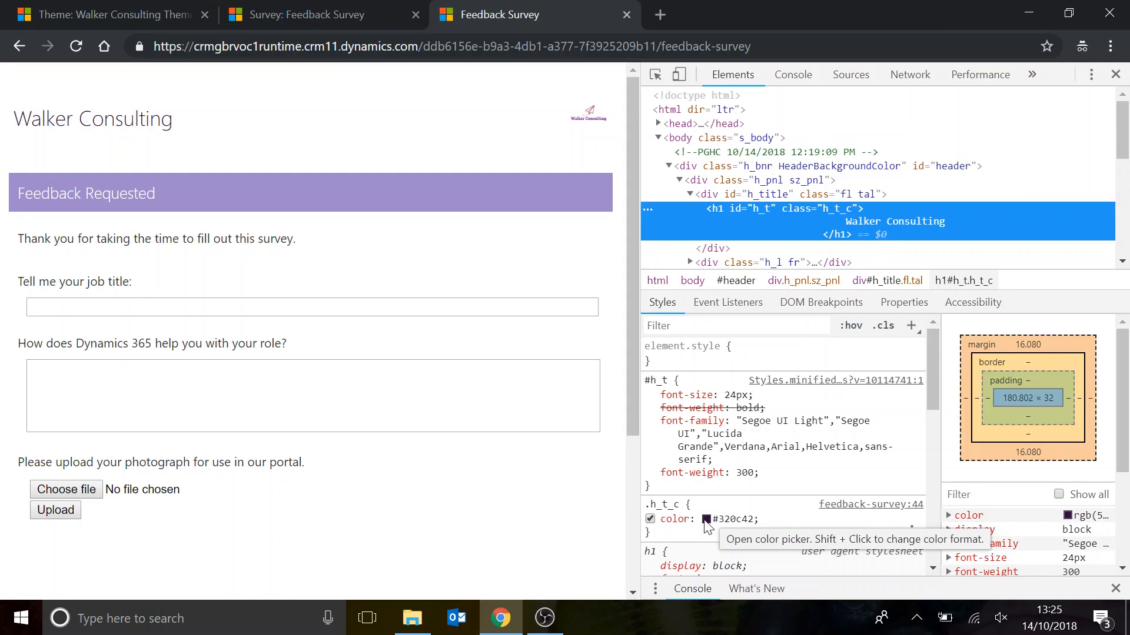
Set the .h_t_c heading colour to white #ffffff in the Styles colour picker.
click(706, 519)
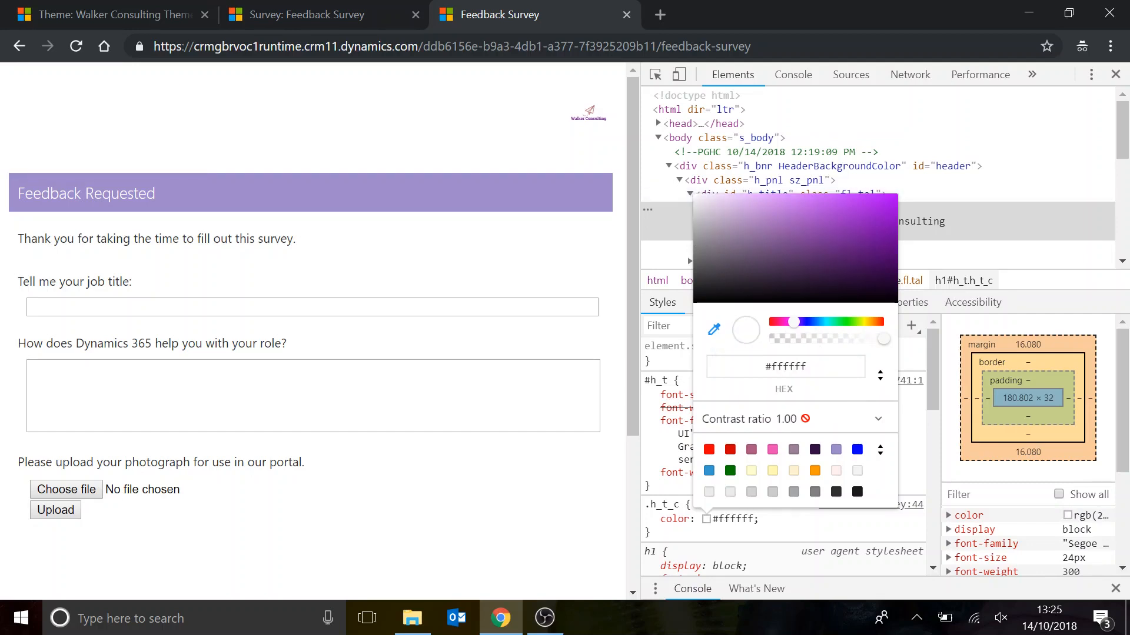
mouse_move(850, 437)
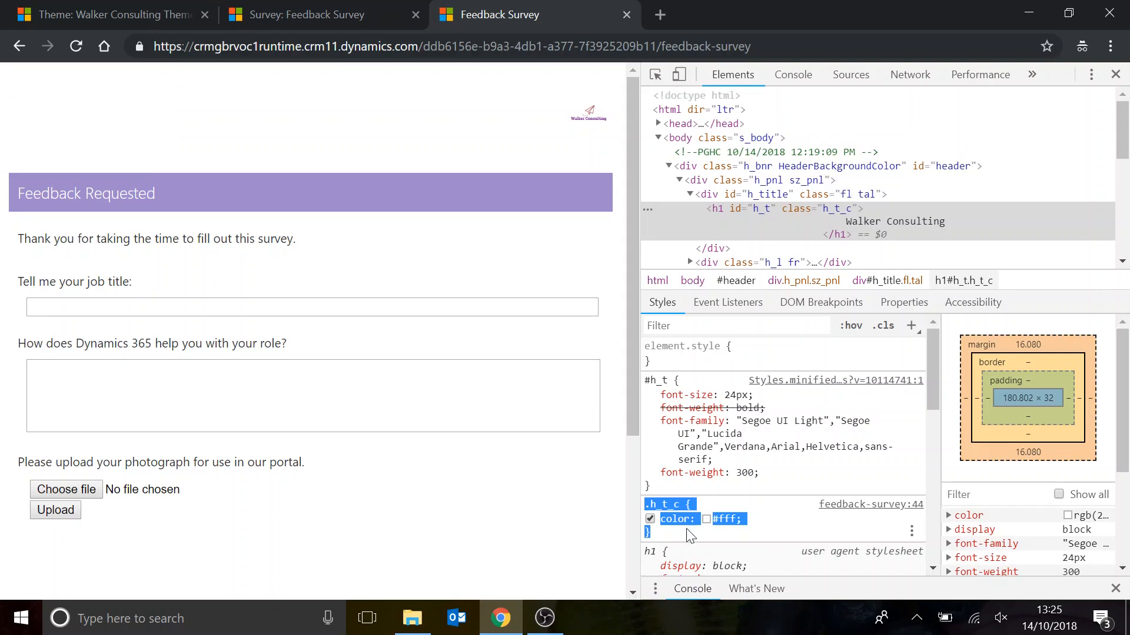
Paste the rule .h_t_c { color: #fff; } into the theme's Runtime CSS field.
right_click(677, 519)
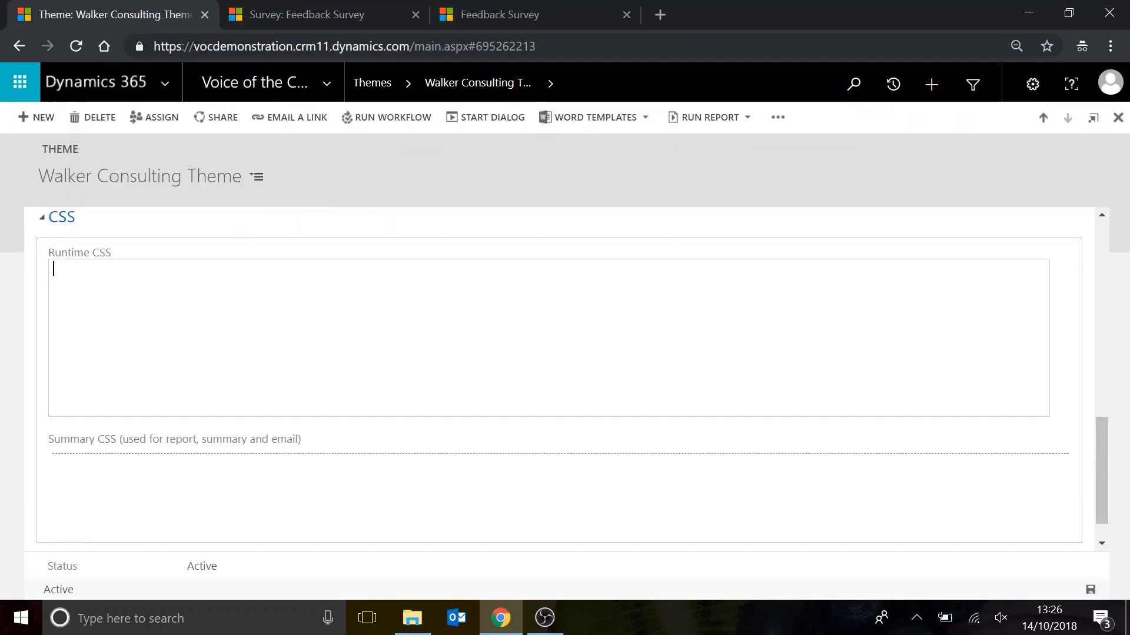
text(.h_t_c {)
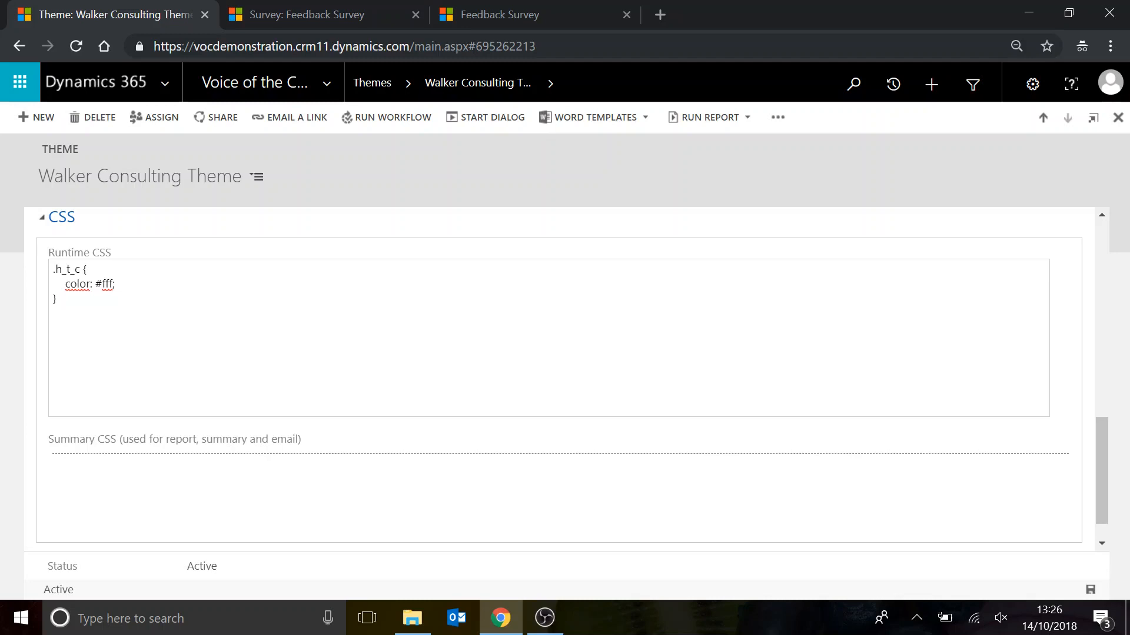
click(533, 15)
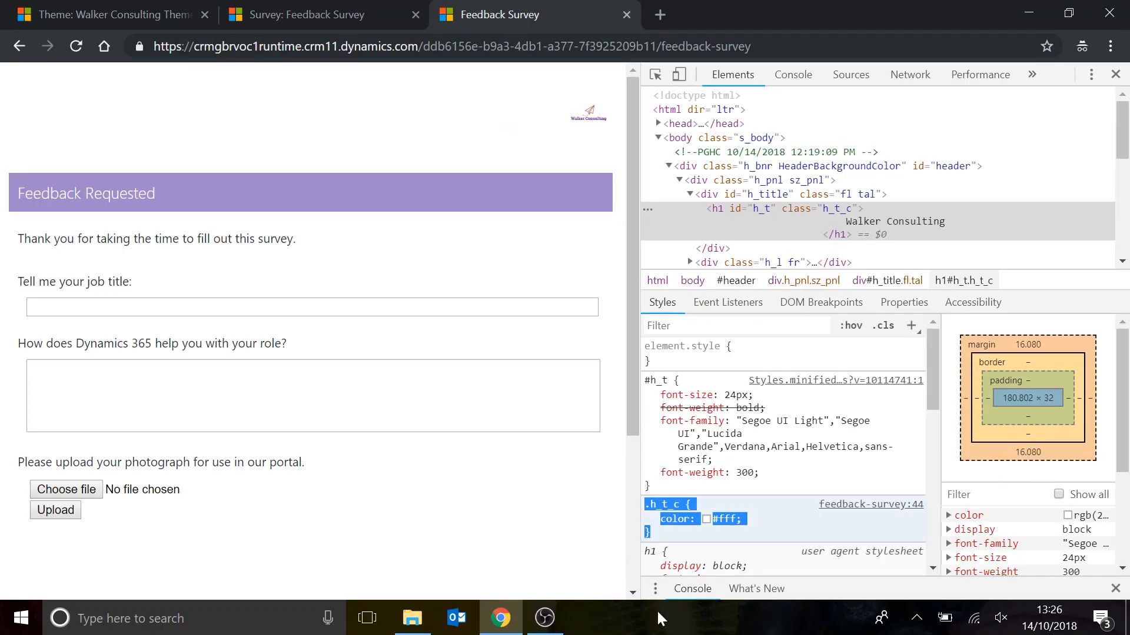
Reload the live Feedback Survey page so the Walker Consulting heading reappears.
click(1116, 74)
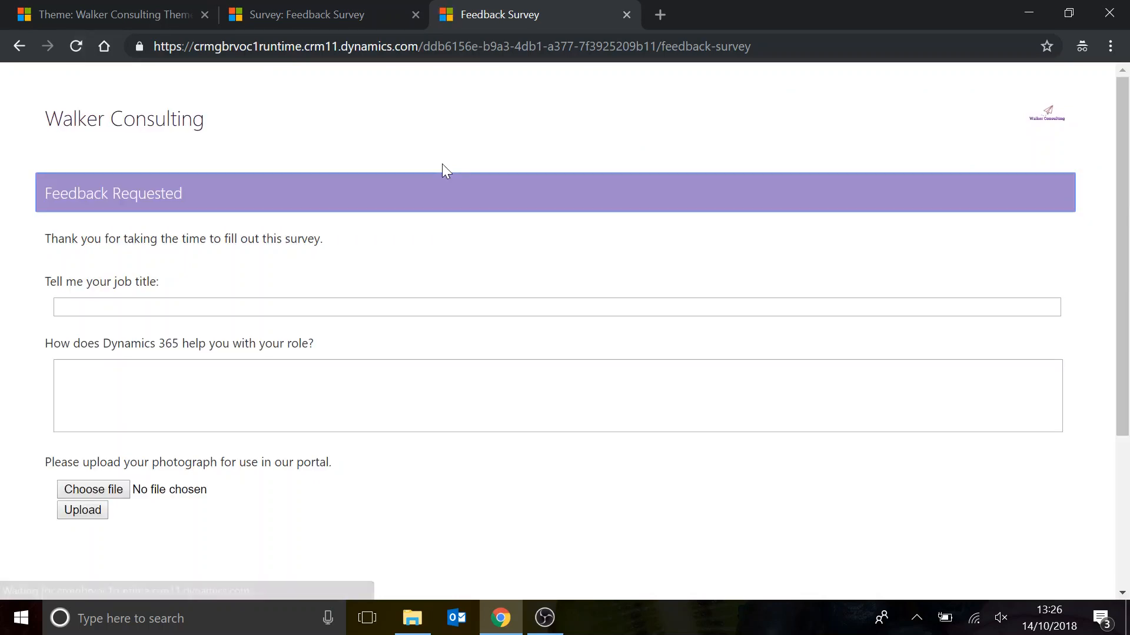
mouse_move(209, 177)
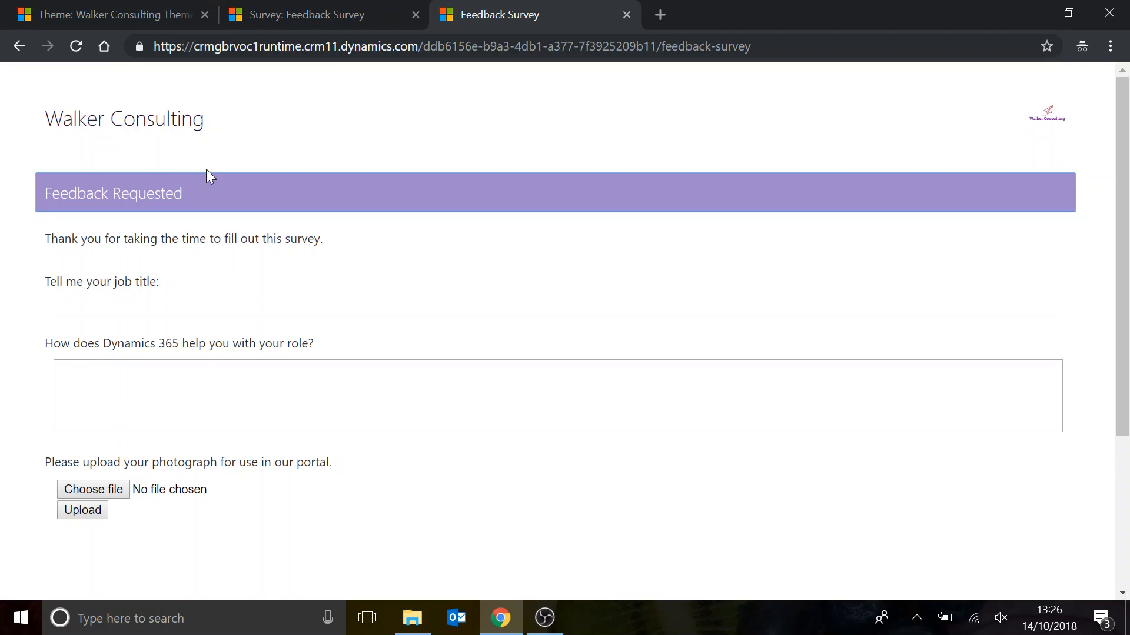
mouse_move(1031, 132)
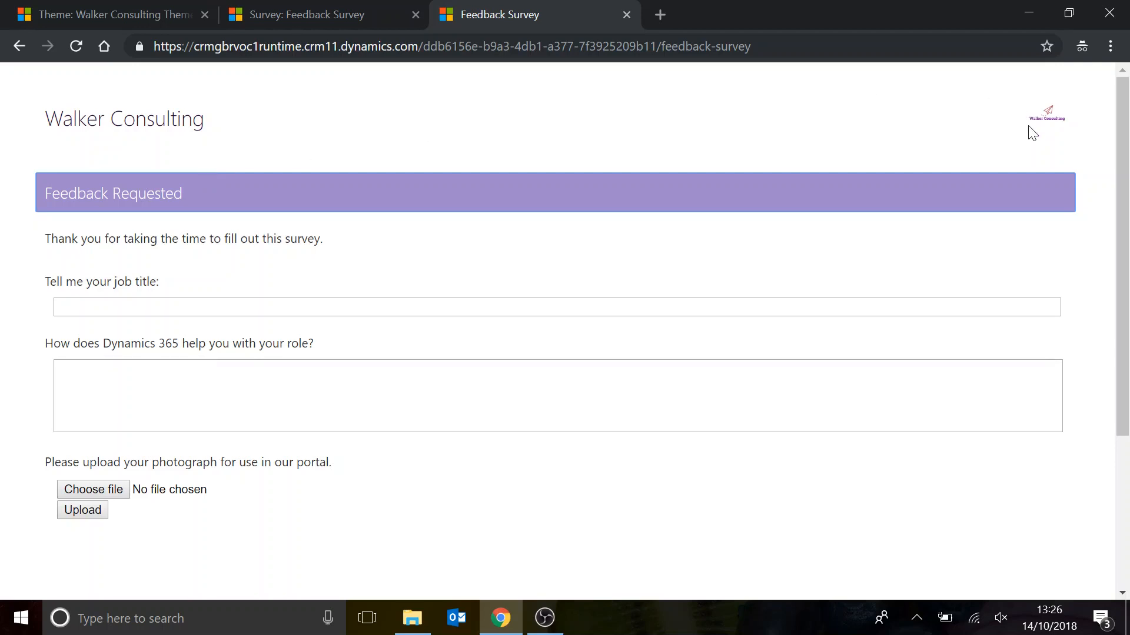
Inspect the company logo and edit the img.s_i height value.
right_click(1045, 114)
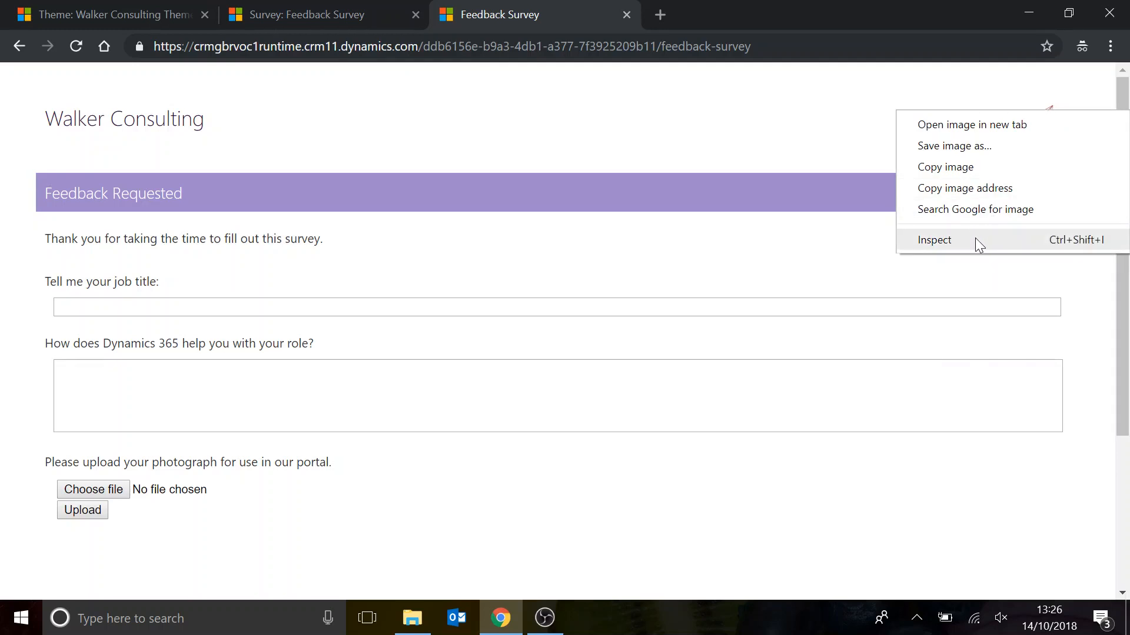
click(934, 240)
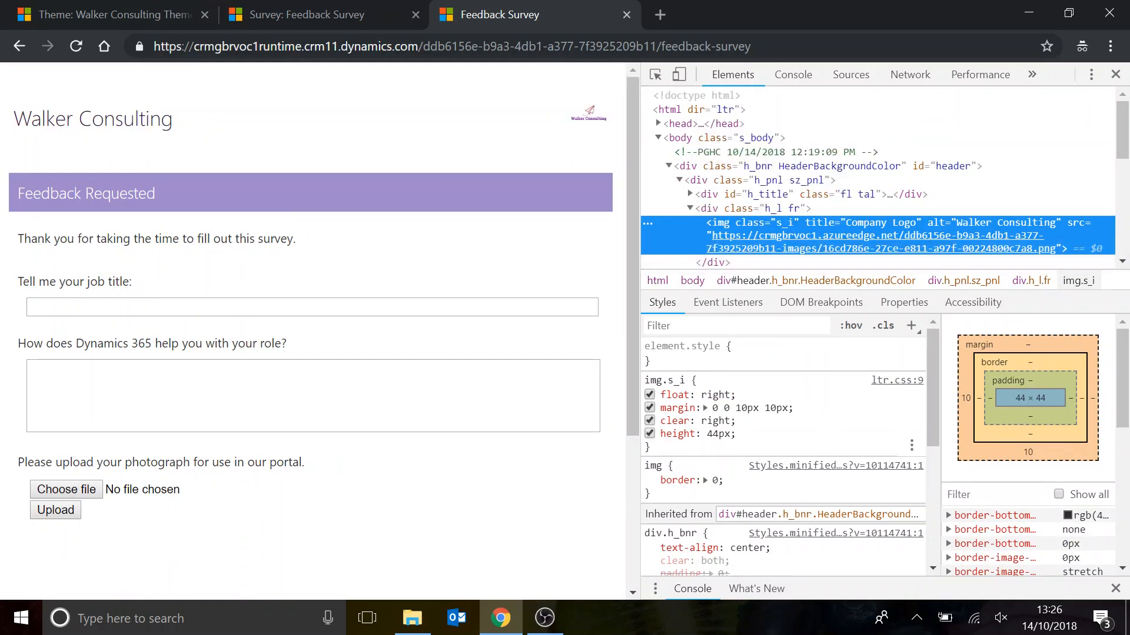
mouse_move(702, 446)
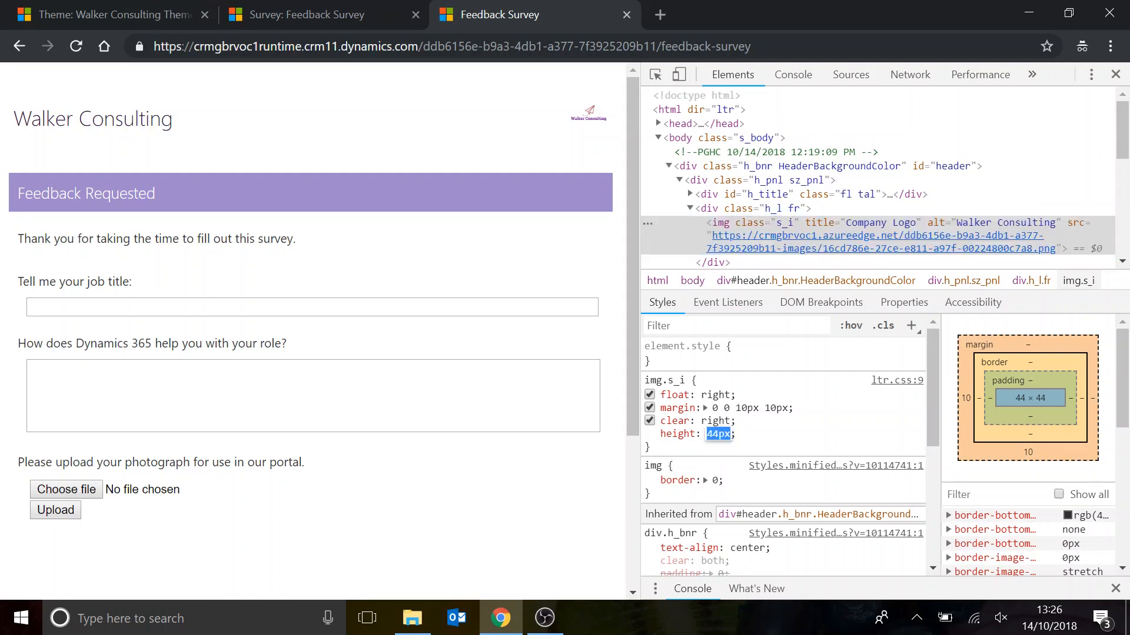
mouse_move(807, 450)
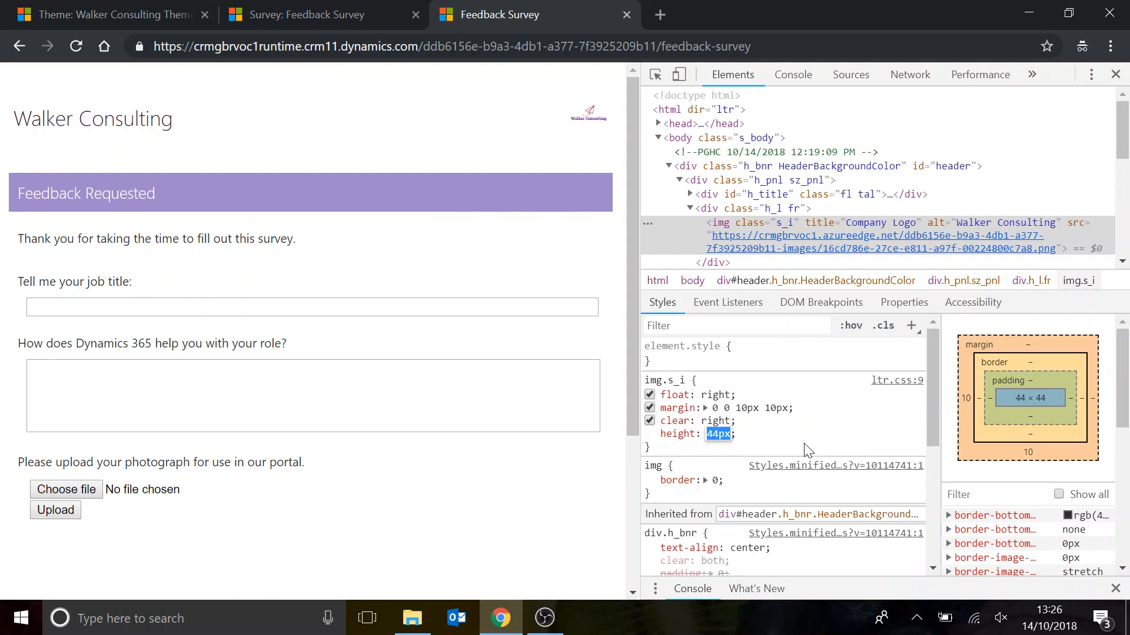
text(120px)
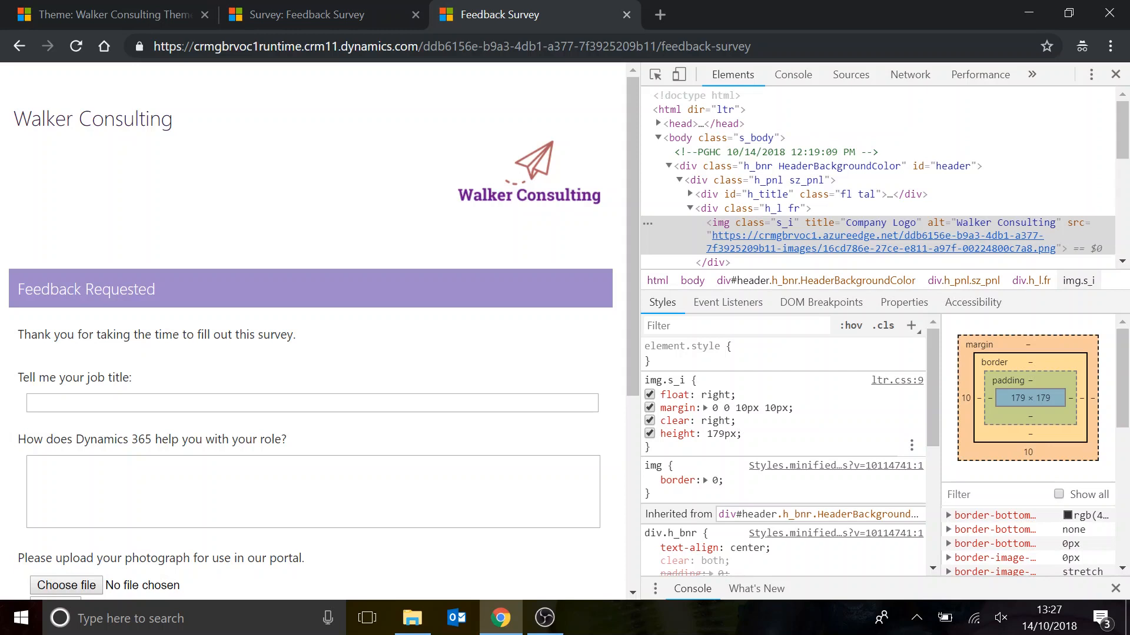
Try float left on the logo, restore float right, and re-enable margin and float.
double_click(715, 394)
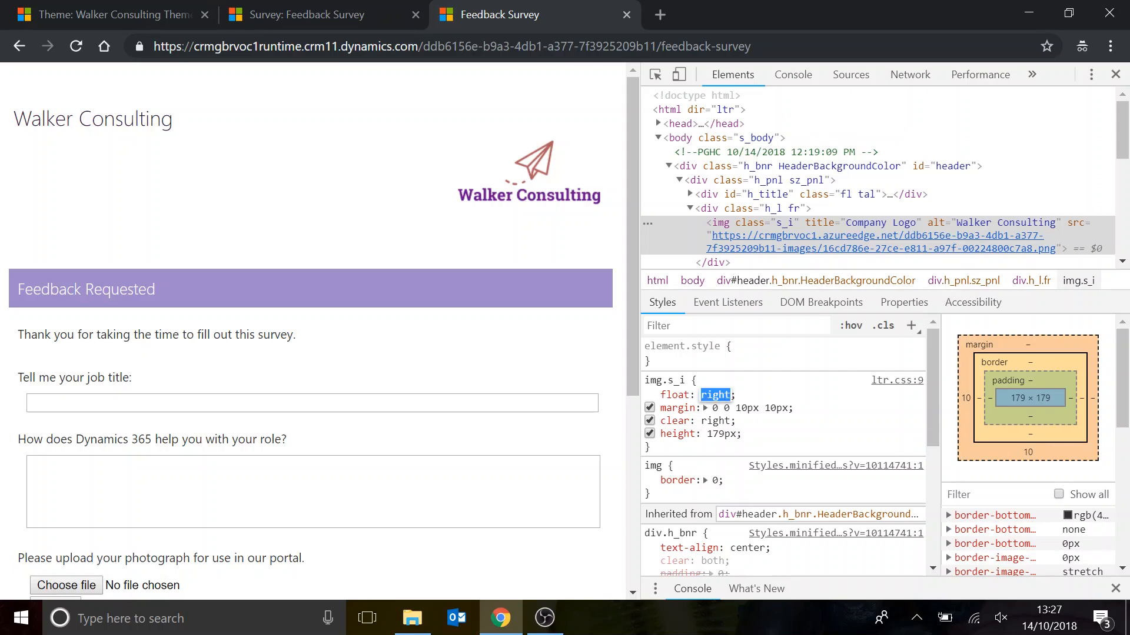
click(715, 395)
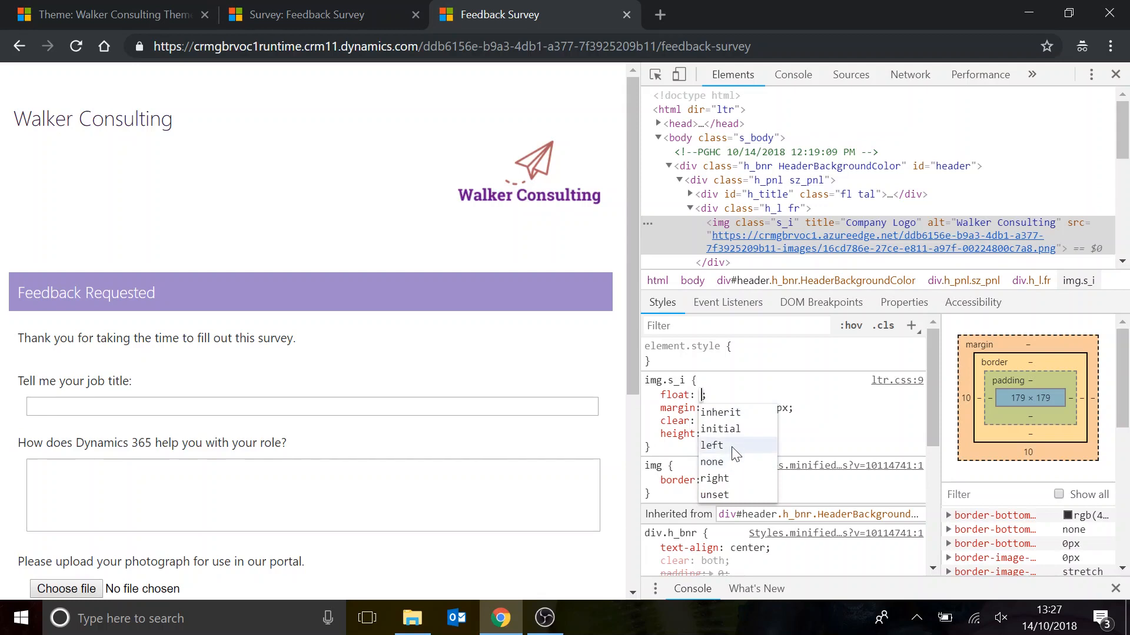
click(712, 445)
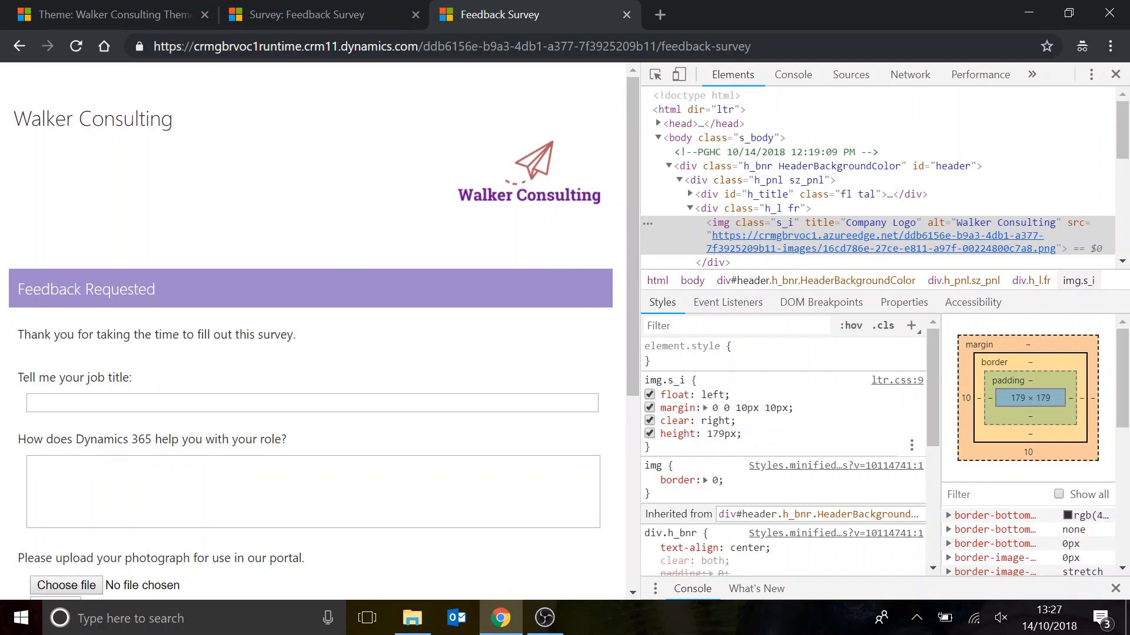
click(720, 395)
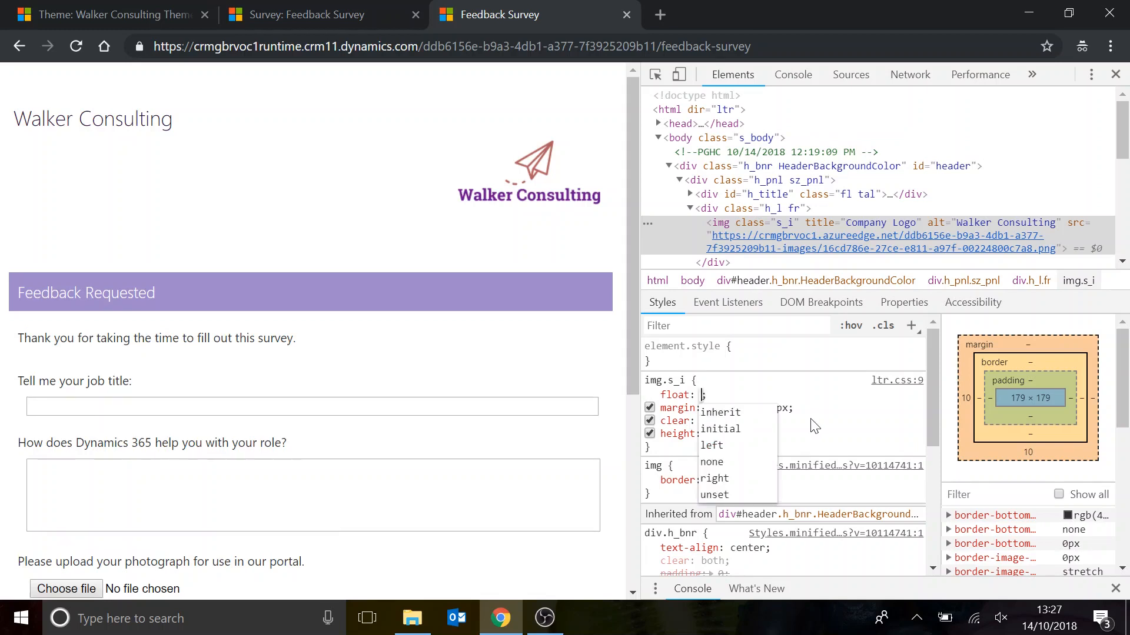
click(713, 479)
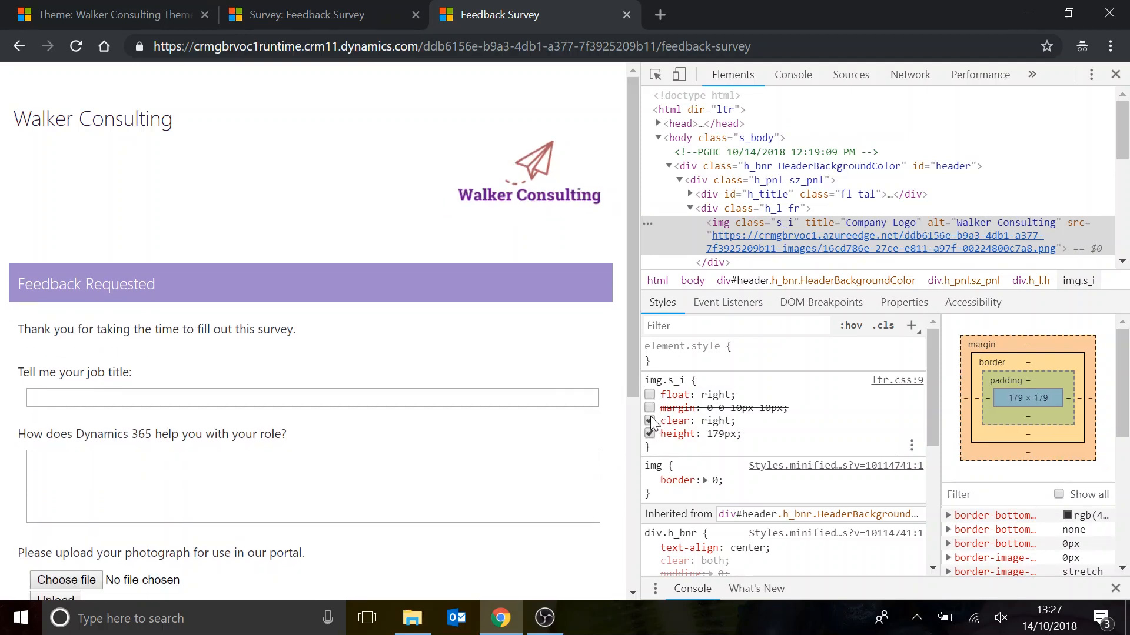
click(649, 407)
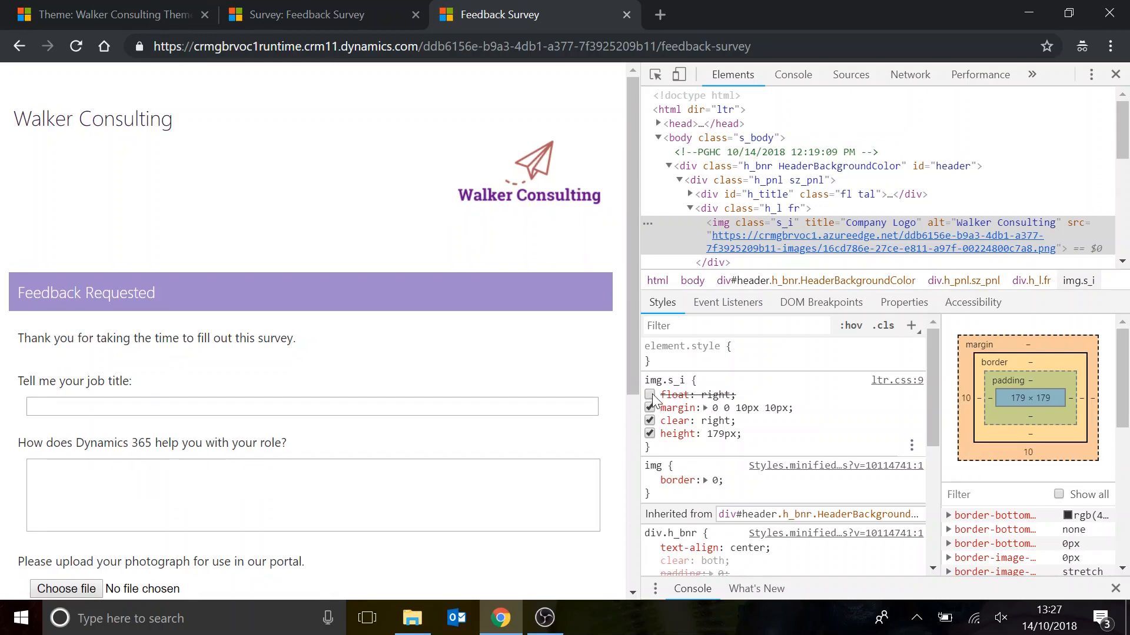
click(649, 395)
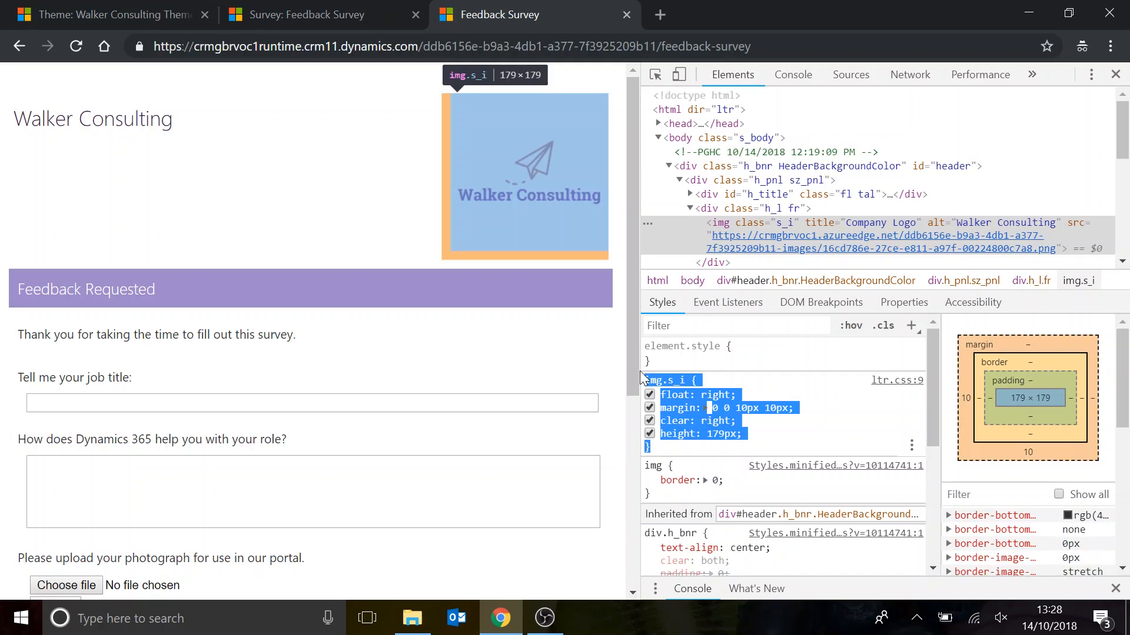
Paste the img.s_i logo rule into the theme's Runtime CSS, then scroll the survey.
click(108, 15)
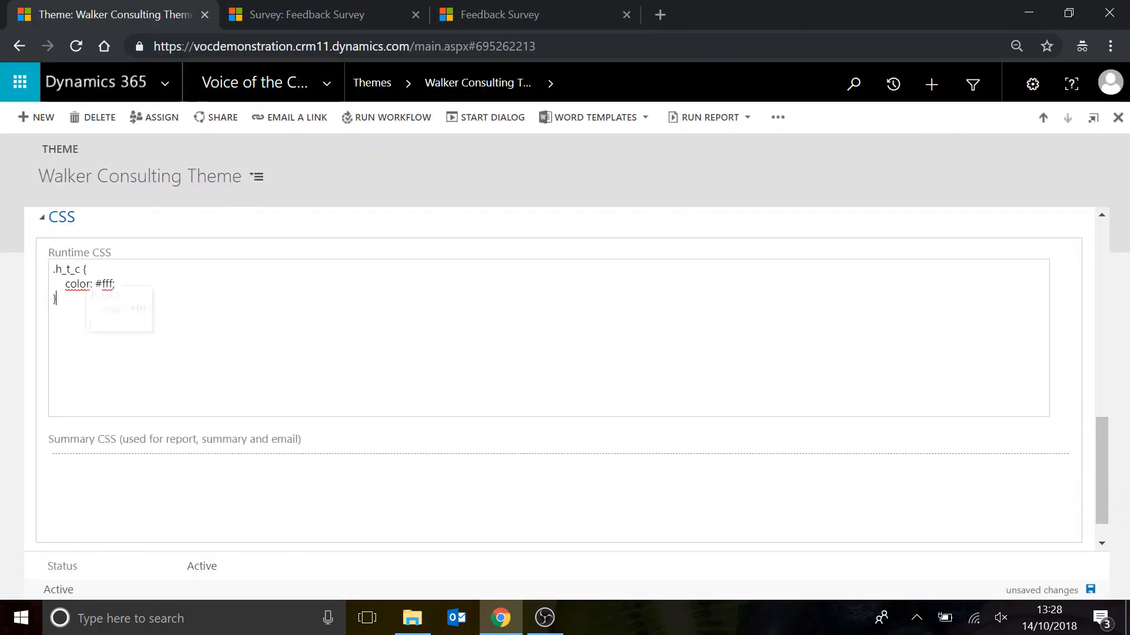
text(img.s_i {)
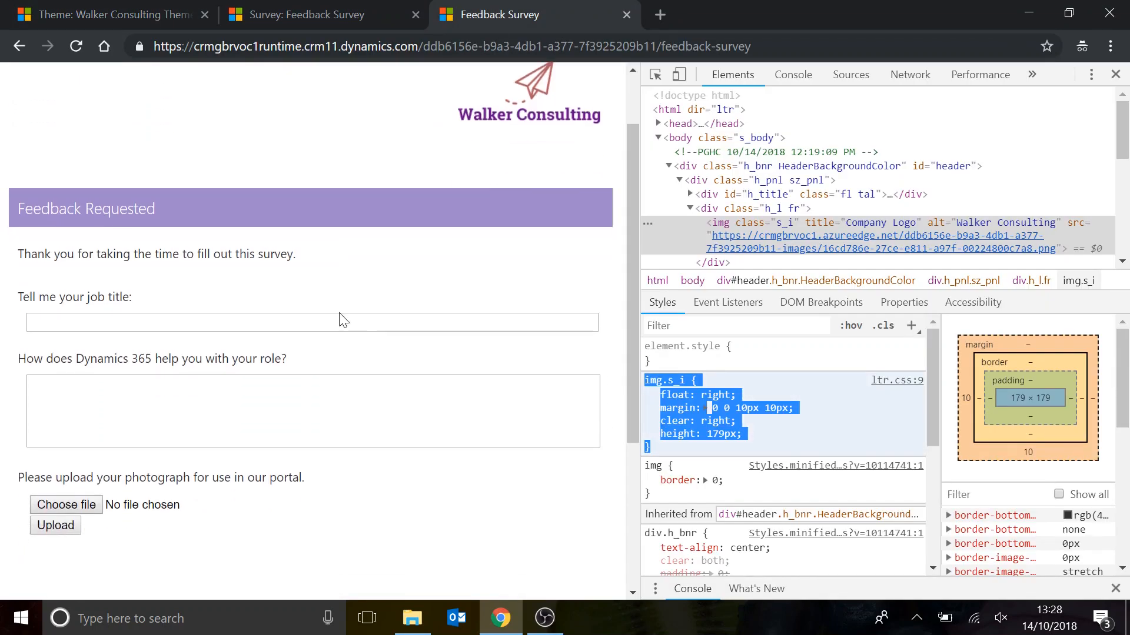
scroll(down, 3)
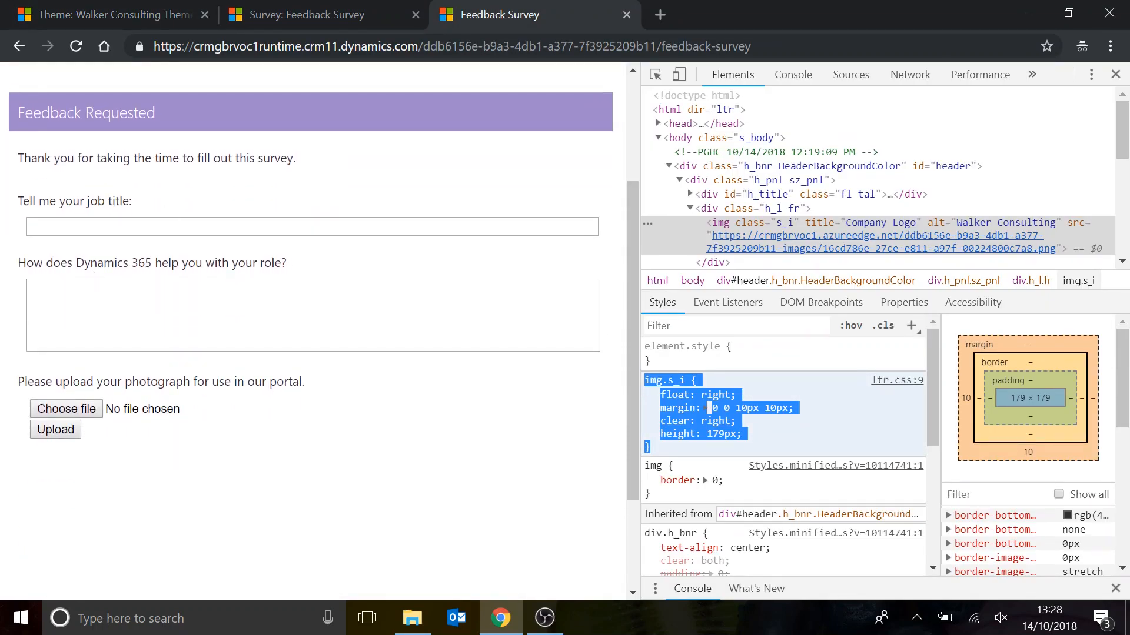
Inspect the Feedback Requested heading's section.s_b rule and try font-weights 500 and 600.
right_click(83, 119)
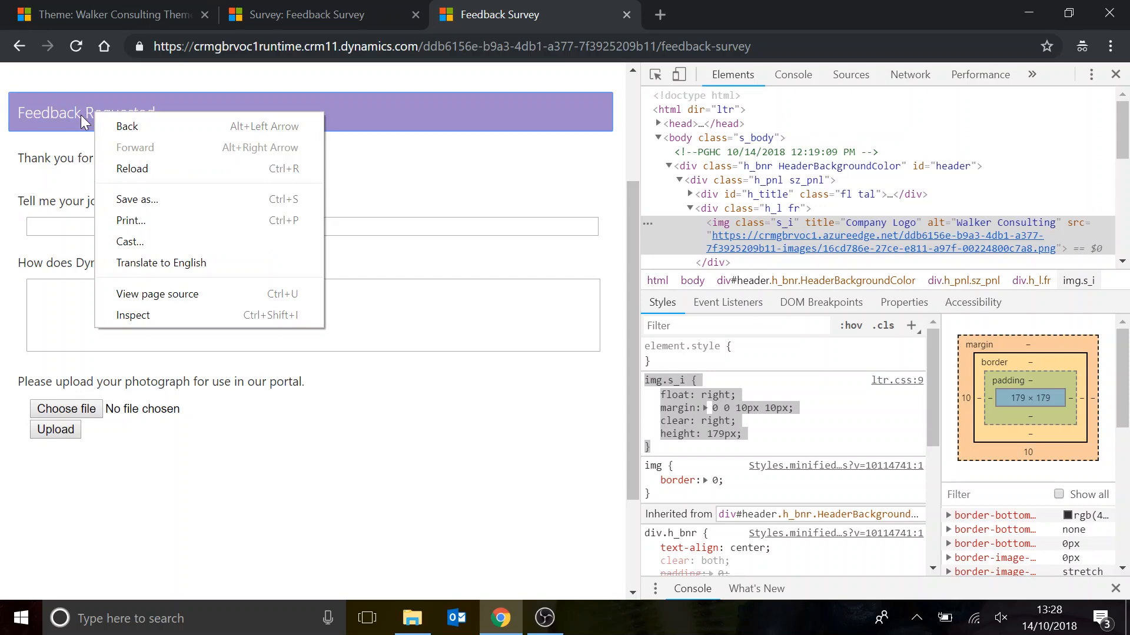
click(84, 112)
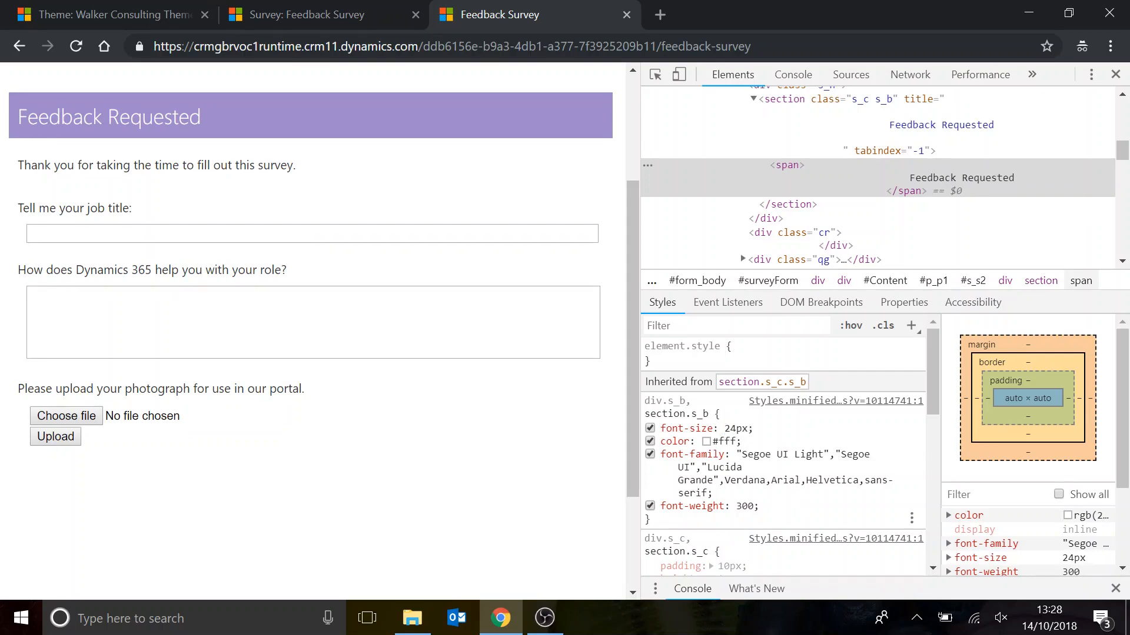
click(735, 506)
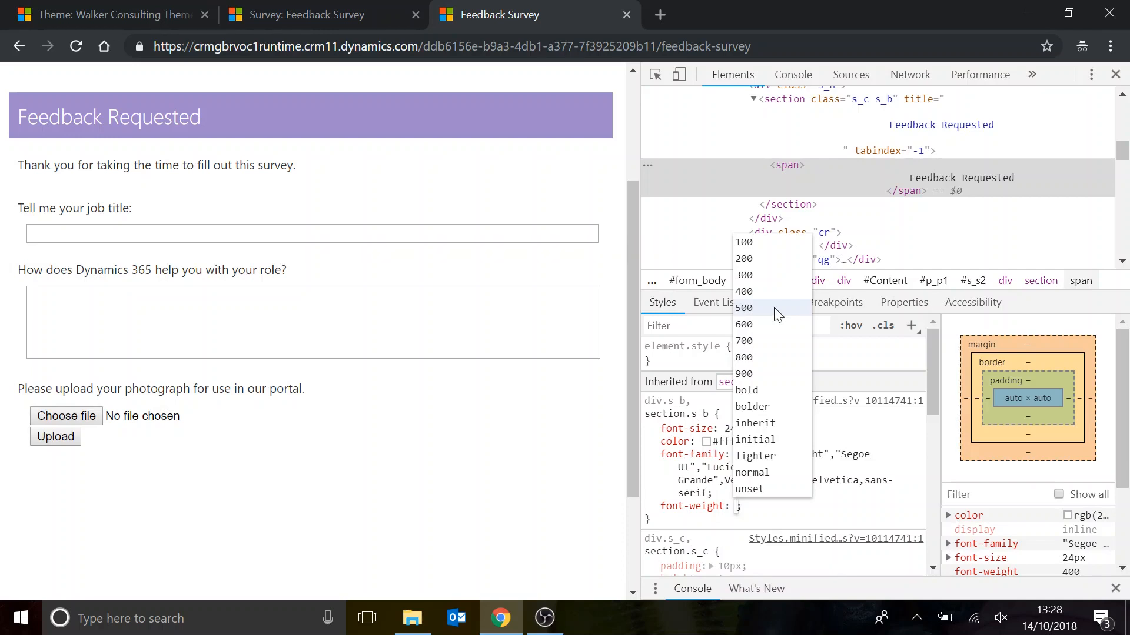
mouse_move(763, 258)
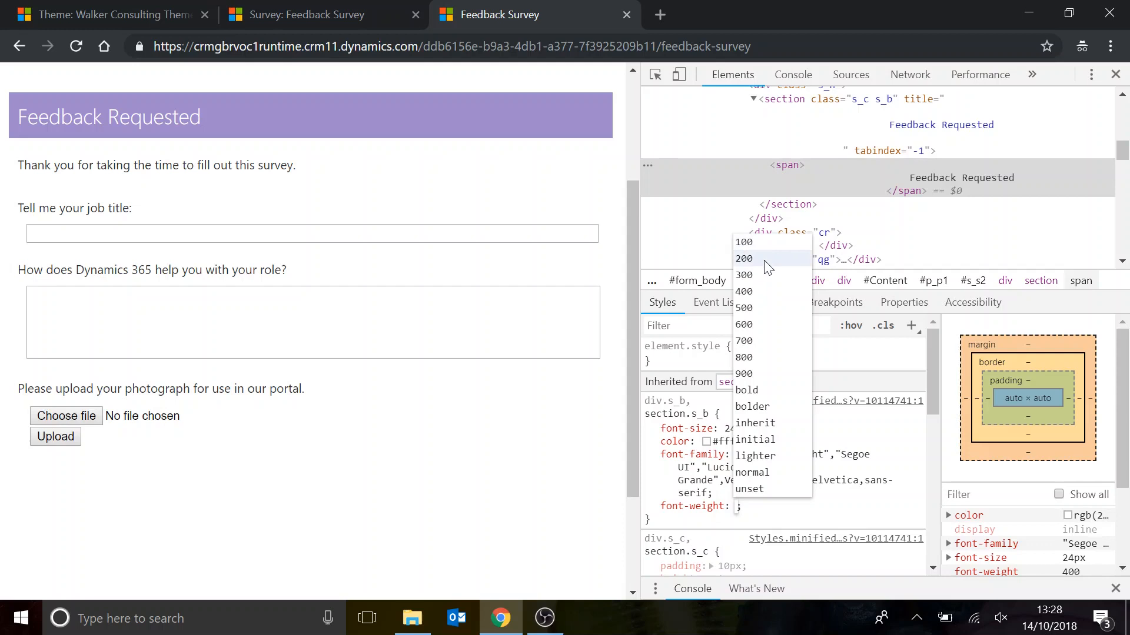
mouse_move(770, 324)
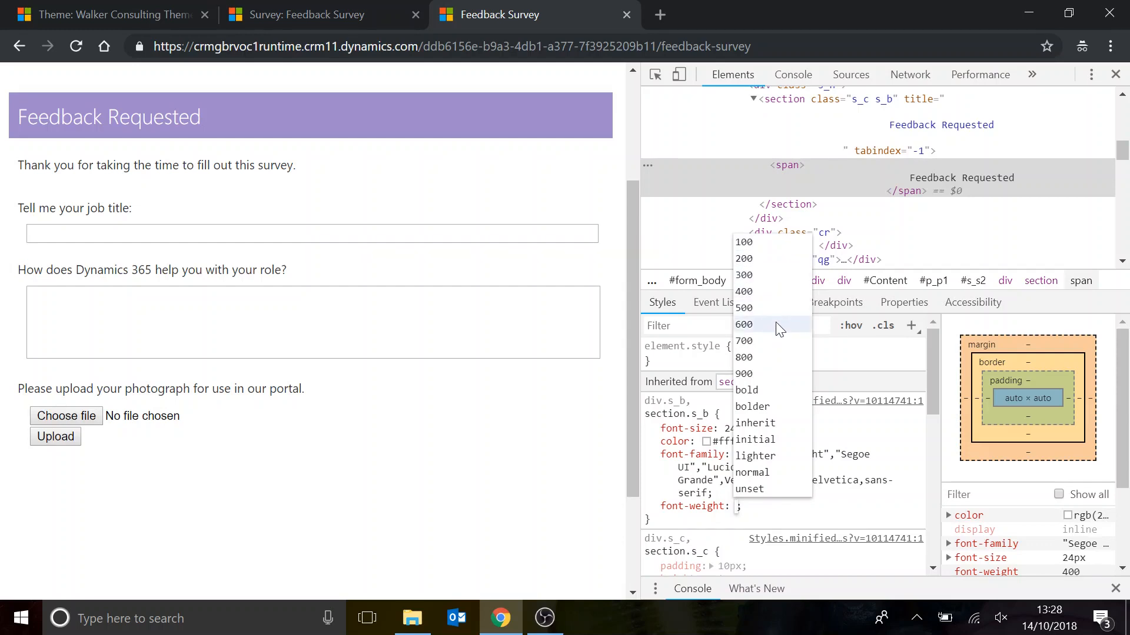
mouse_move(776, 281)
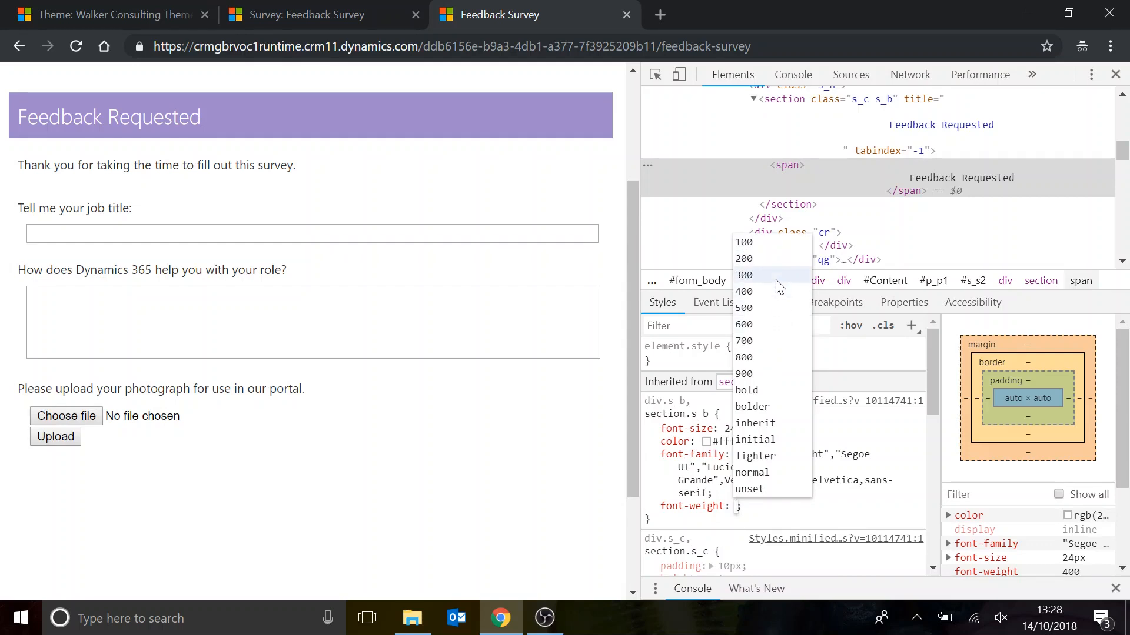
click(743, 308)
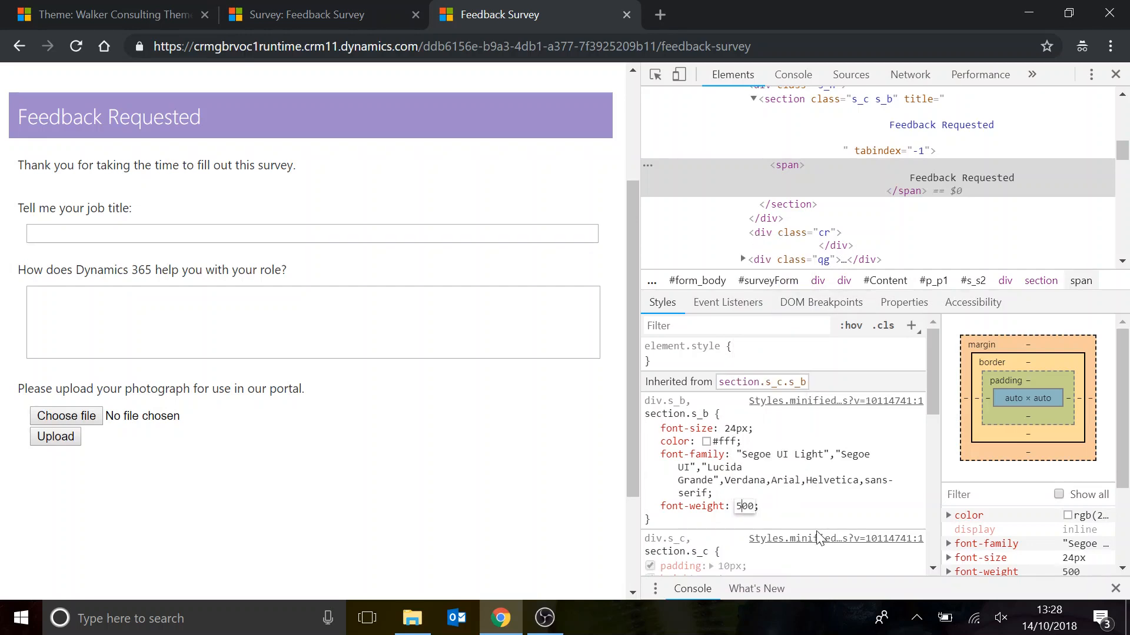
text(600)
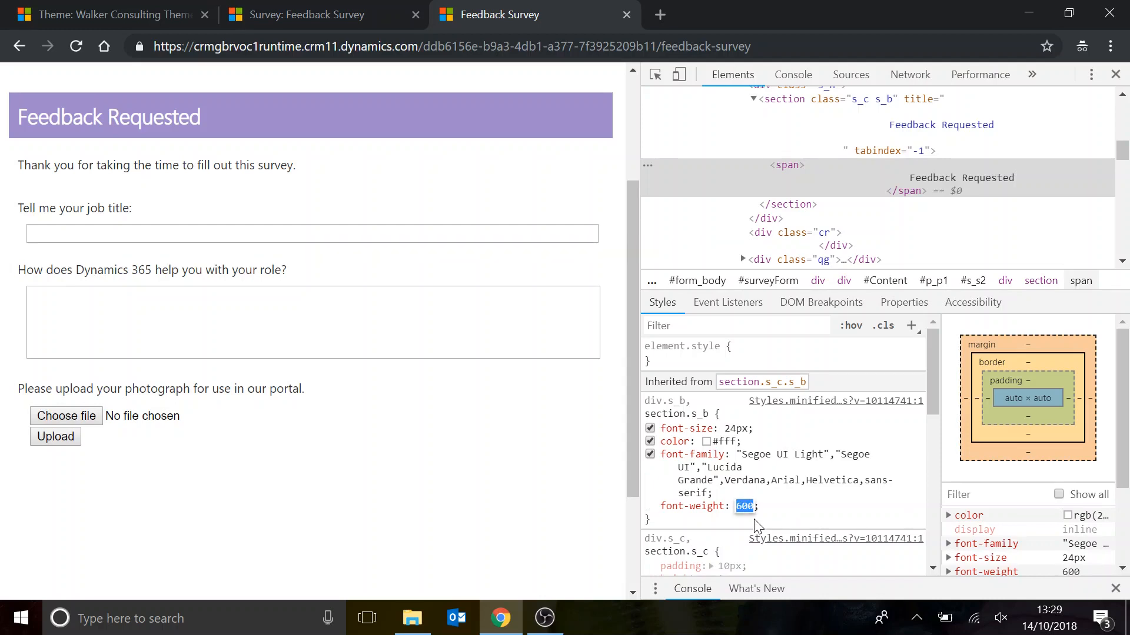
click(745, 506)
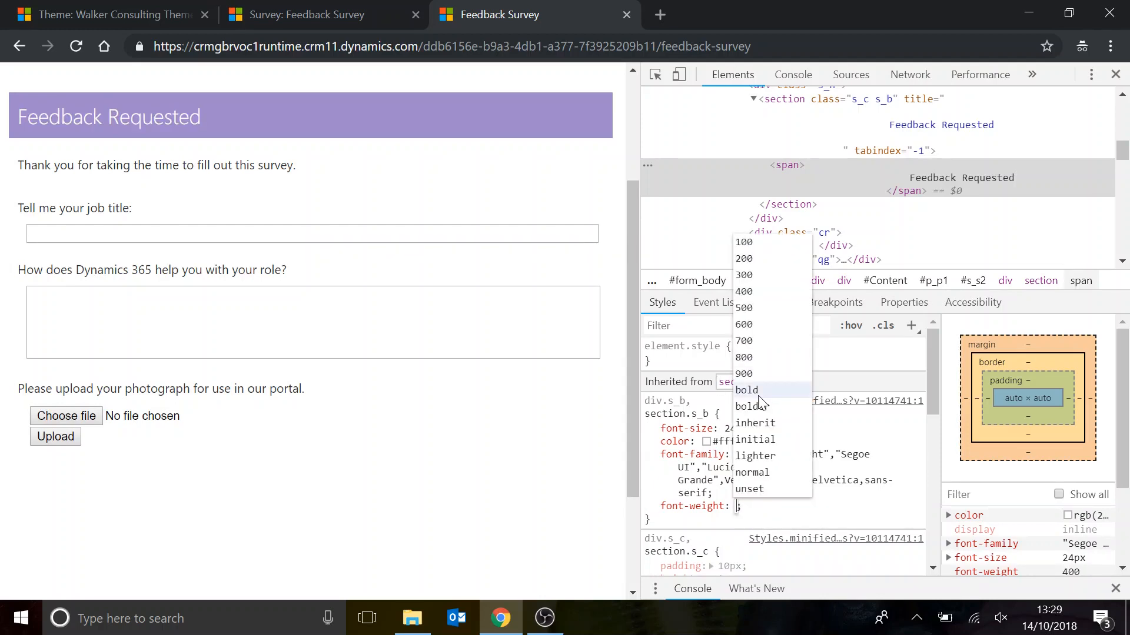
mouse_move(783, 471)
text(bolder)
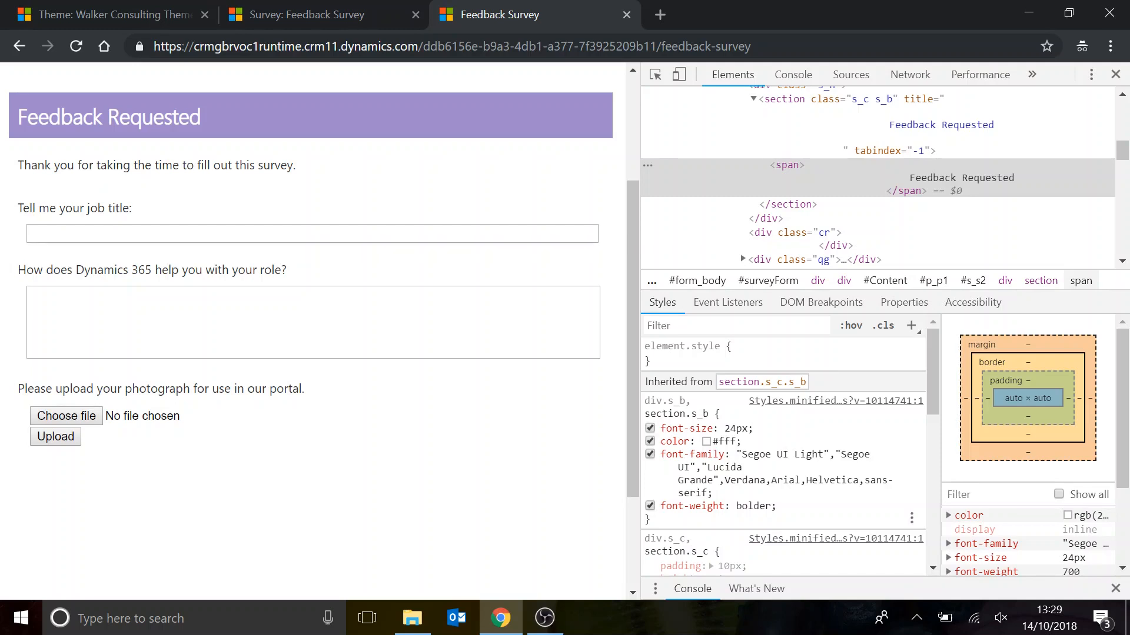
Pick dark red #471111 as the Feedback Requested heading colour.
click(704, 441)
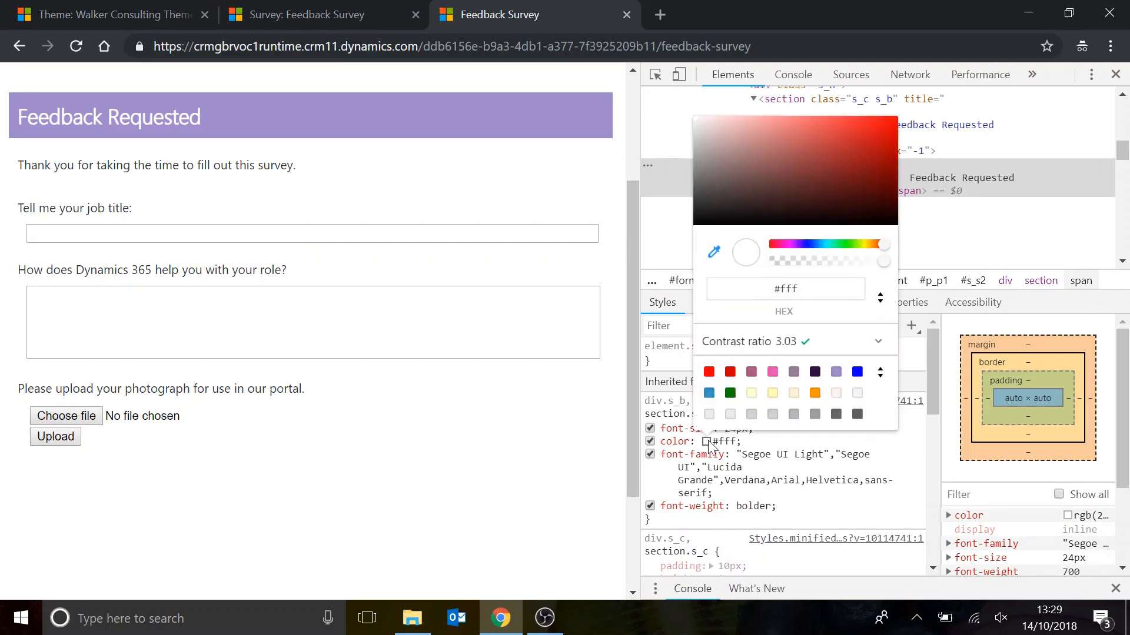
click(871, 164)
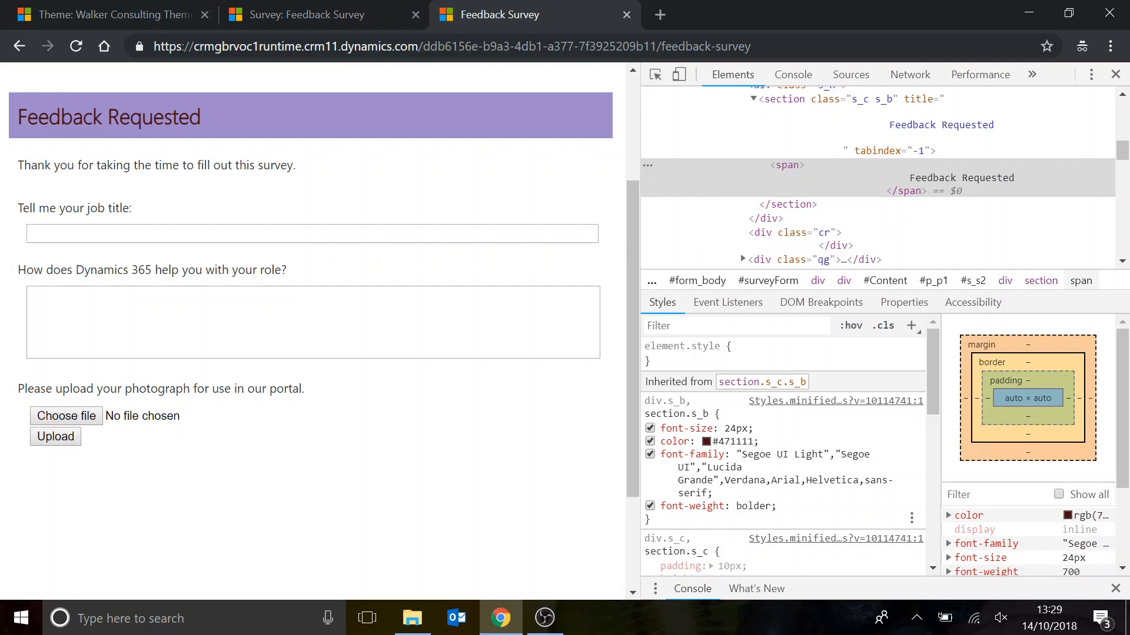
mouse_move(766, 468)
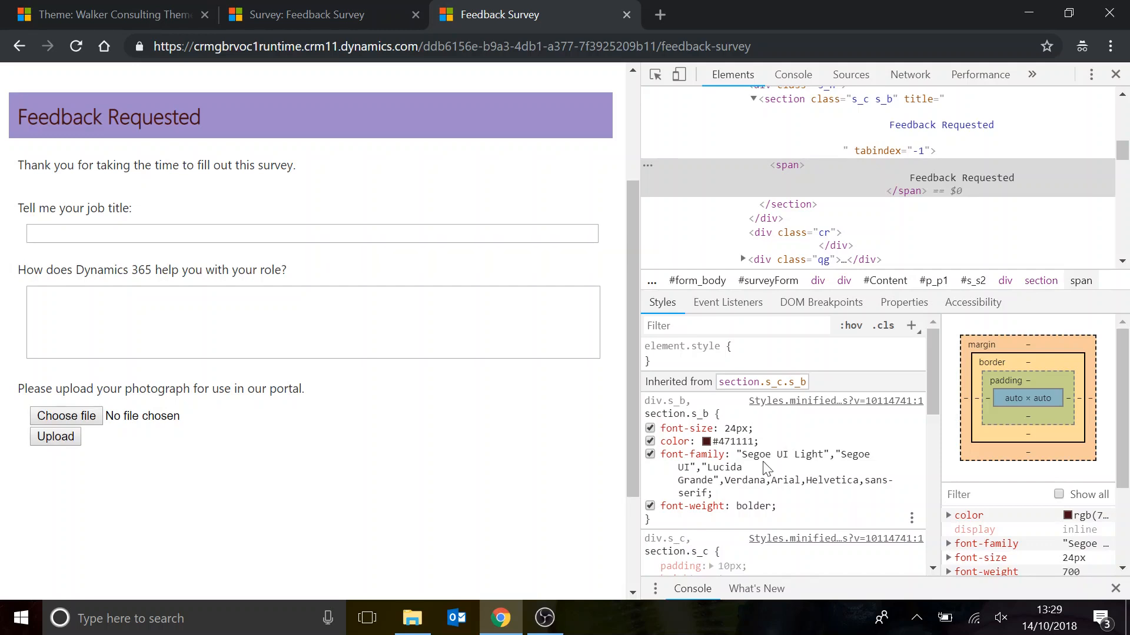
mouse_move(834, 509)
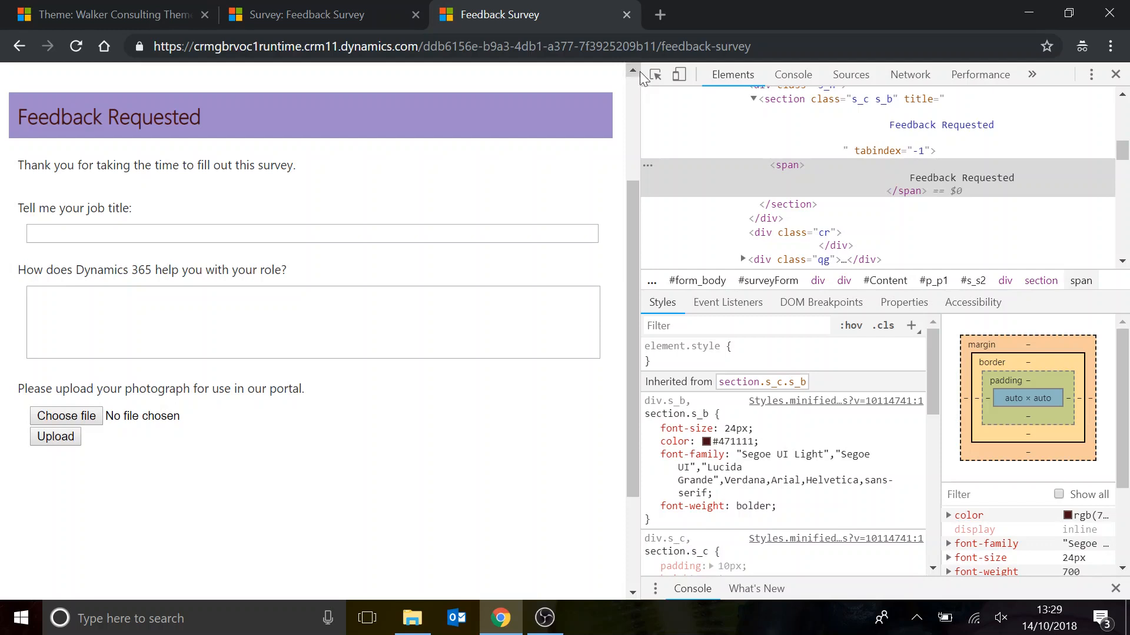
mouse_move(659, 14)
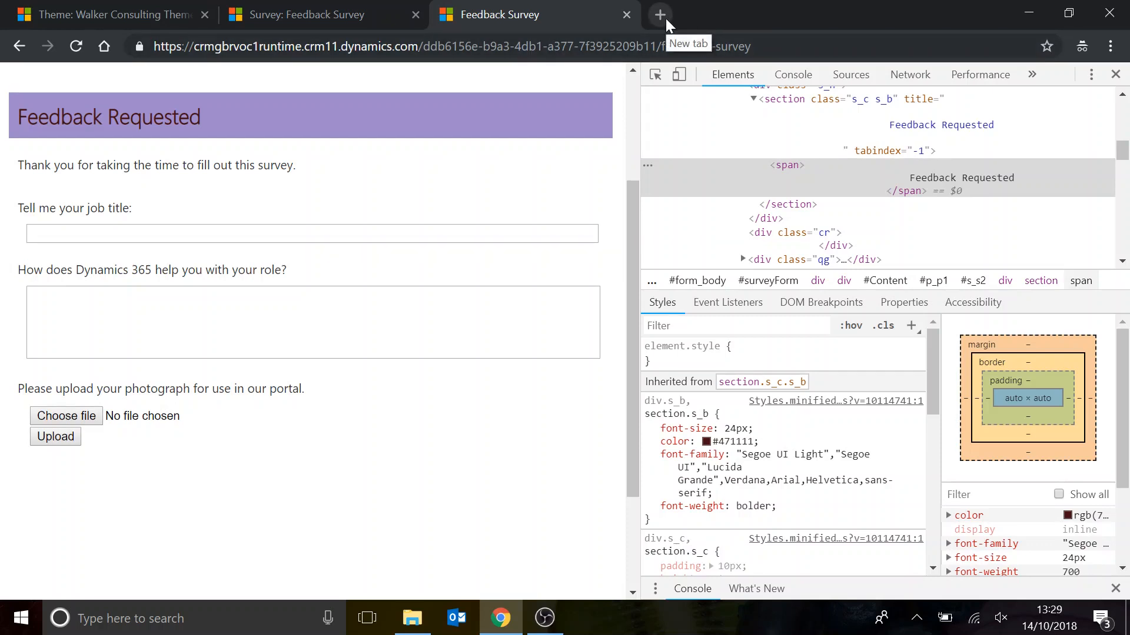
Go to fonts.google.com and scroll the font directory down to PT Sans.
text(google.com)
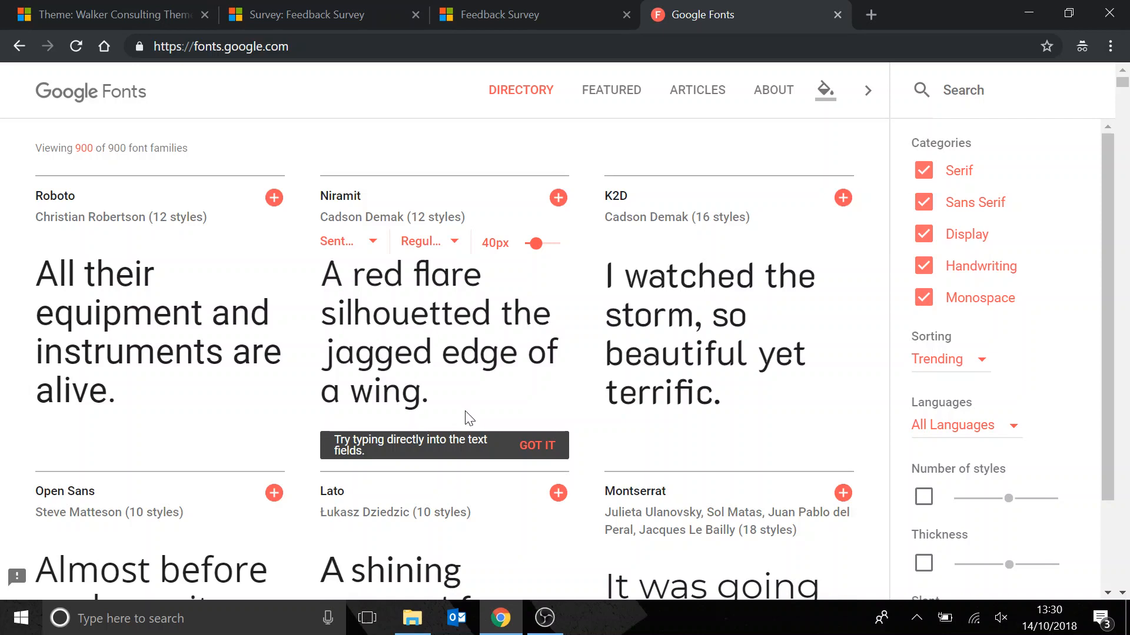
mouse_move(604, 462)
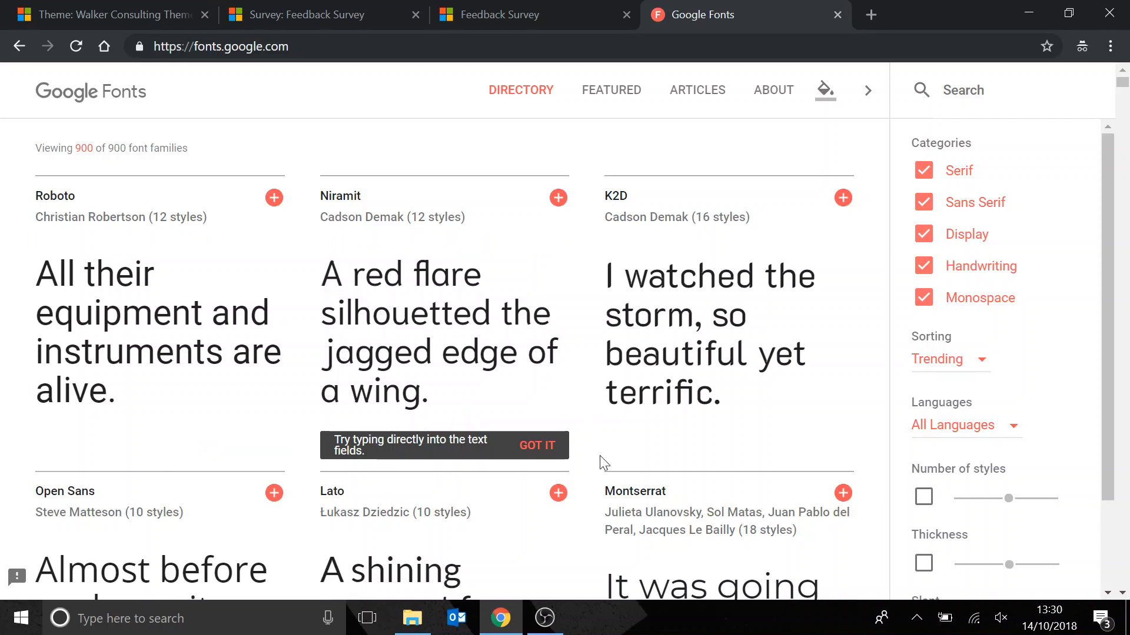
scroll(down, 3)
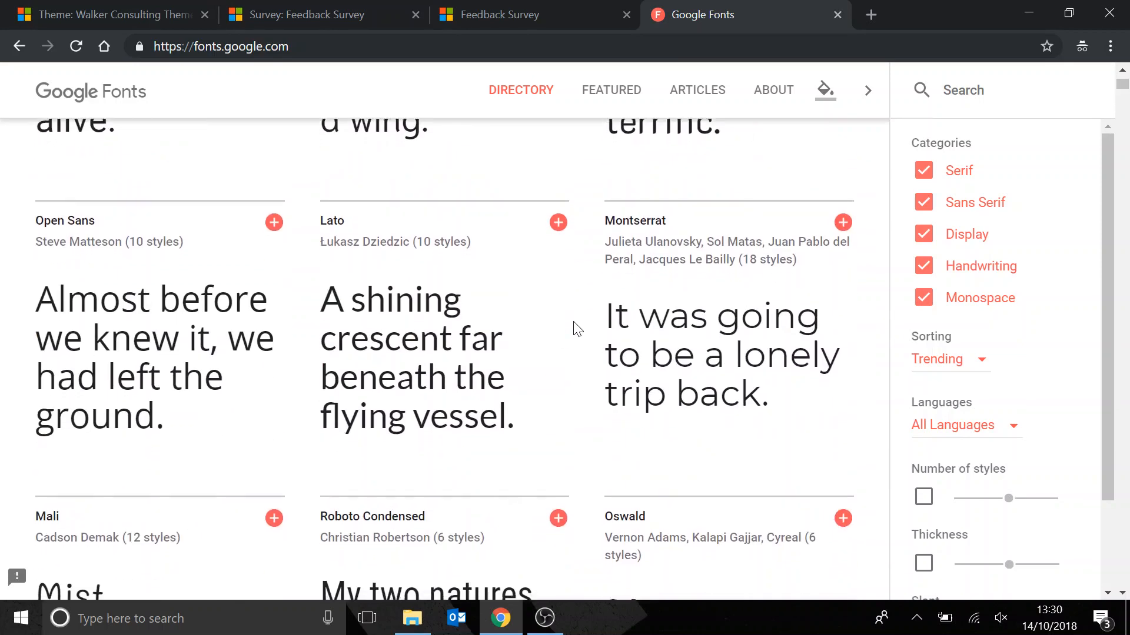
scroll(down, 3)
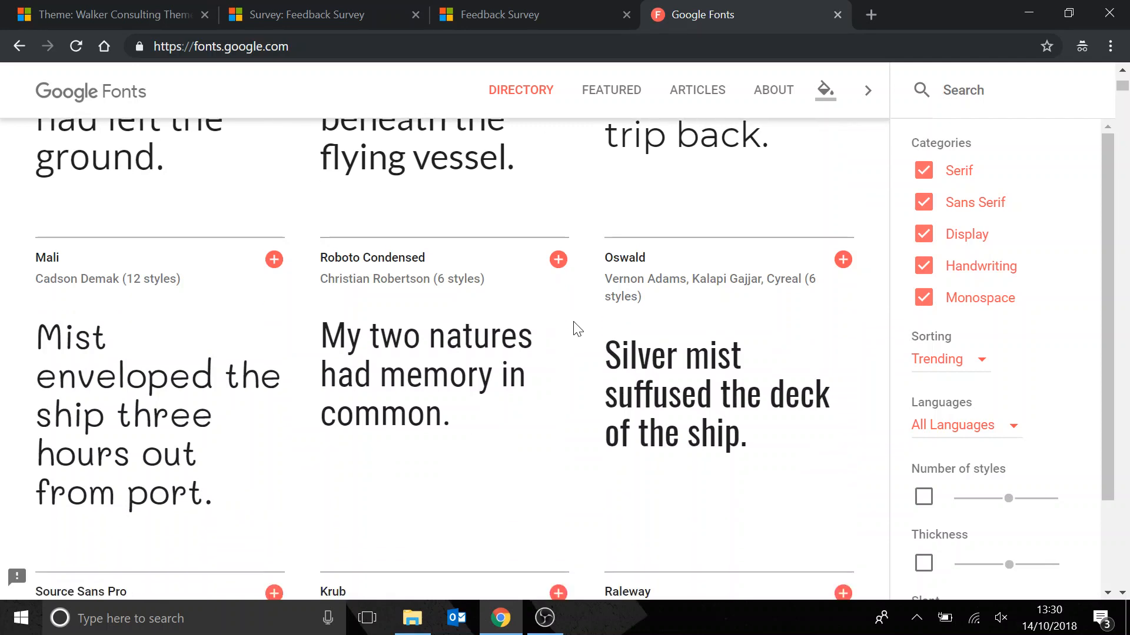
scroll(down, 3)
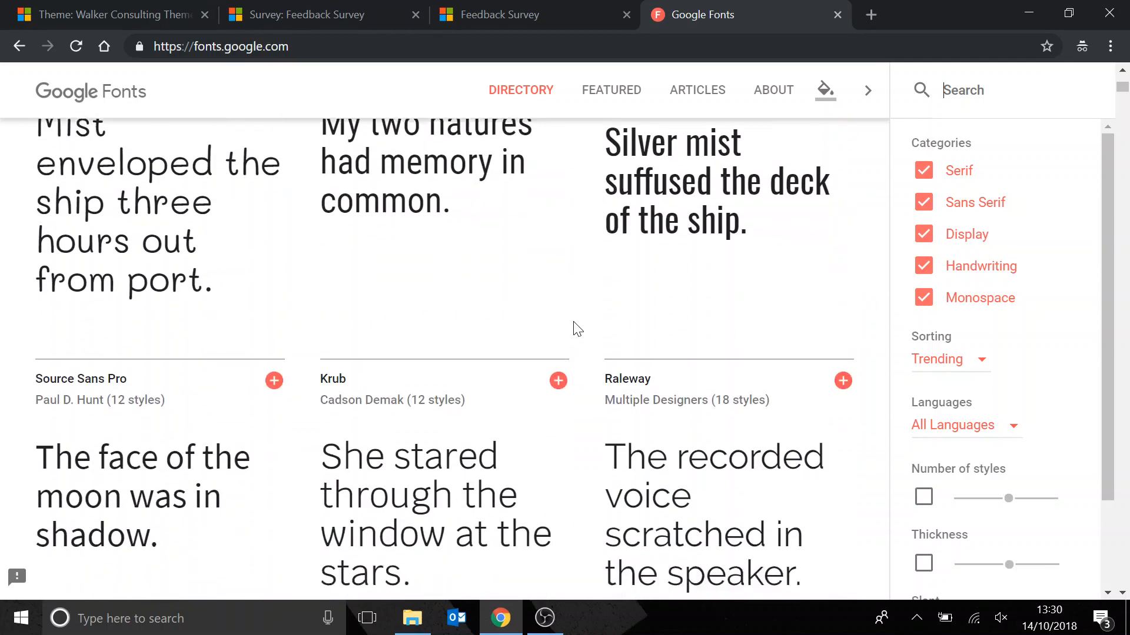
scroll(down, 3)
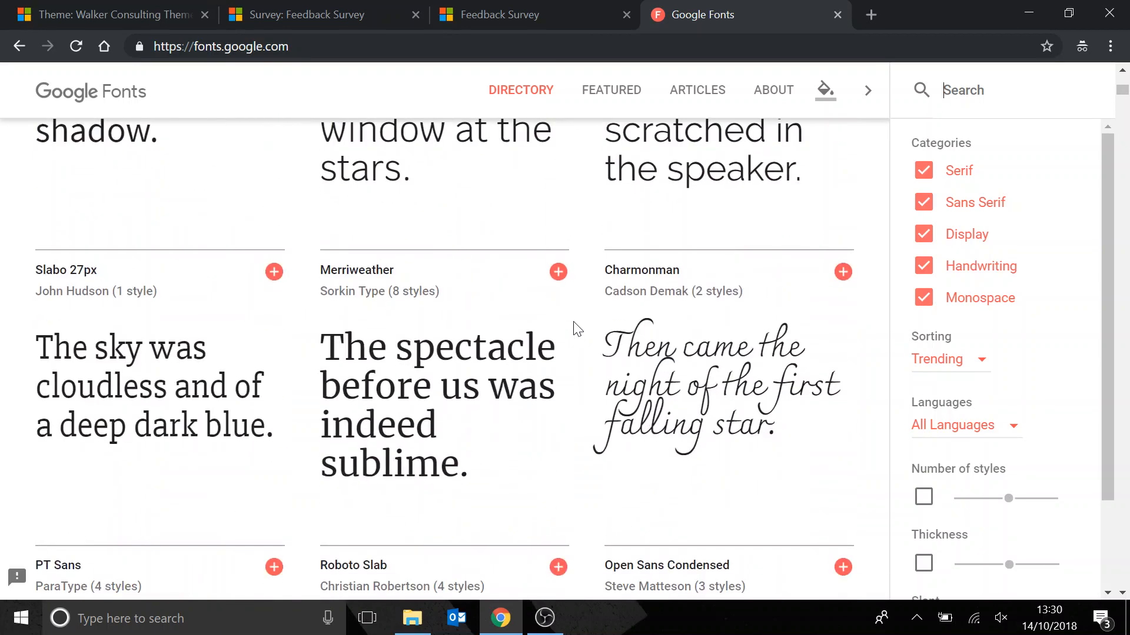
scroll(down, 3)
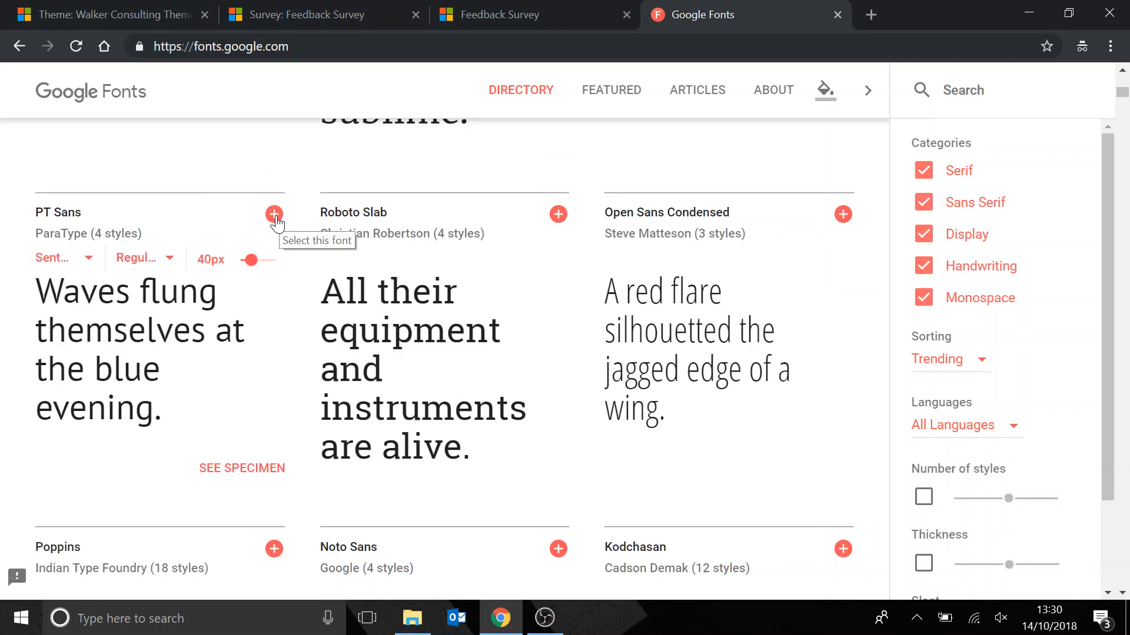
click(273, 214)
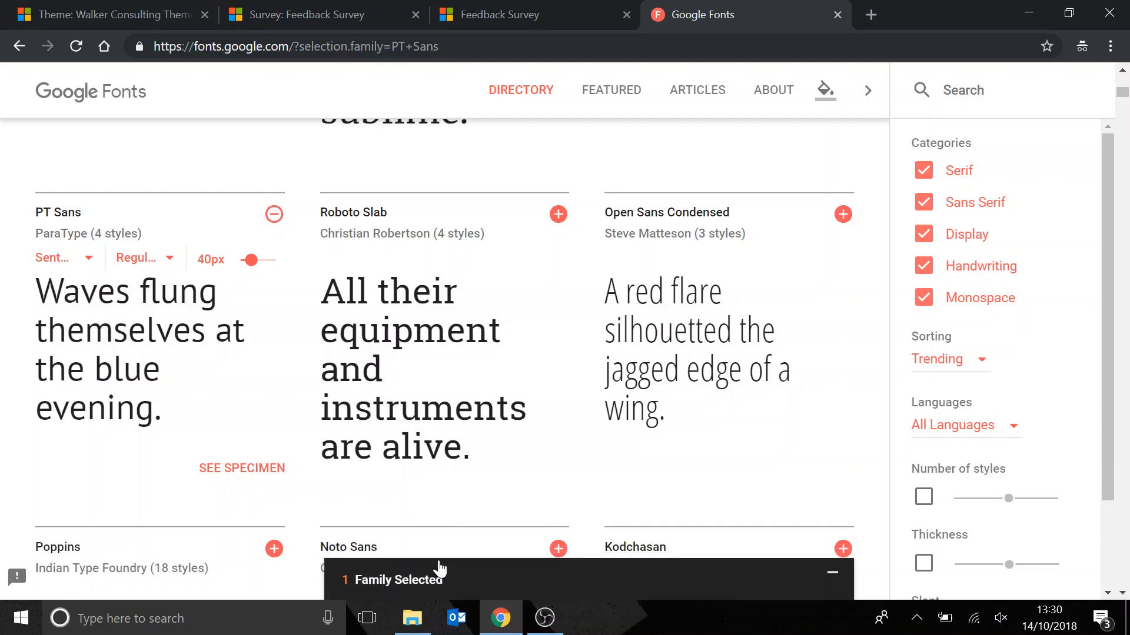
mouse_move(413, 589)
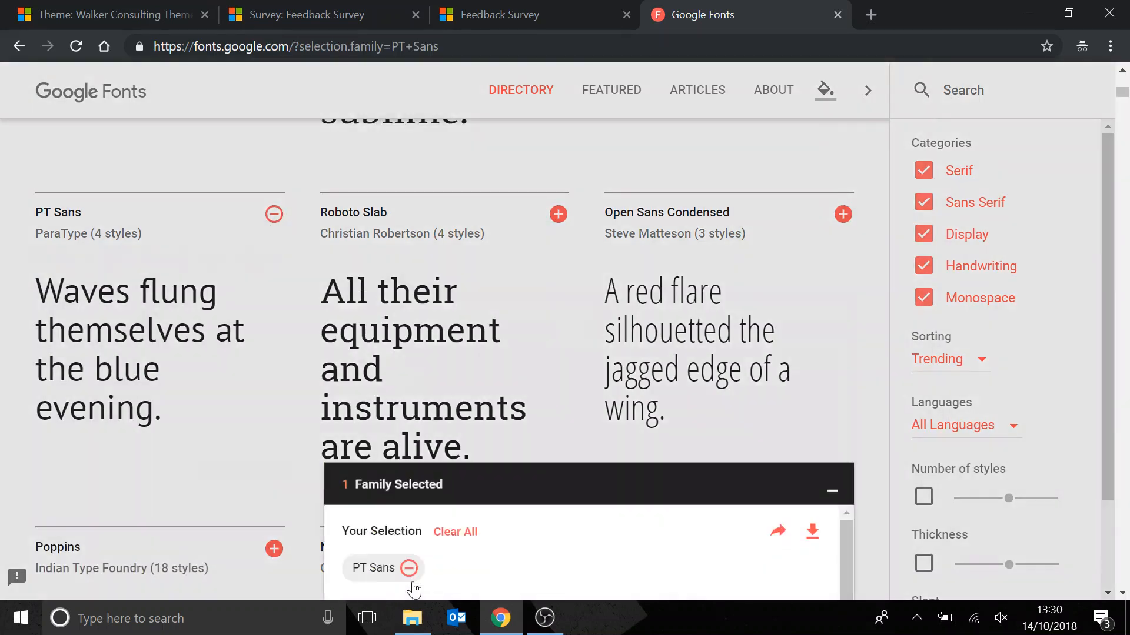
click(831, 490)
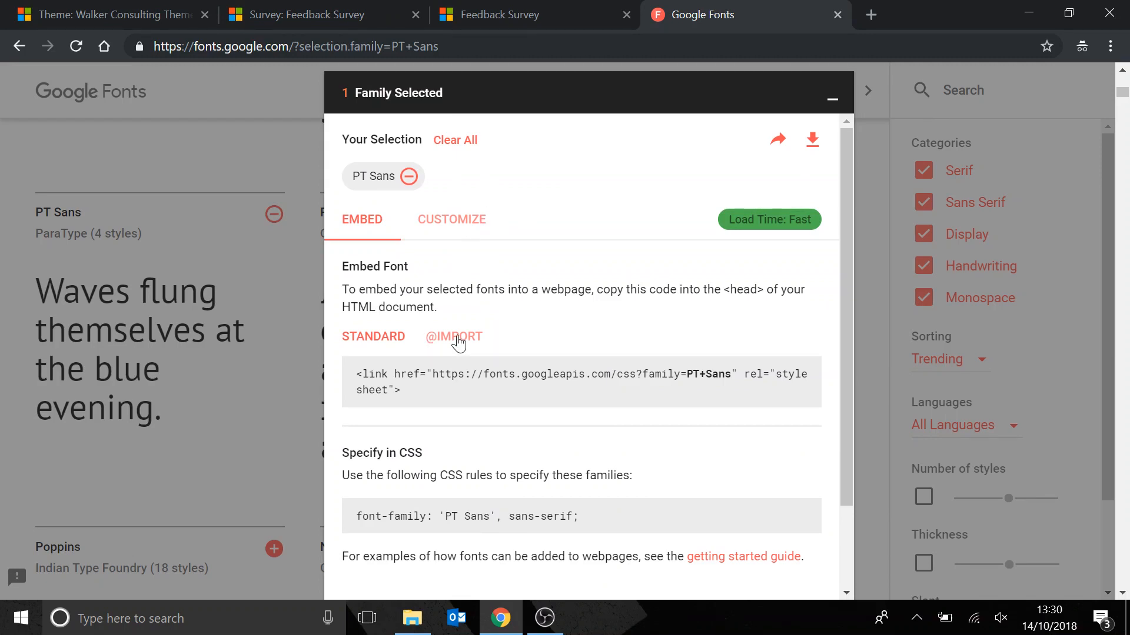
click(454, 337)
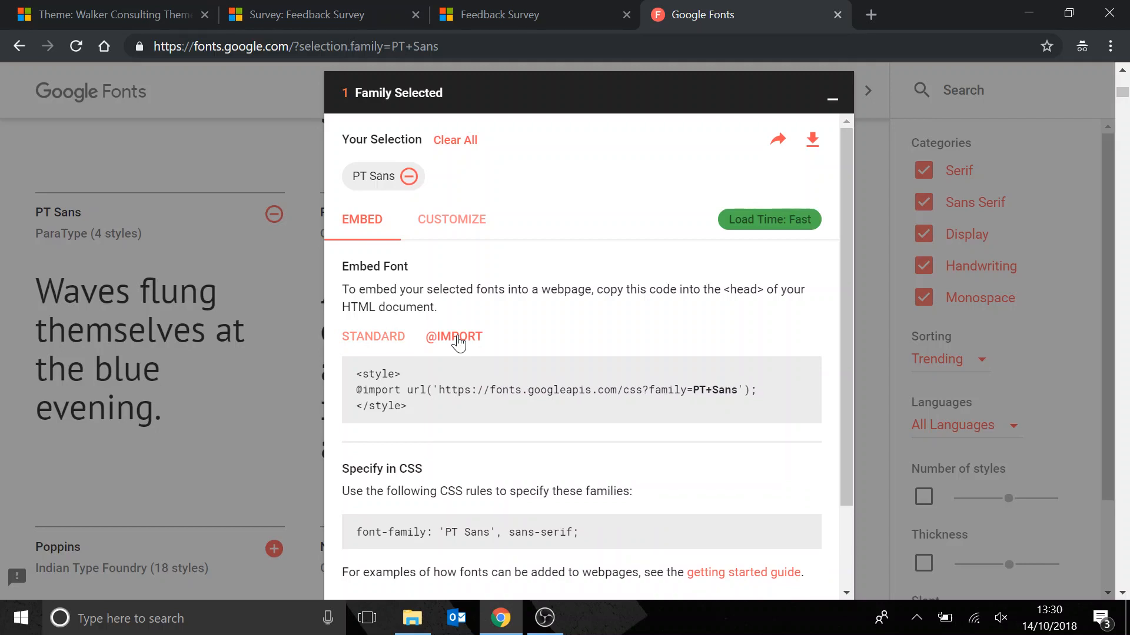
mouse_move(454, 343)
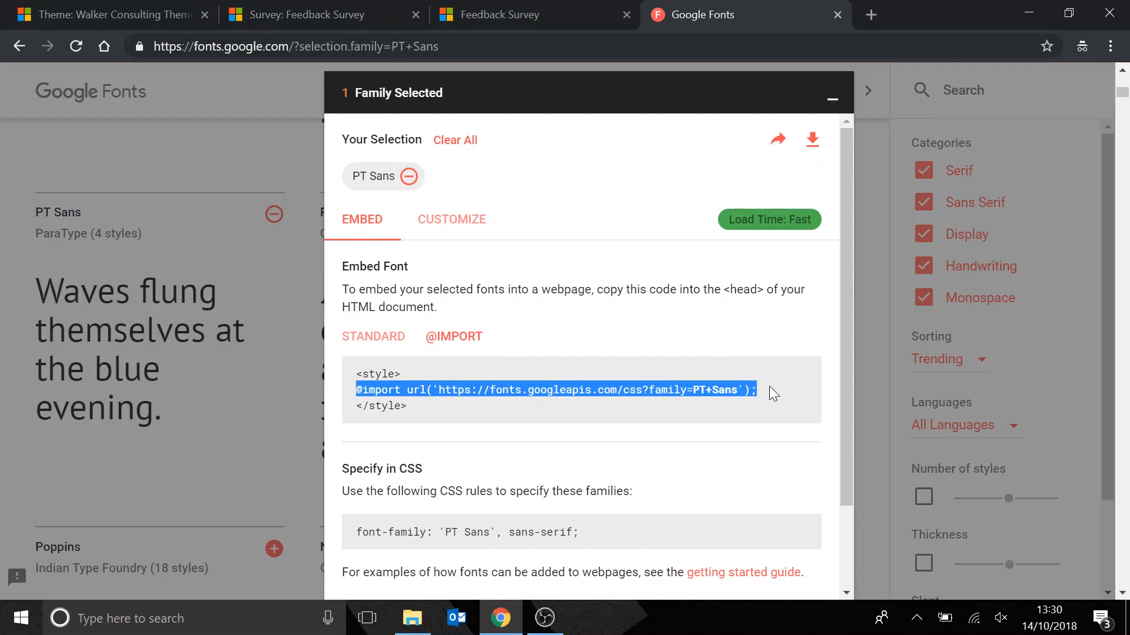
click(108, 14)
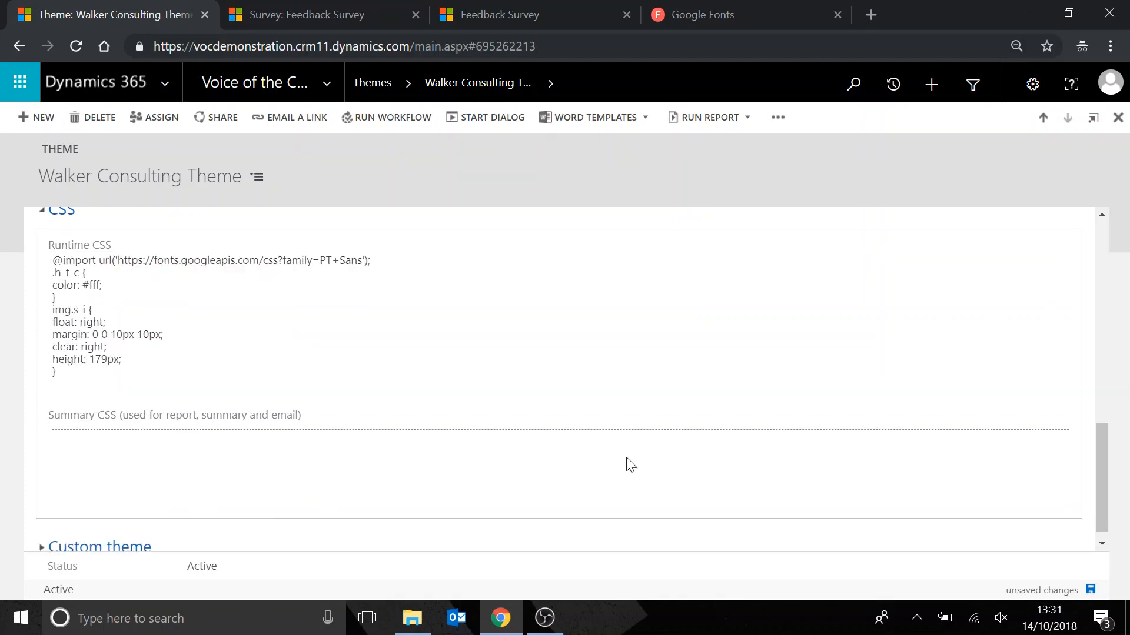
click(1089, 590)
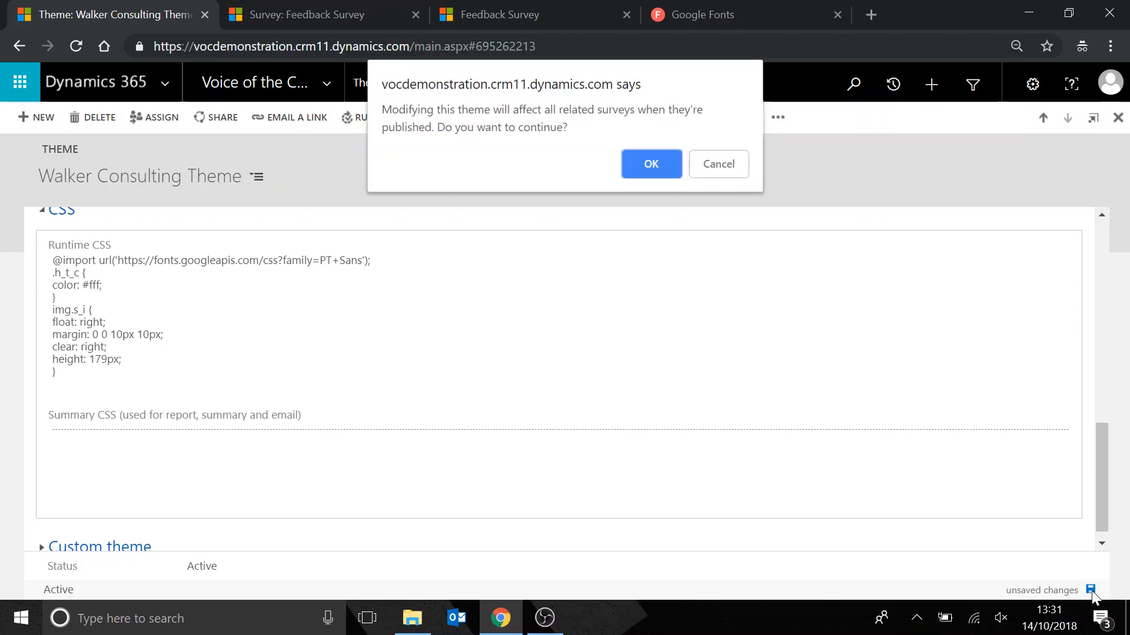
click(649, 163)
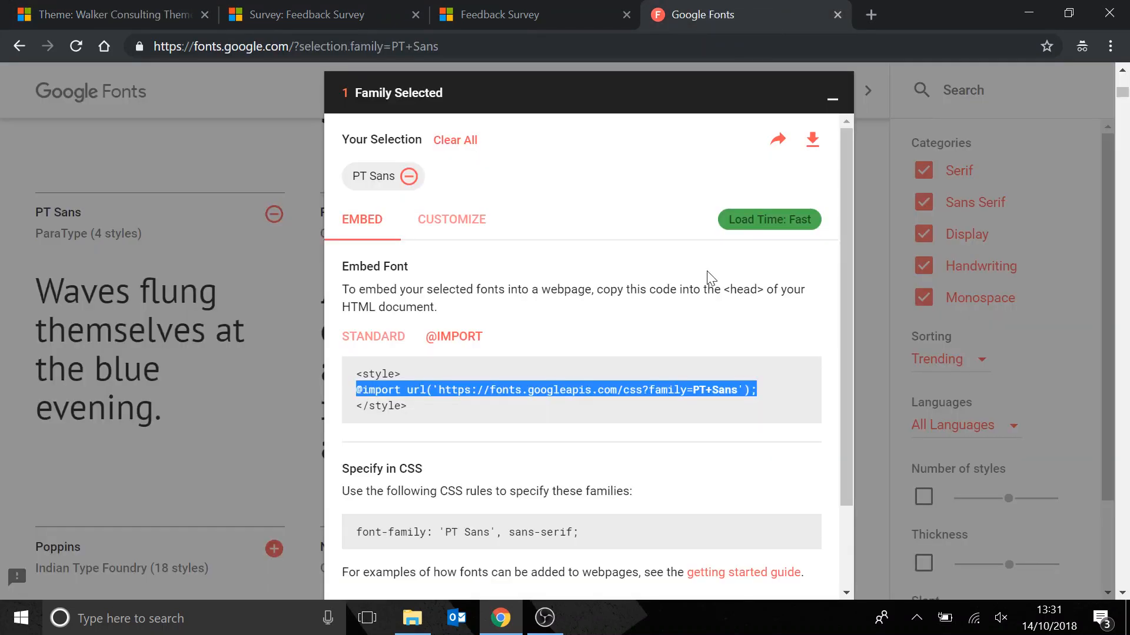
mouse_move(644, 352)
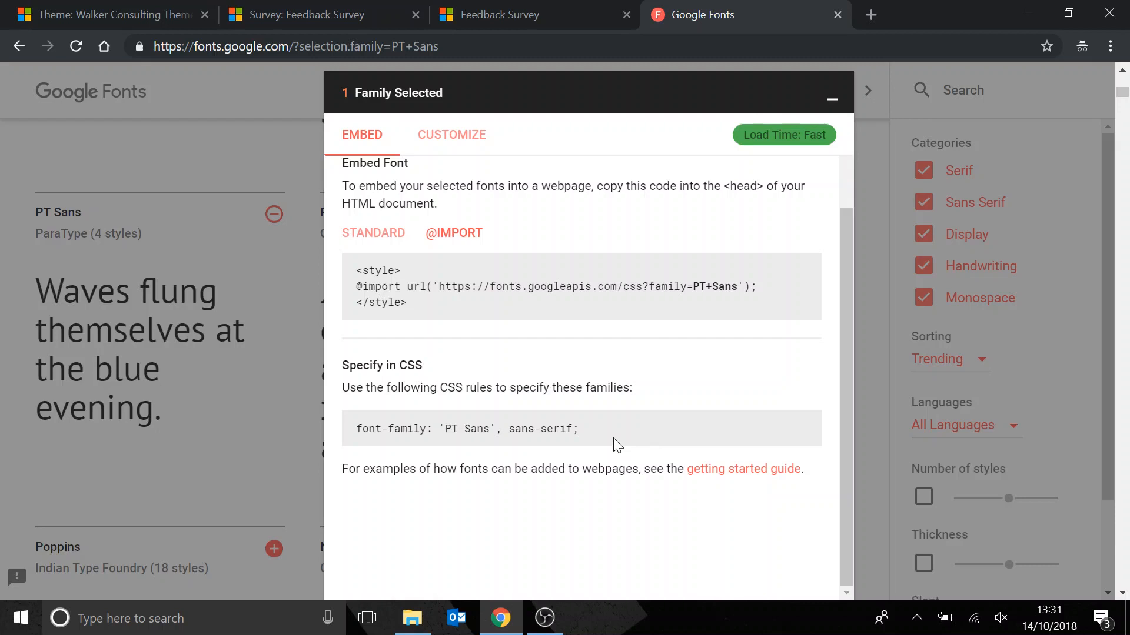
Select the Google Fonts PT Sans font-family rule, 'PT Sans', sans-serif, for copying.
triple_click(466, 429)
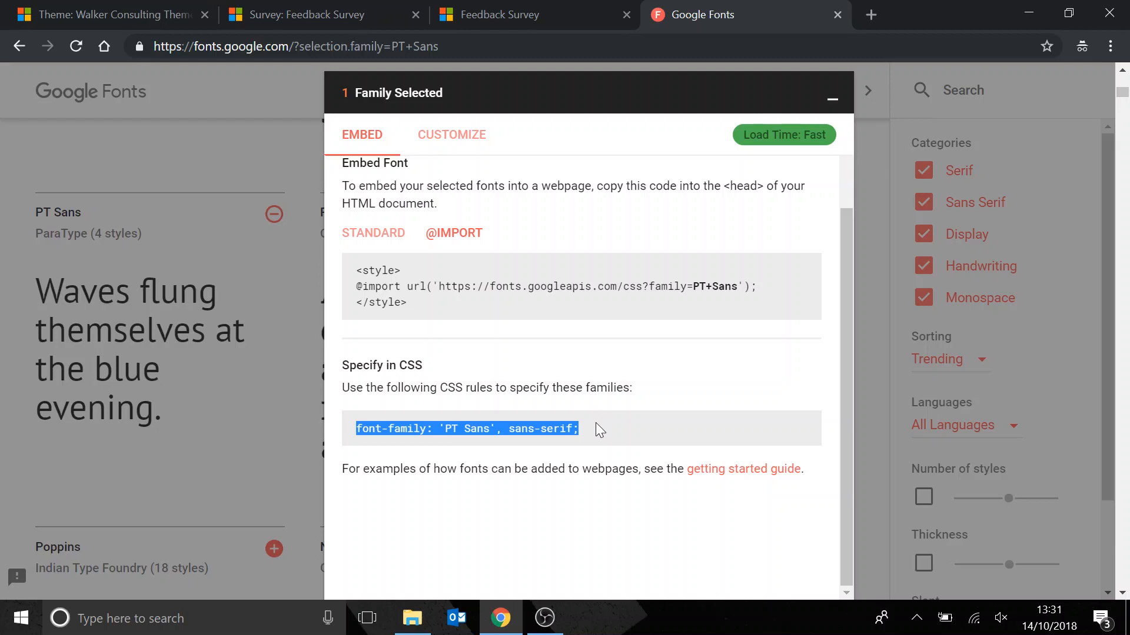
mouse_move(101, 13)
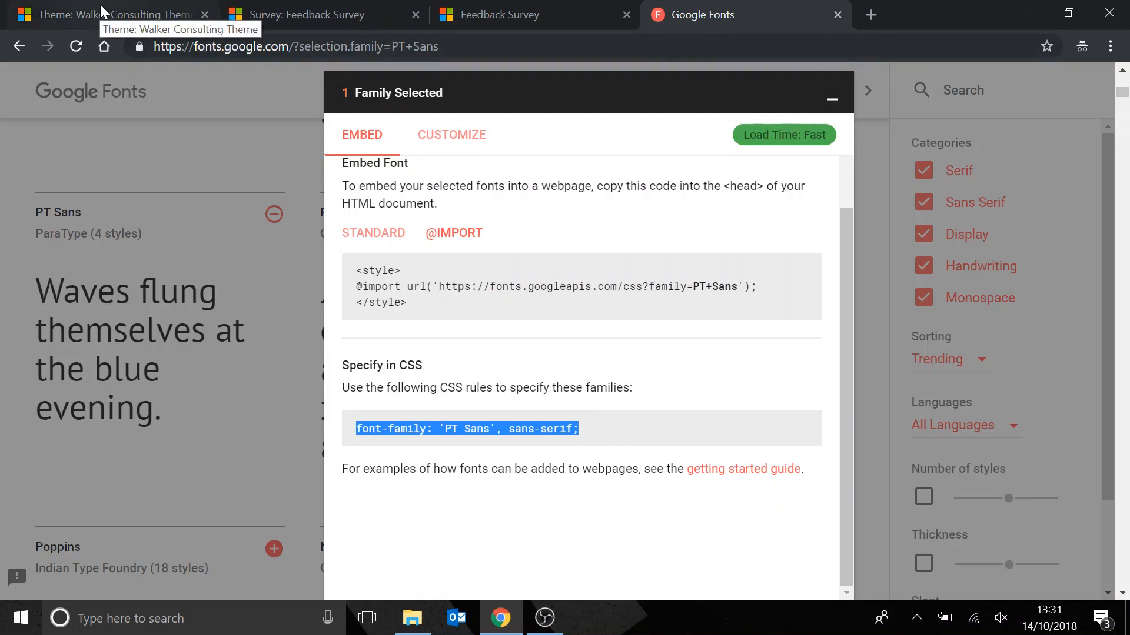
mouse_move(490, 14)
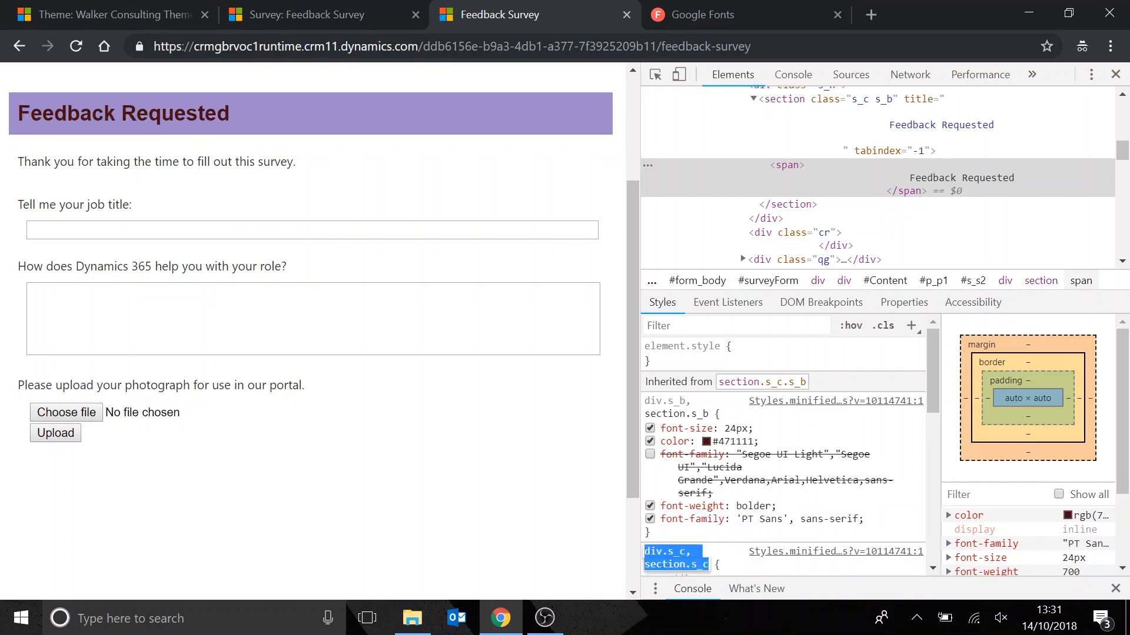
Copy the section.s_b heading rule that uses 'PT Sans', sans-serif, and return to the theme record.
click(648, 519)
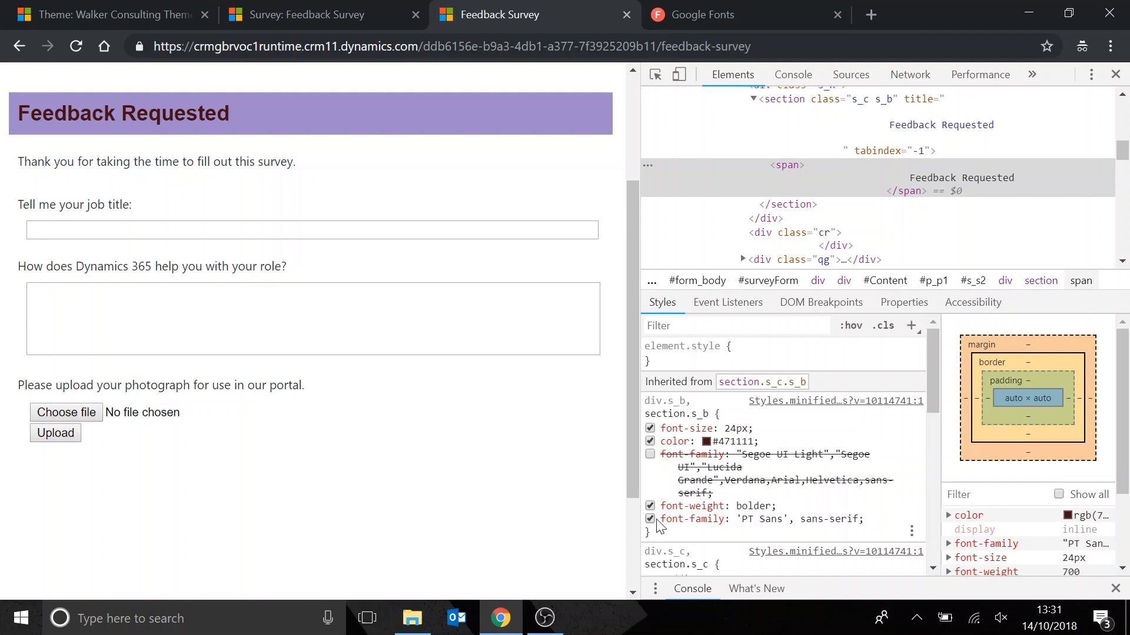
click(648, 520)
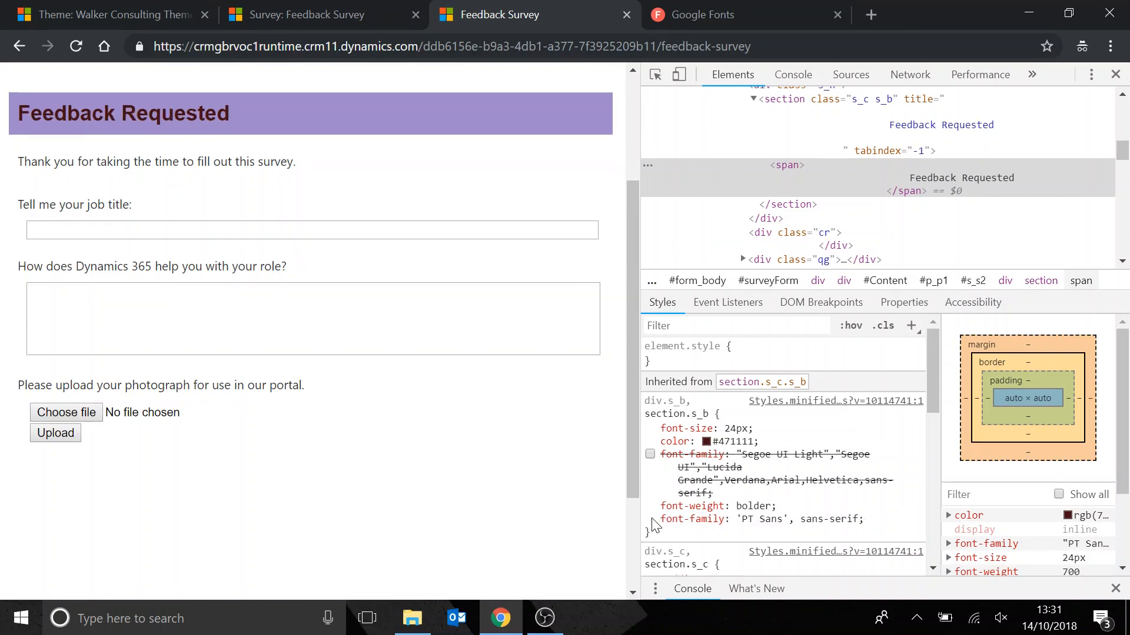
mouse_move(93, 142)
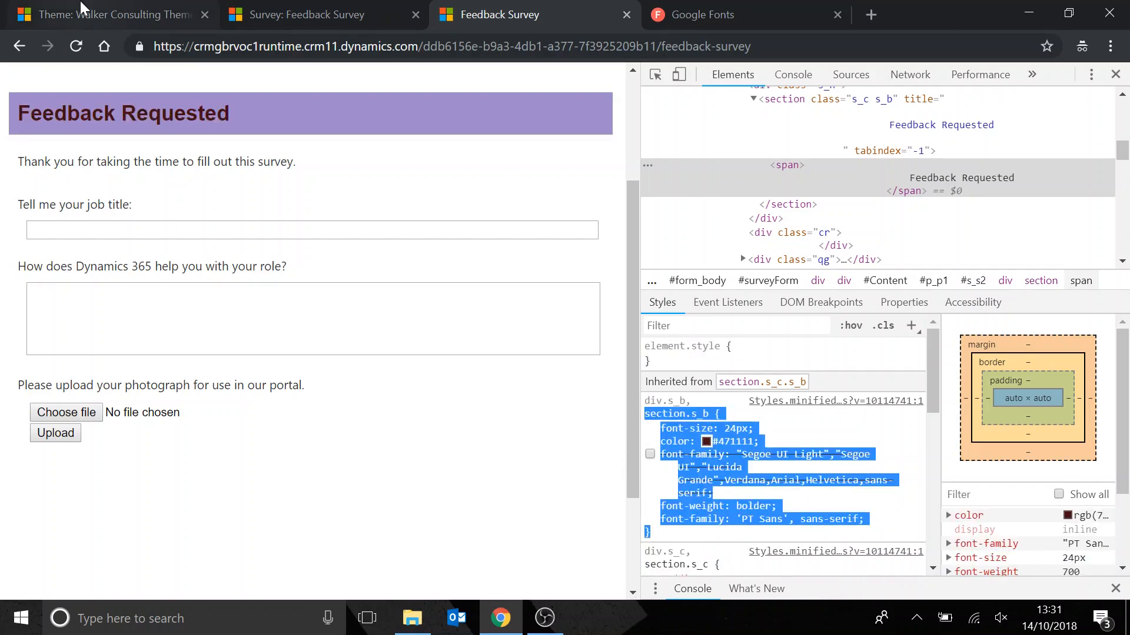
click(109, 14)
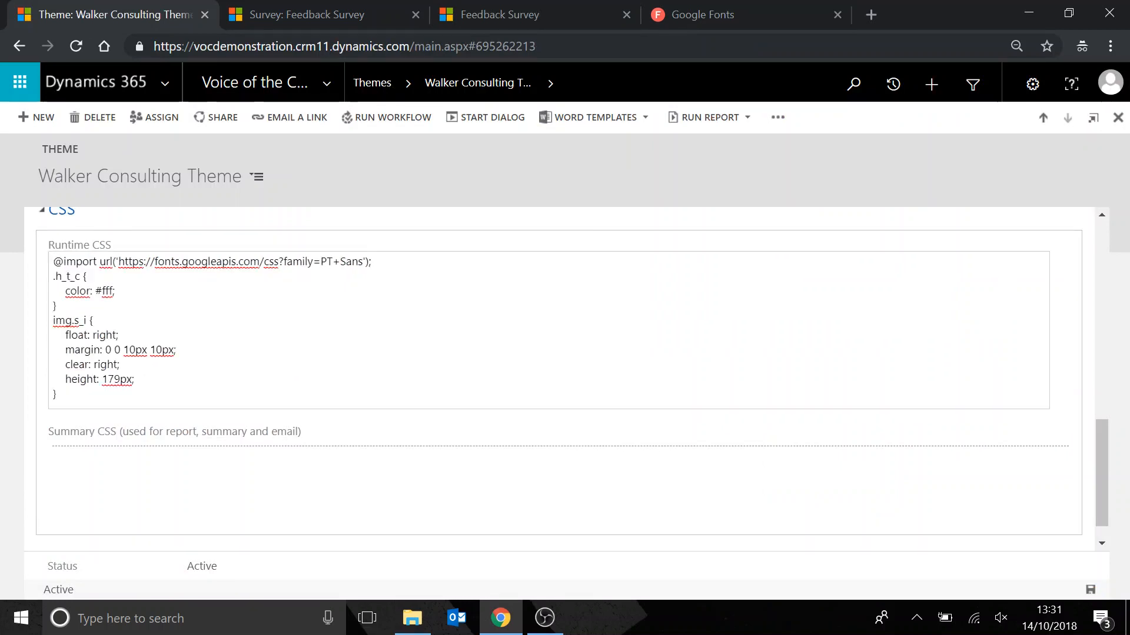
Save the Runtime CSS with the section.s_b PT Sans rule and confirm updating related surveys.
scroll(down, 3)
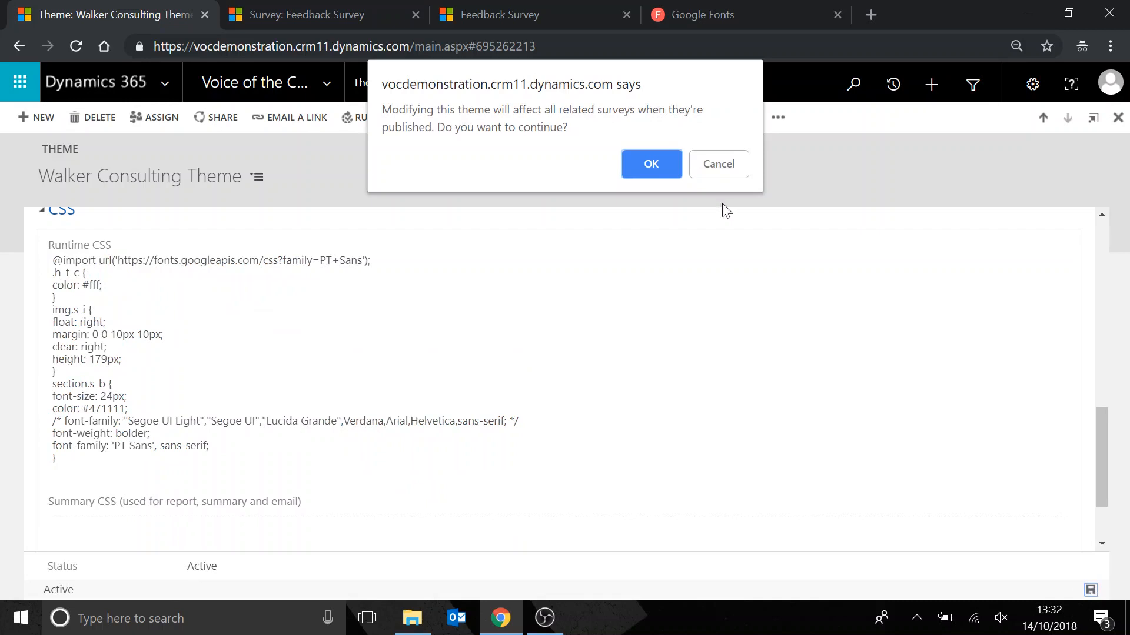
mouse_move(381, 129)
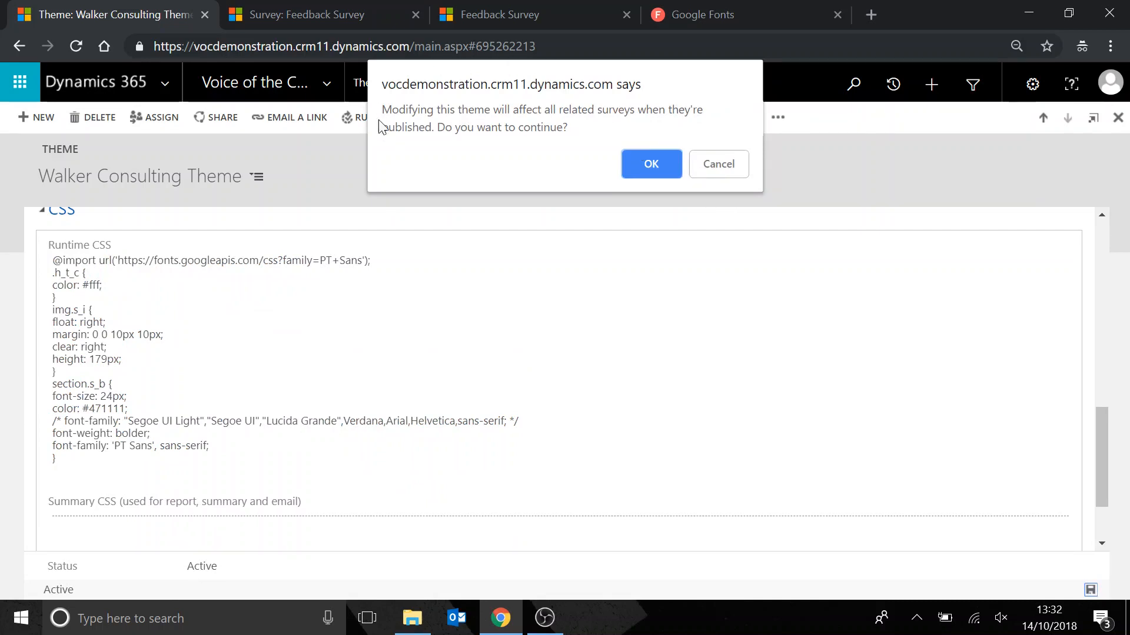
mouse_move(587, 195)
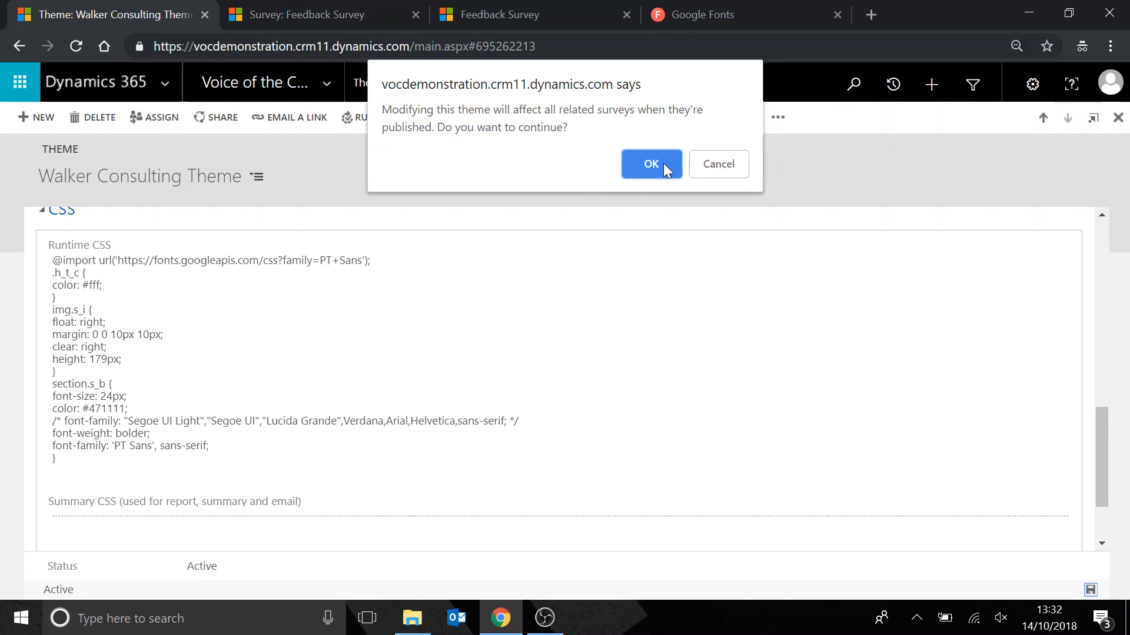
click(650, 163)
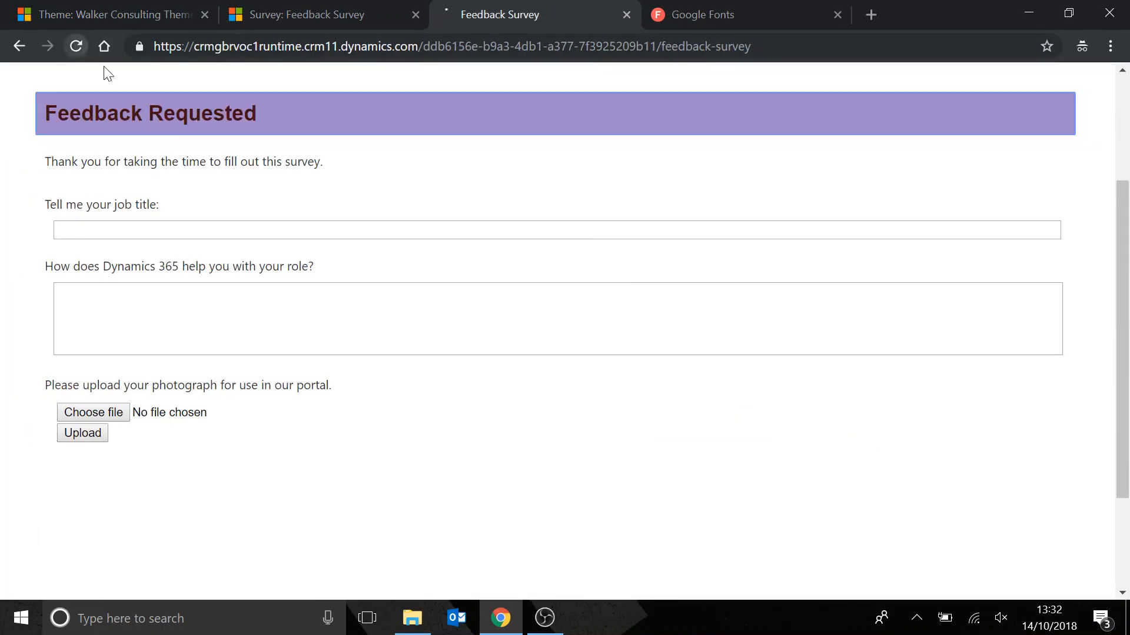
Reload the live survey page and republish the Feedback Survey record.
click(76, 46)
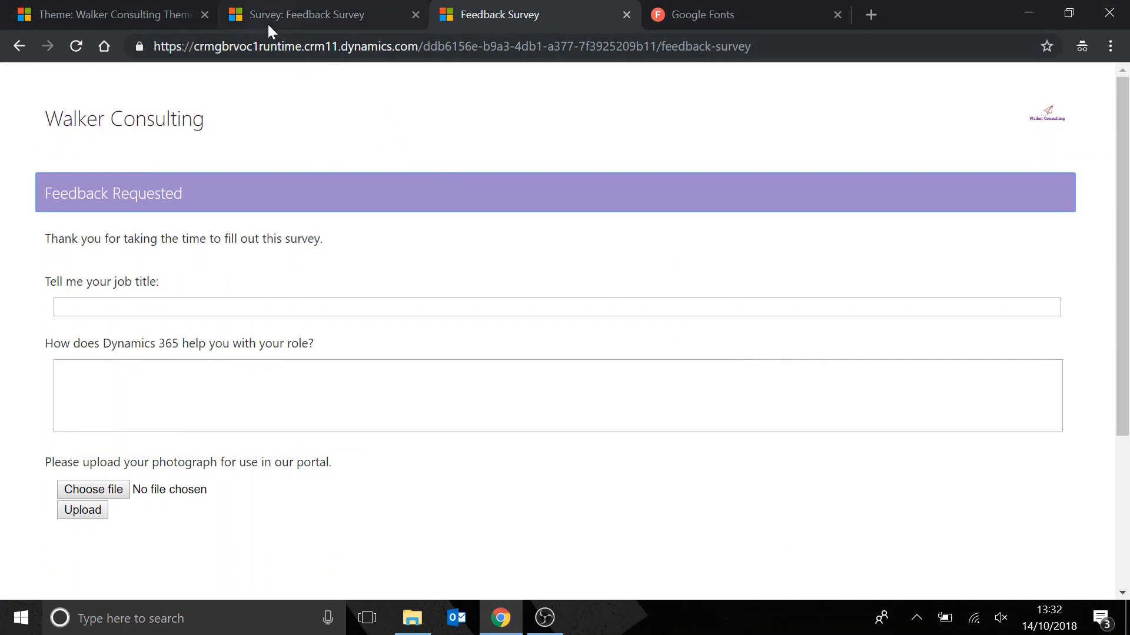
click(306, 15)
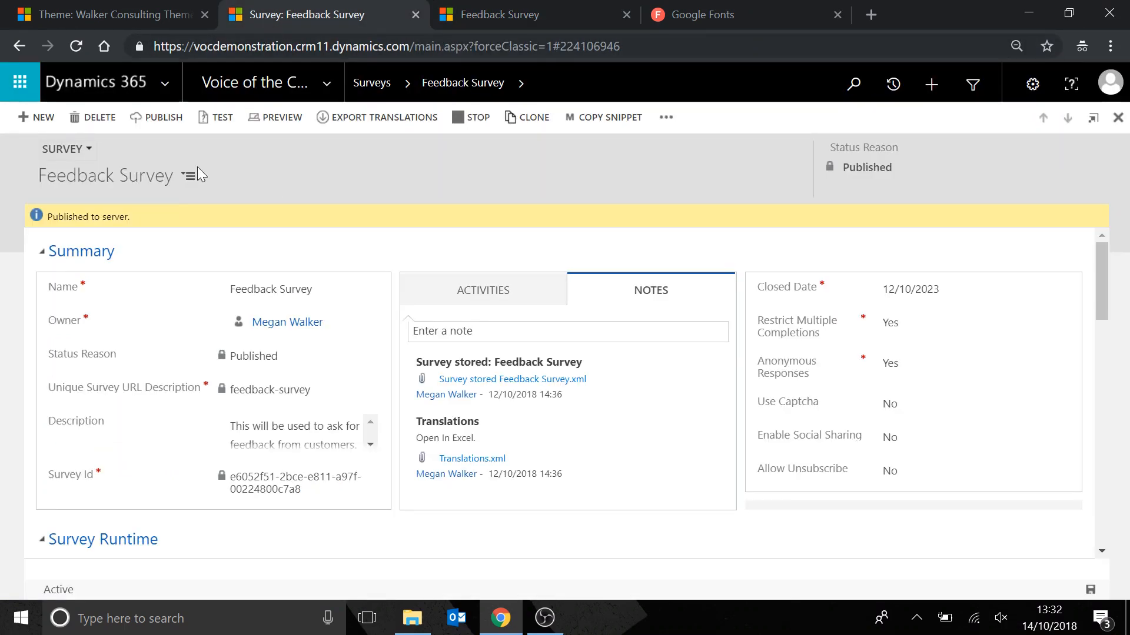
mouse_move(205, 160)
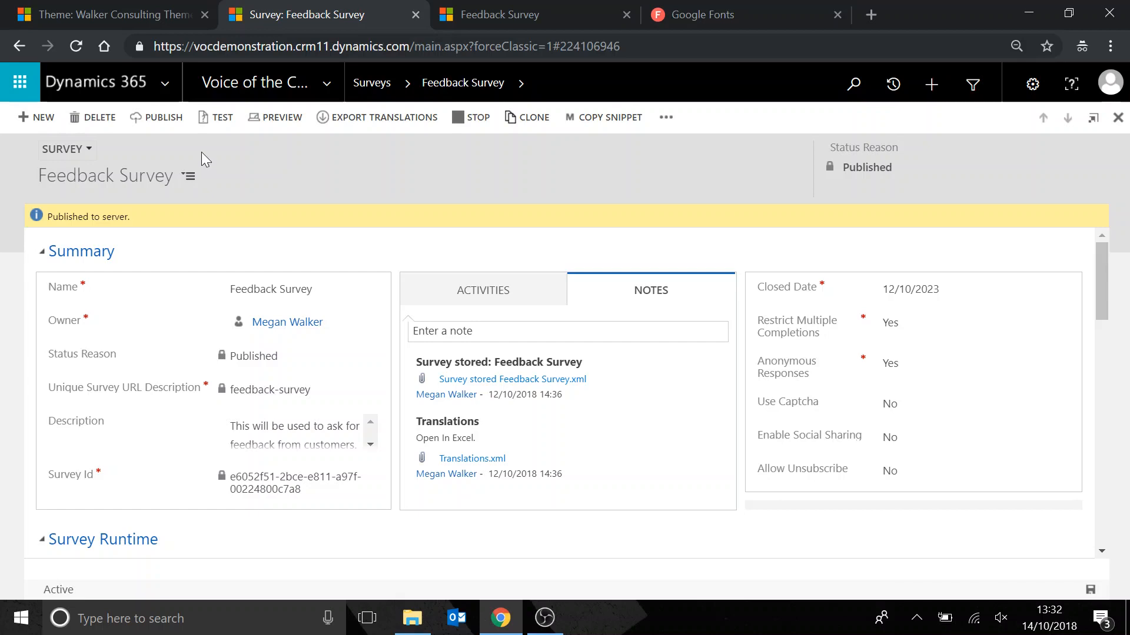
click(163, 117)
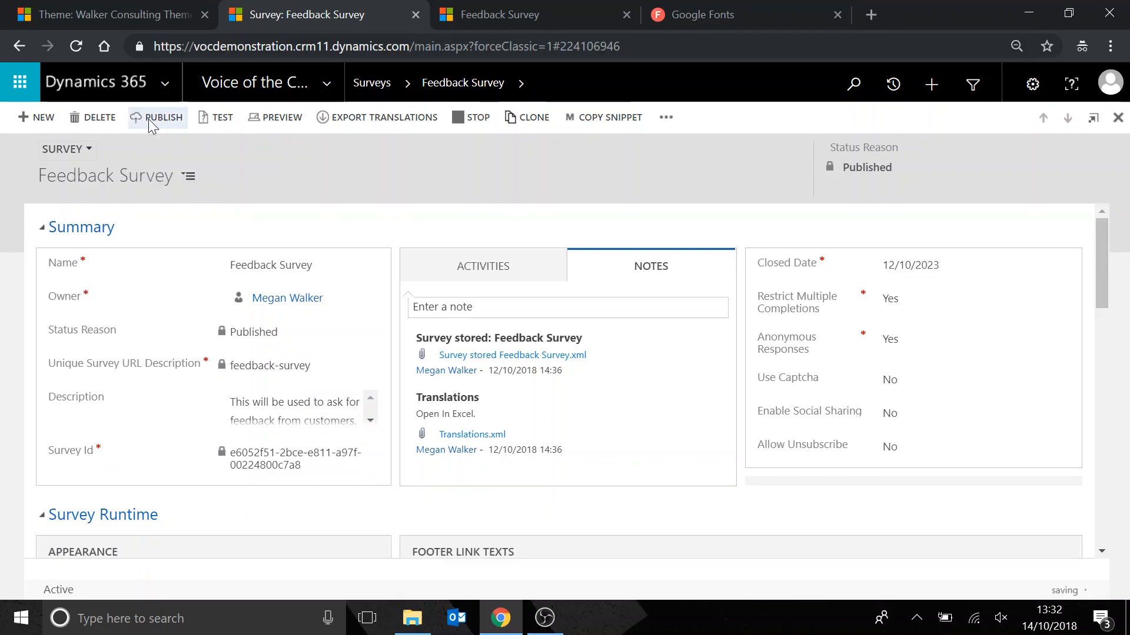
click(162, 116)
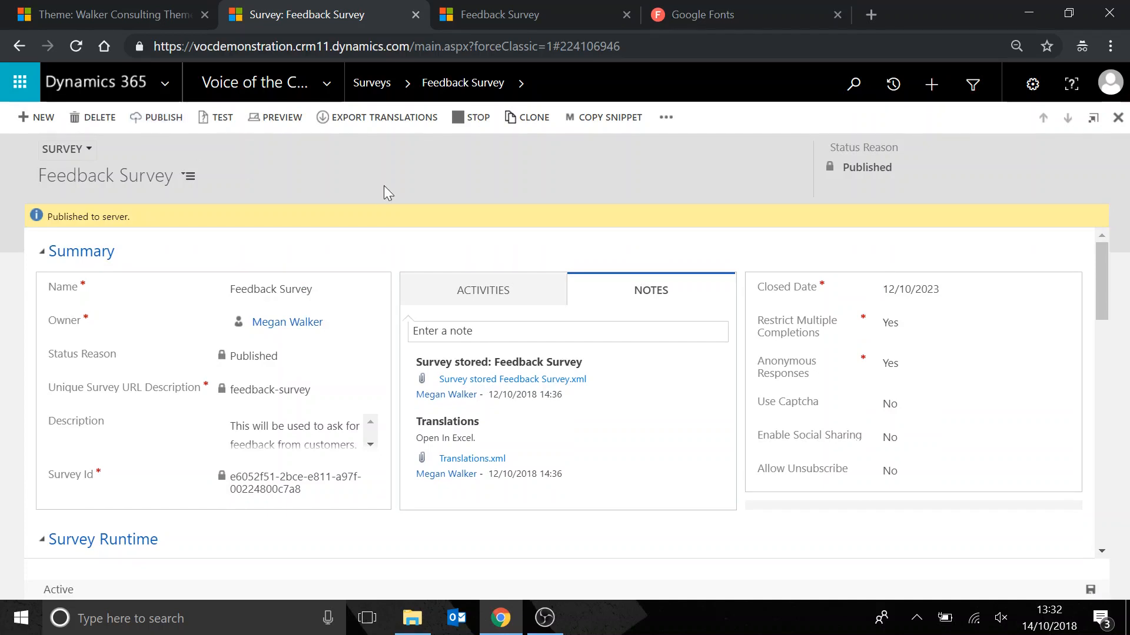
mouse_move(519, 14)
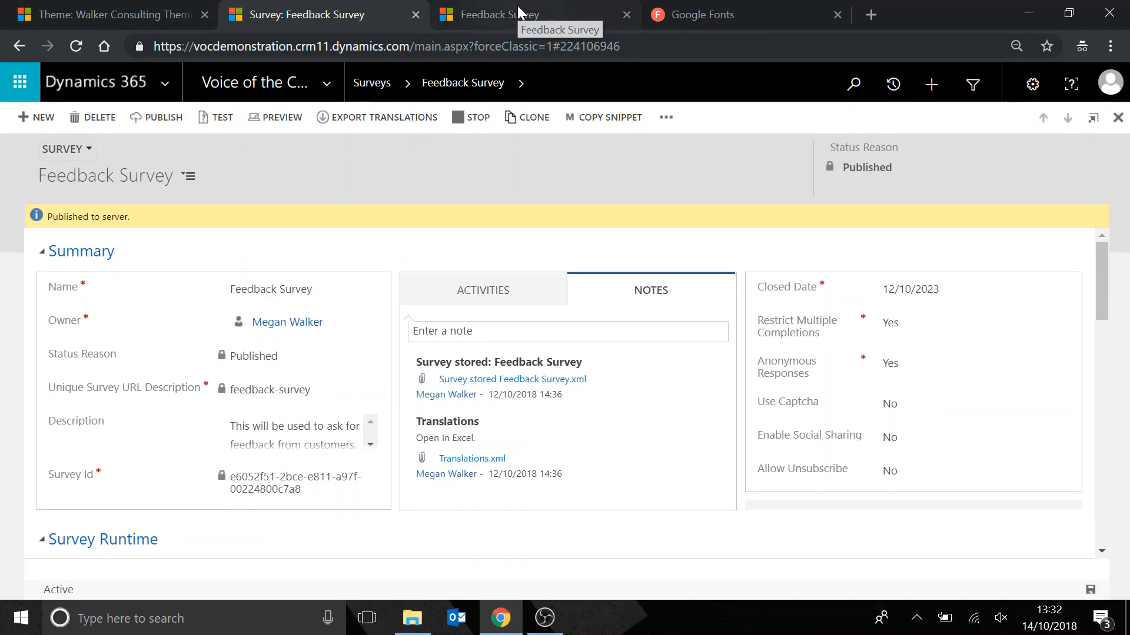
click(505, 14)
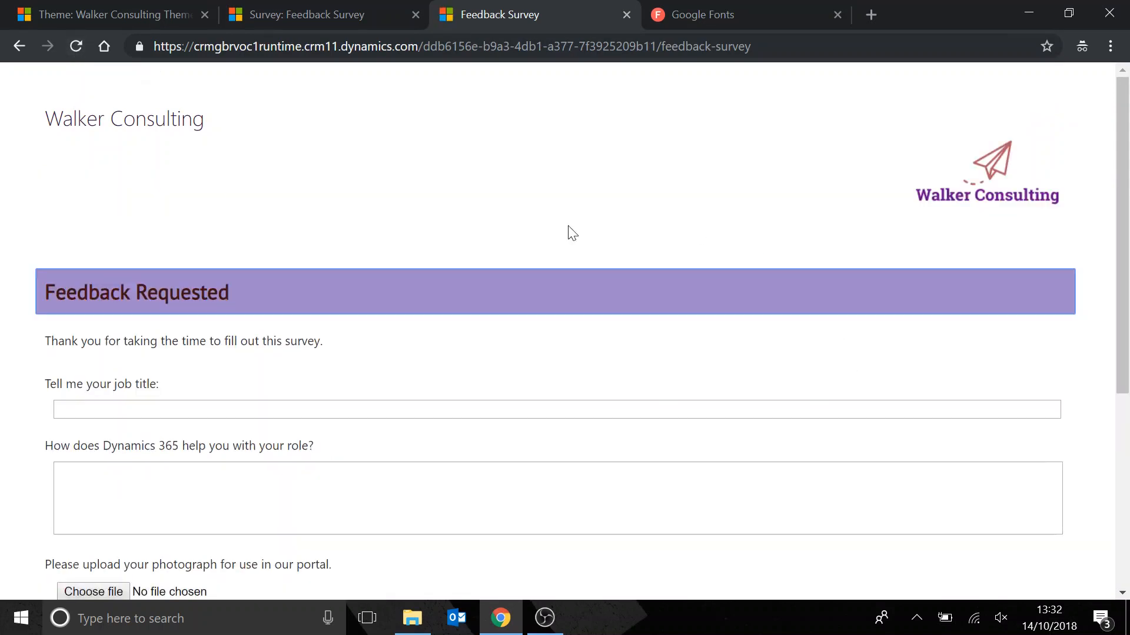
mouse_move(123, 152)
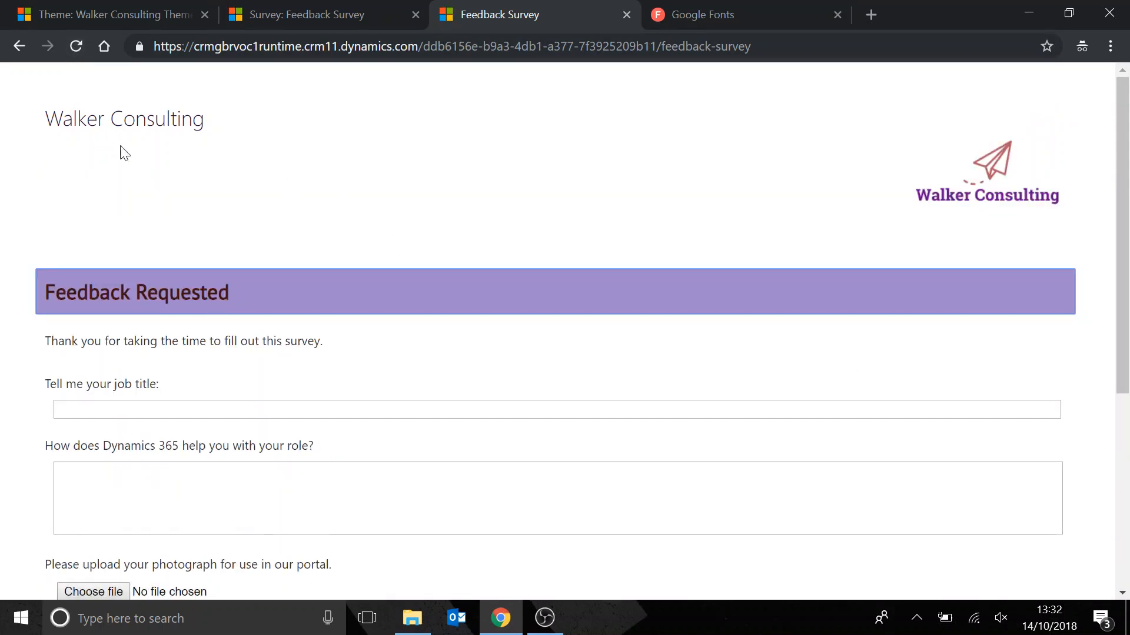
mouse_move(464, 356)
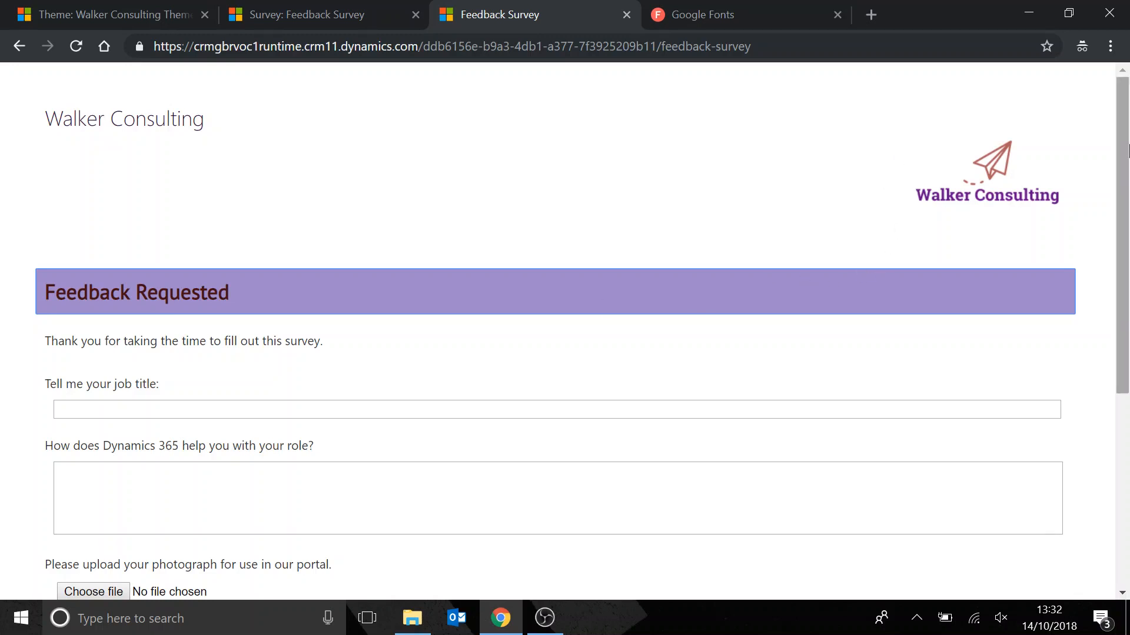
Check the live survey's enlarged logo and PT Sans heading, then return to the Walker Consulting theme.
scroll(down, 3)
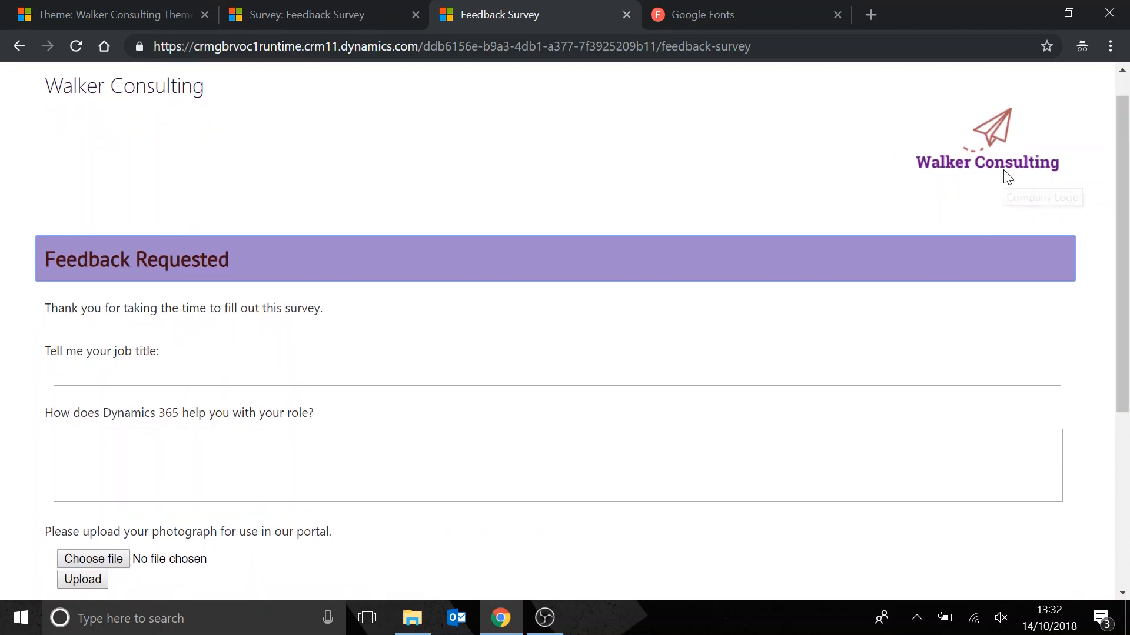
scroll(down, 3)
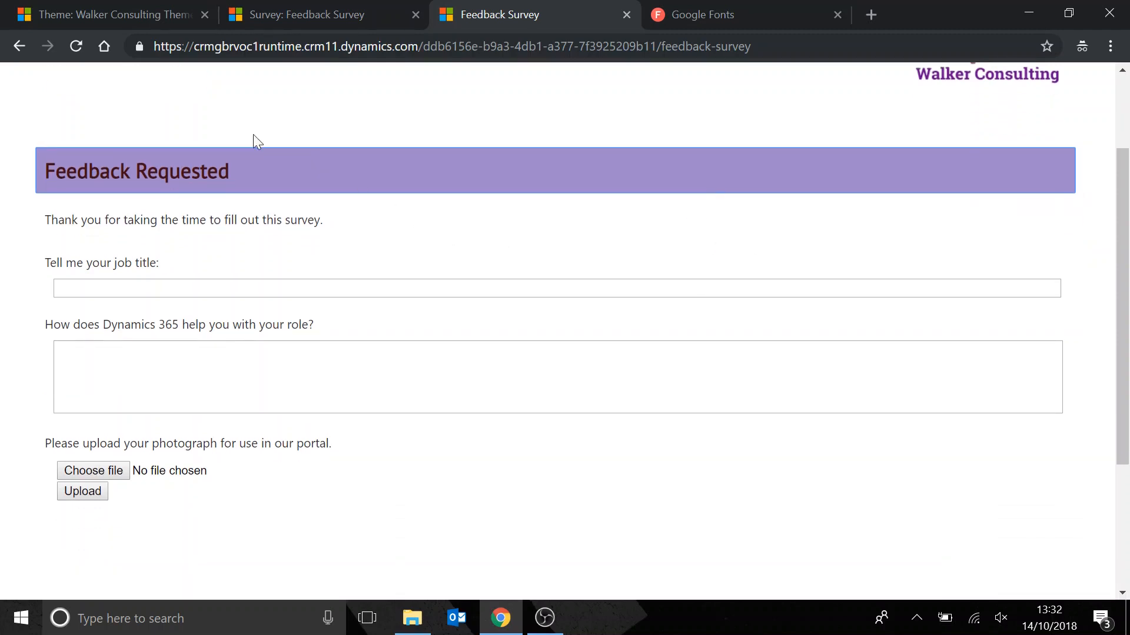
mouse_move(323, 189)
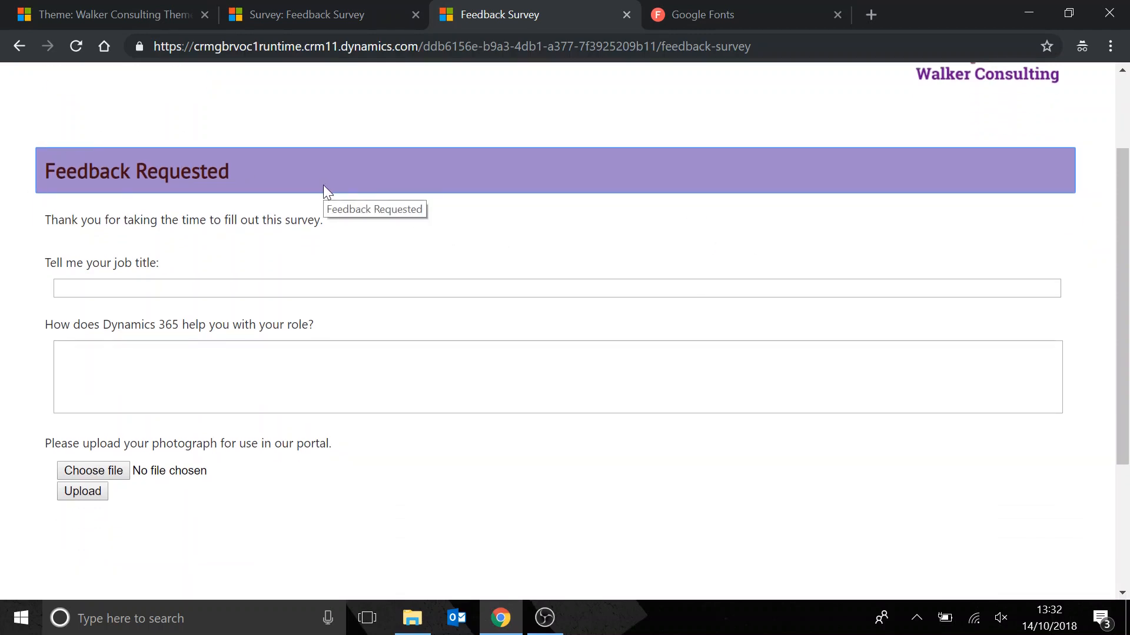
scroll(up, 3)
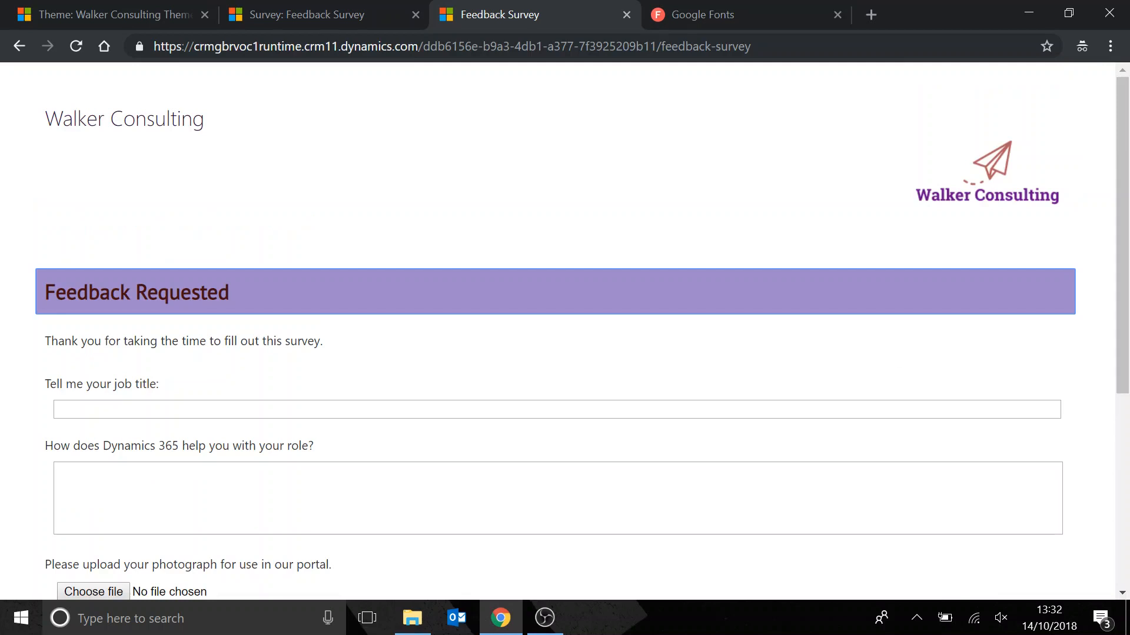
mouse_move(189, 380)
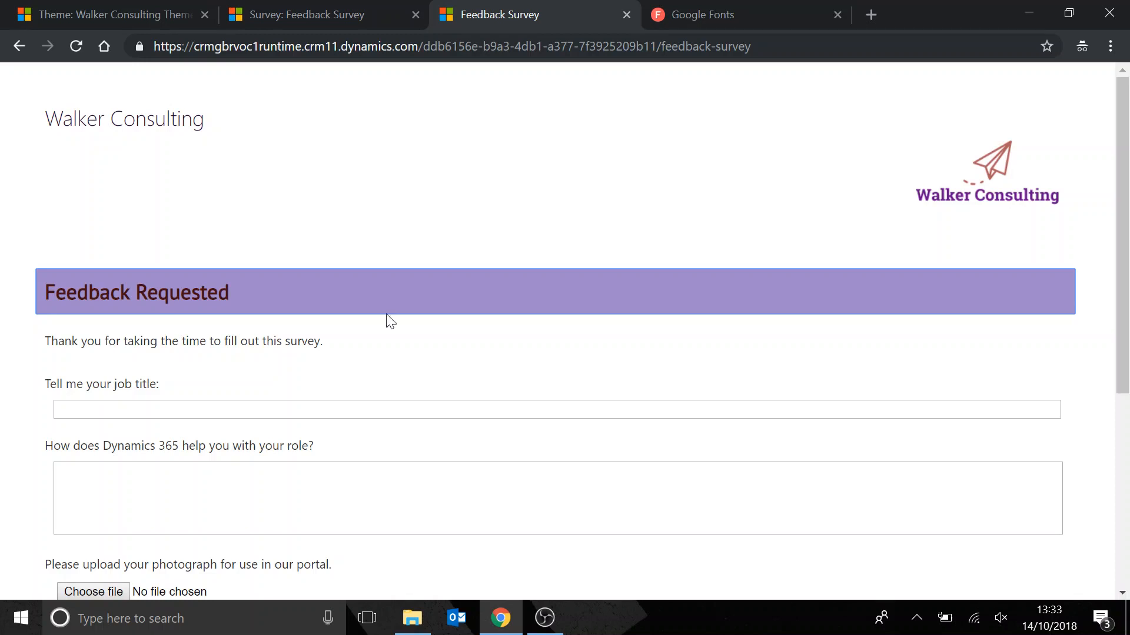
click(109, 14)
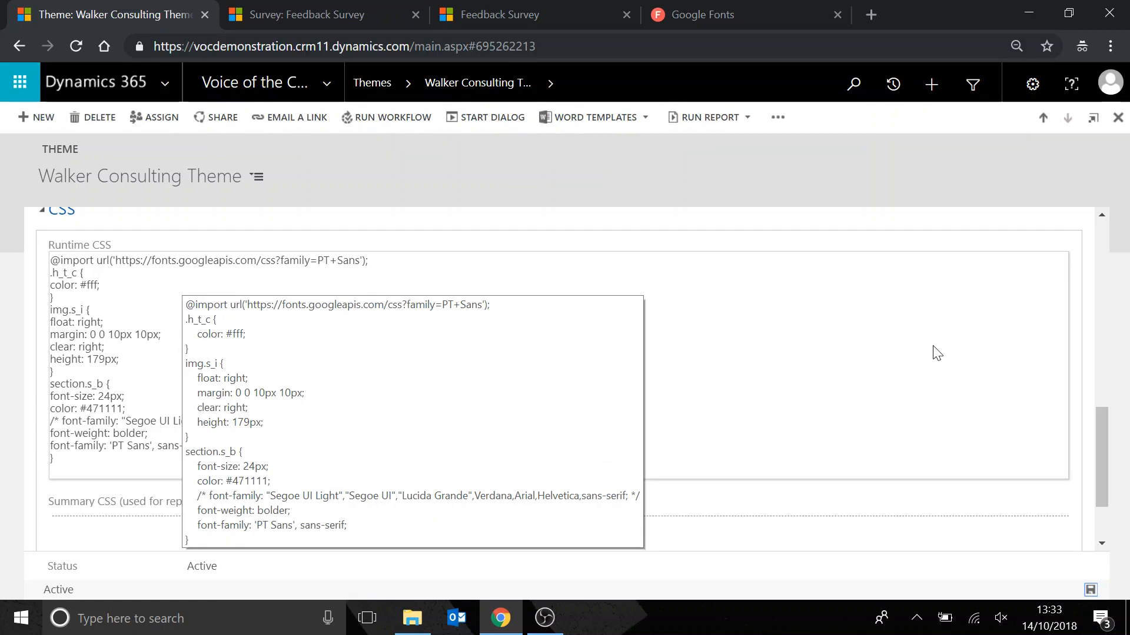
mouse_move(923, 296)
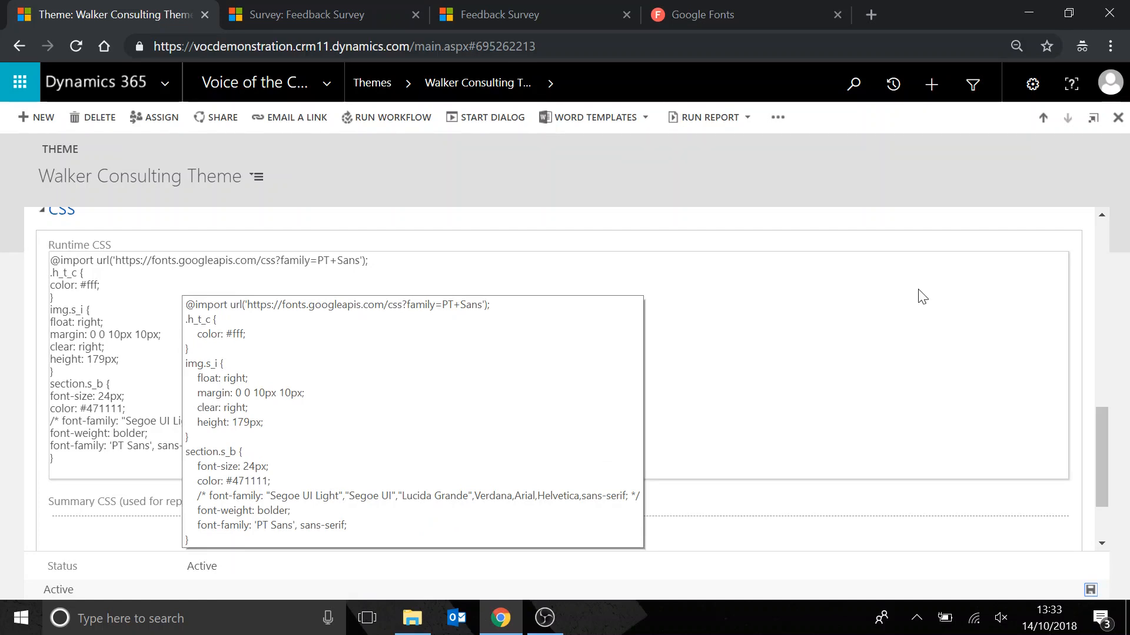